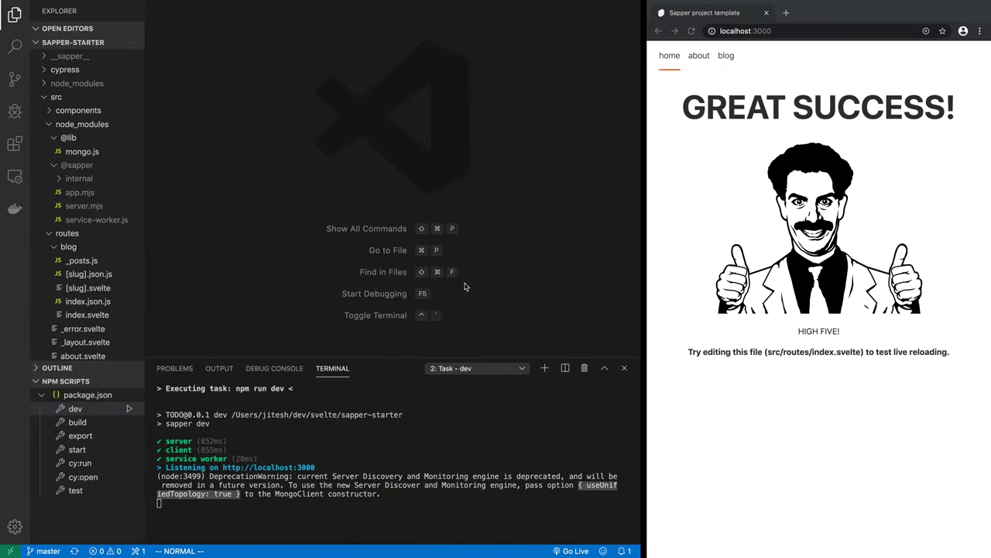
Switch the integrated terminal to the '1: mongo' shell session holding posts Test 1 and Test 2.
{"action": "left_click", "coordinate": [522, 369]}
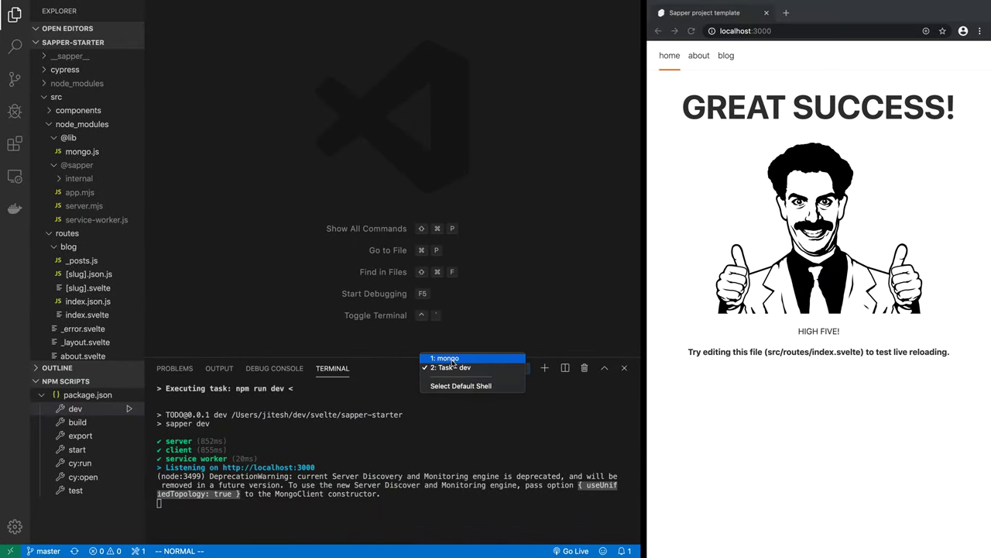
{"action": "left_click", "coordinate": [446, 358]}
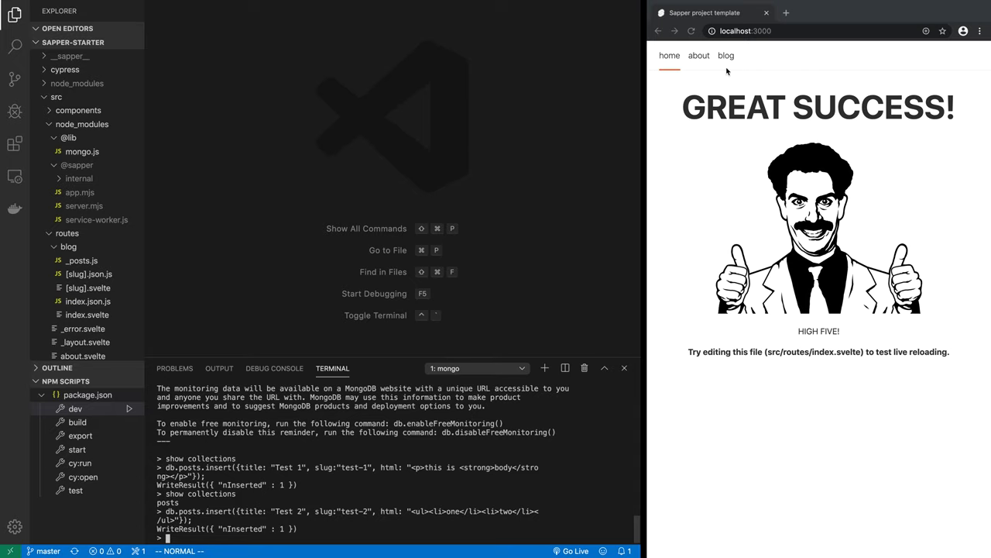
Browse the site's about page, the blog list, the Test 1 post, and back to the list.
{"action": "left_click", "coordinate": [699, 56]}
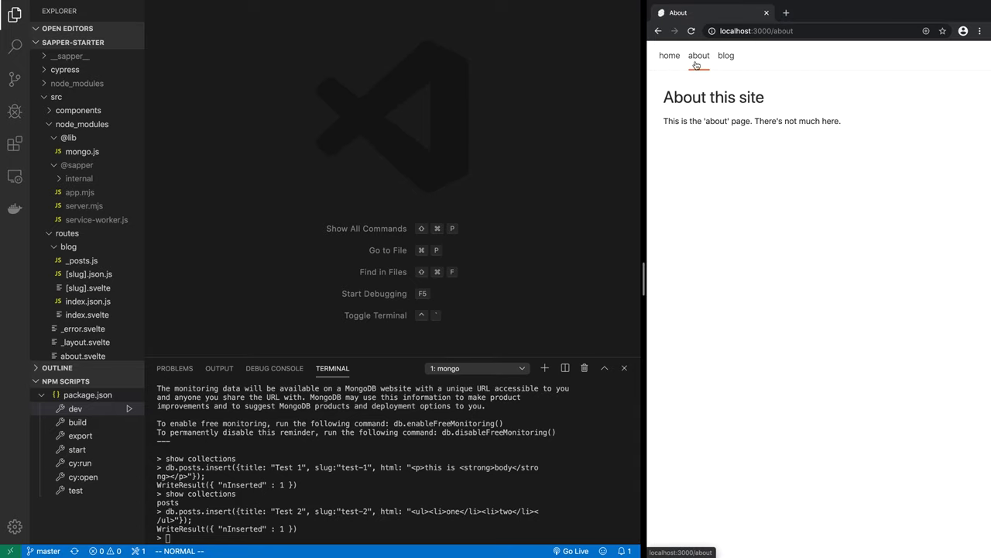
{"action": "left_click", "coordinate": [725, 56]}
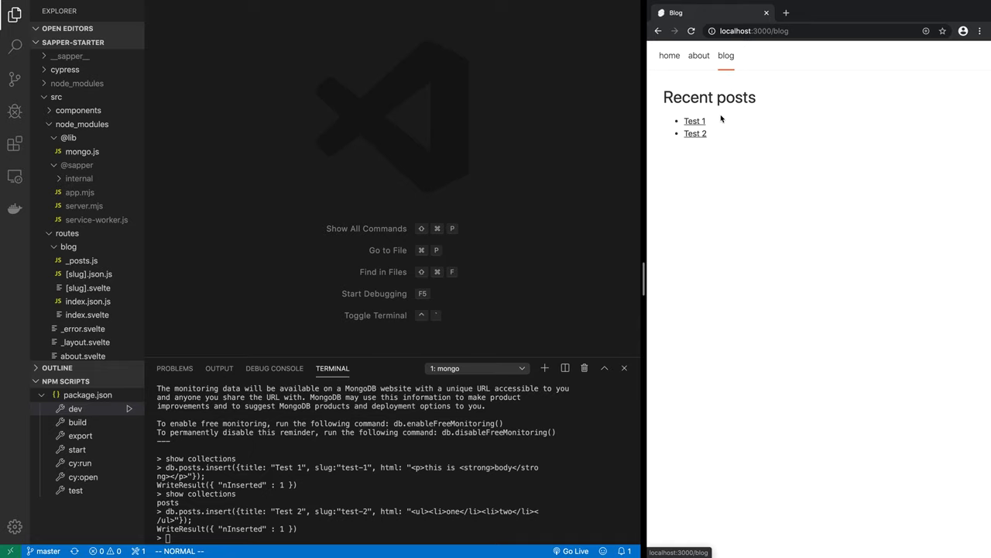
{"action": "left_click", "coordinate": [694, 121]}
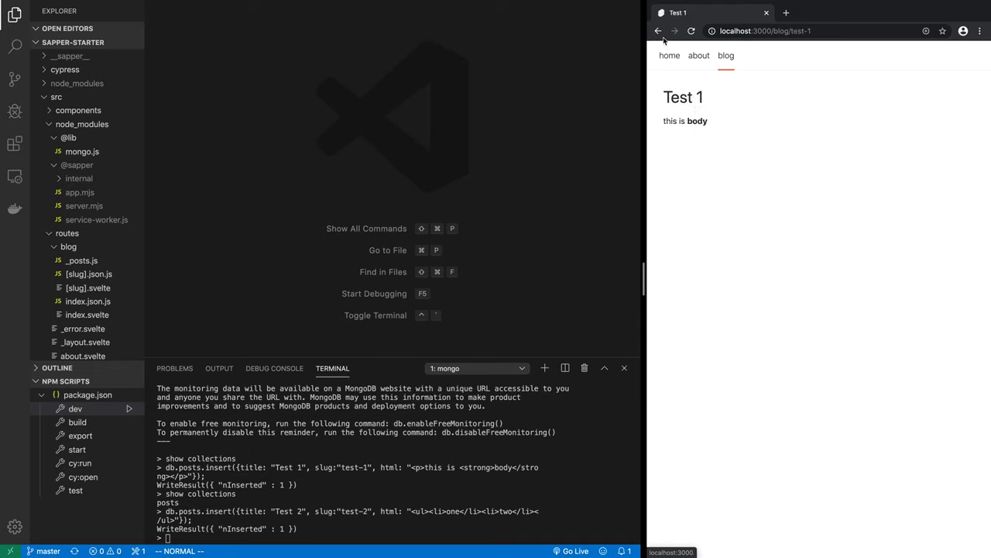
{"action": "left_click", "coordinate": [657, 31]}
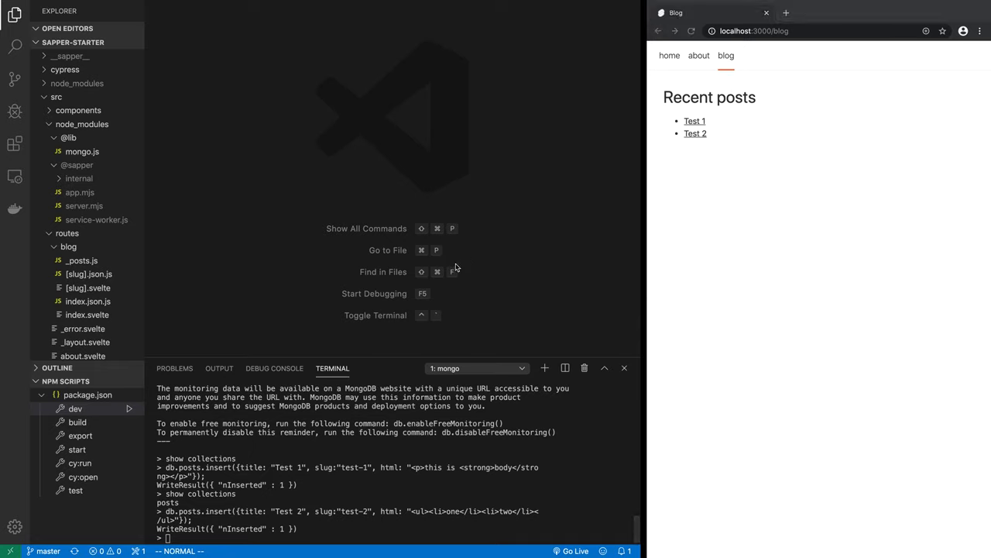
{"action": "mouse_move", "coordinate": [484, 273]}
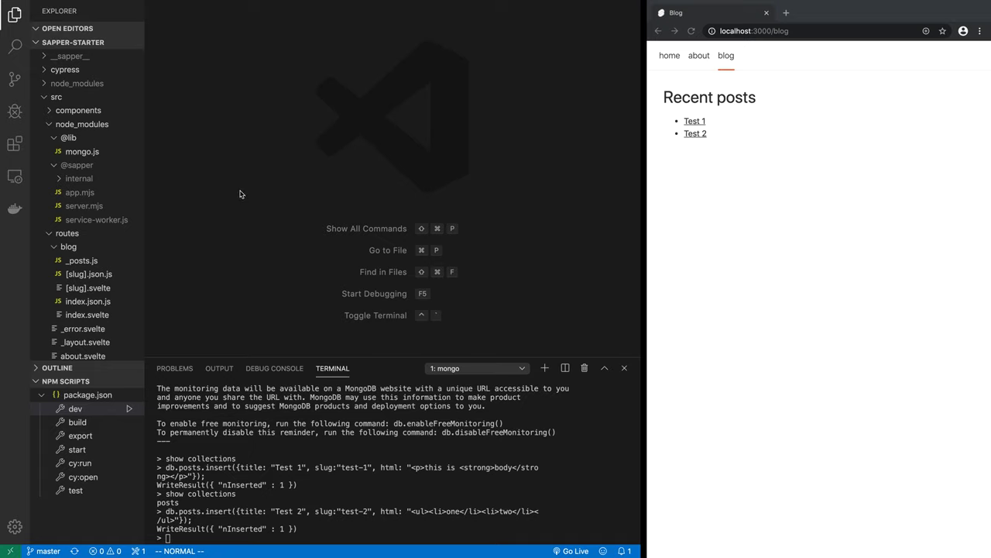
{"action": "mouse_move", "coordinate": [261, 153]}
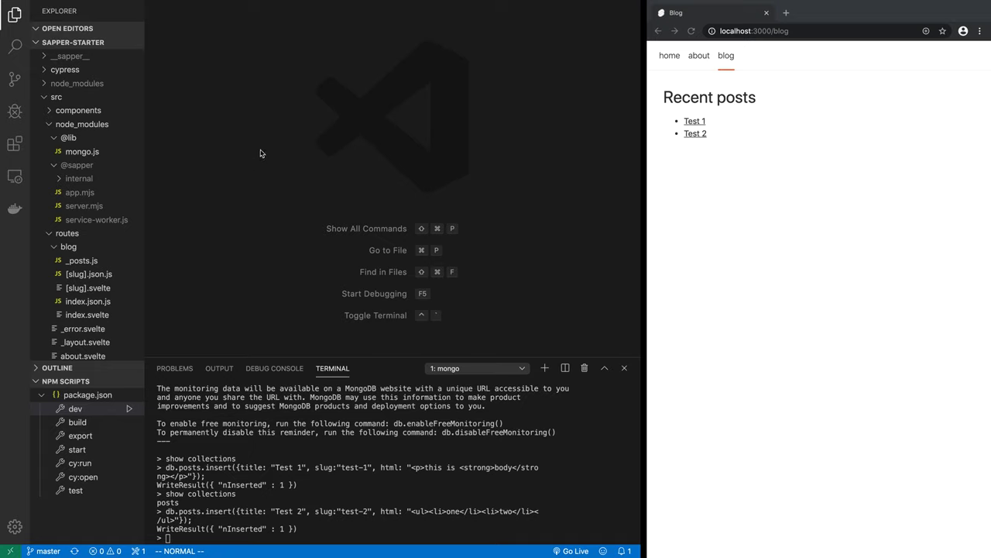
{"action": "mouse_move", "coordinate": [241, 169]}
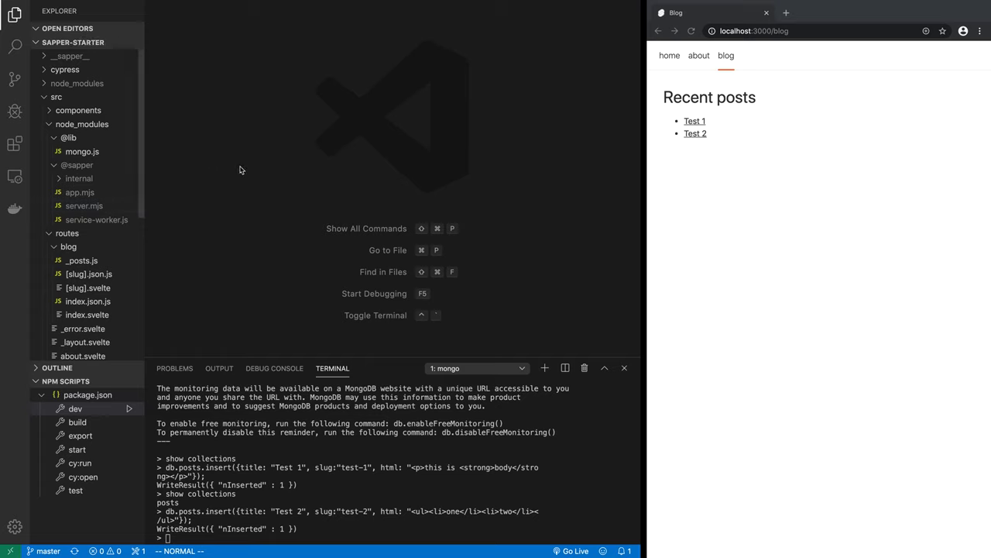
{"action": "scroll", "scroll_direction": "down", "scroll_amount": 3}
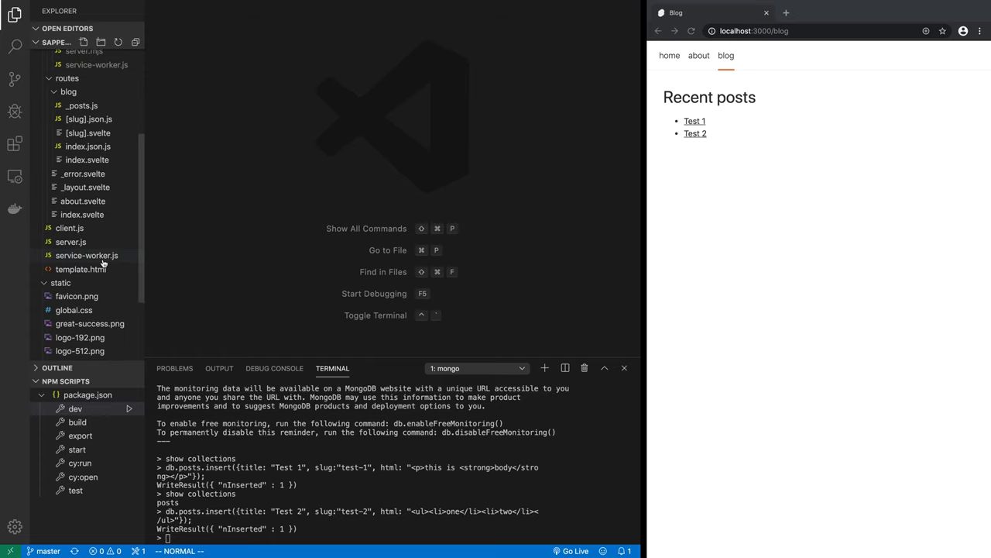
{"action": "mouse_move", "coordinate": [76, 93]}
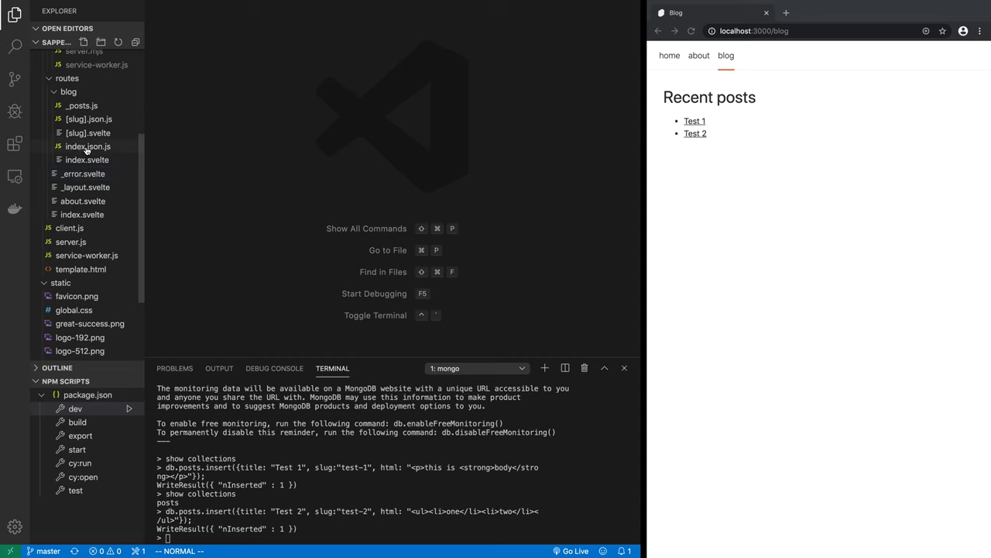
In src/routes/blog/index.json.js, duplicate the get handler as a new post handler.
{"action": "left_click", "coordinate": [87, 146]}
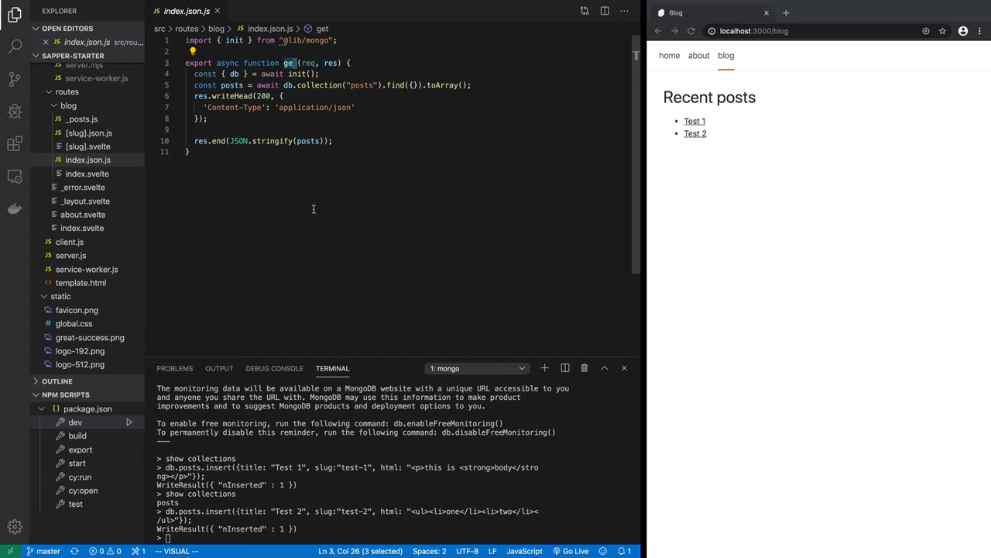
{"action": "key", "text": "Escape"}
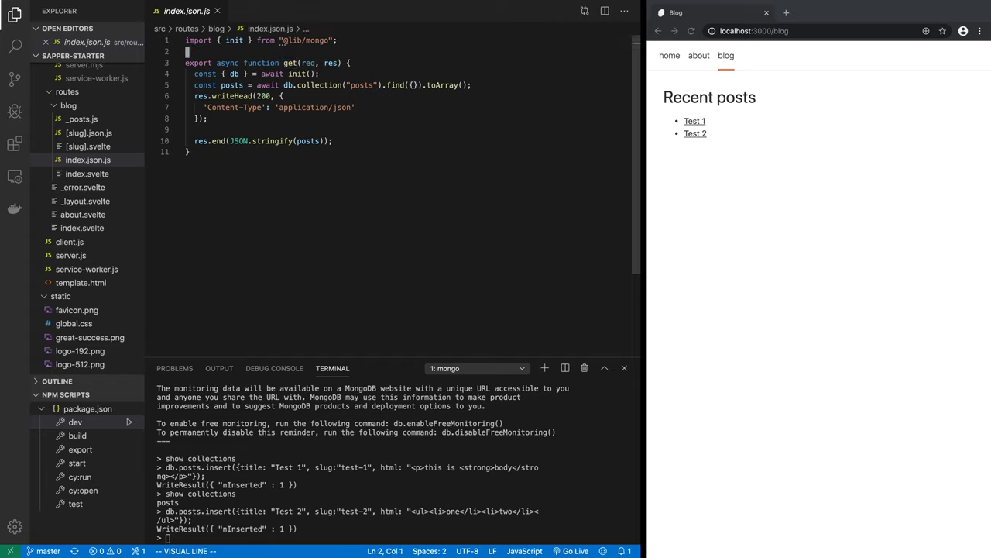
{"action": "left_click_drag", "start_coordinate": [186, 62], "coordinate": [474, 85]}
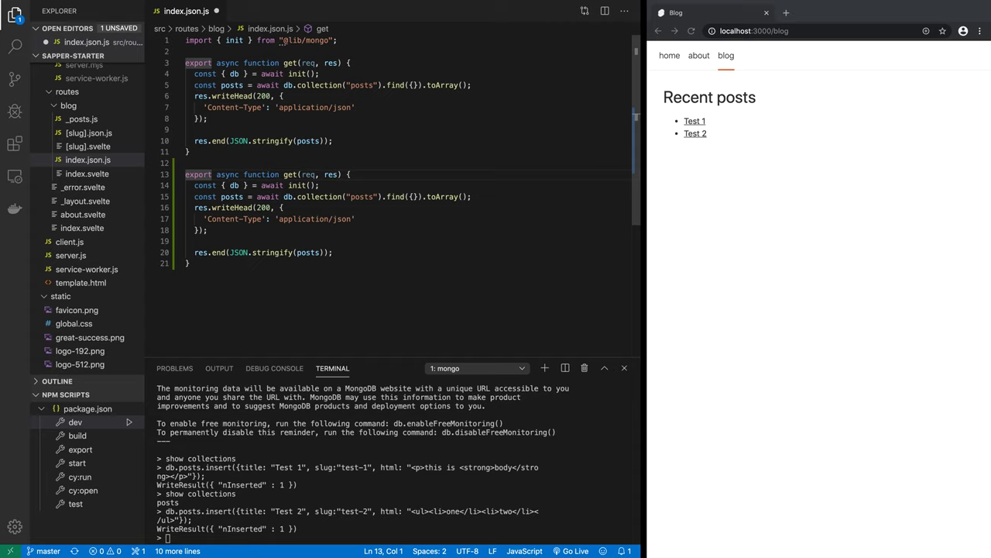
{"action": "left_click", "coordinate": [291, 173]}
{"action": "type", "text": "pos"}
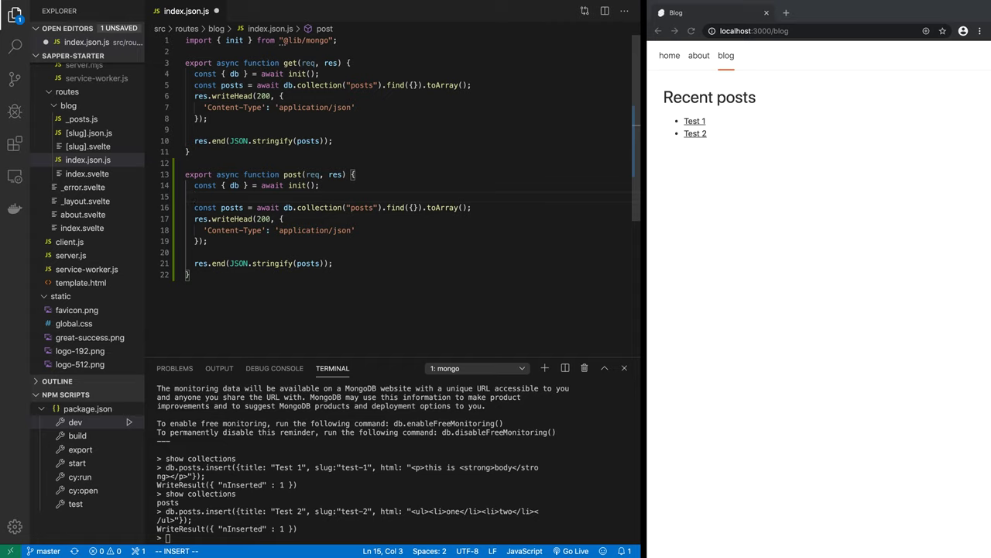
Have the post handler read the post with const post = req.body.
{"action": "type", "text": "cost"}
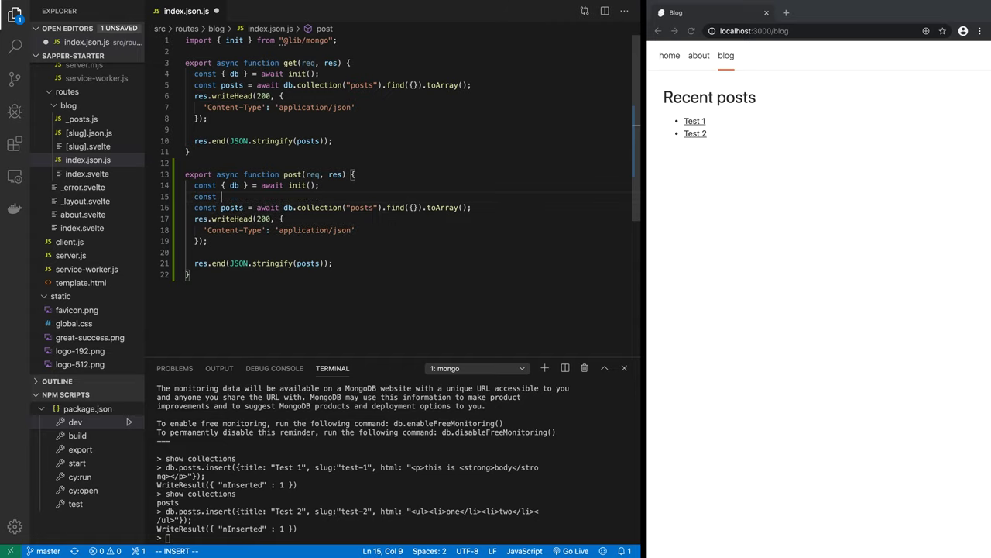
{"action": "type", "text": "post = r"}
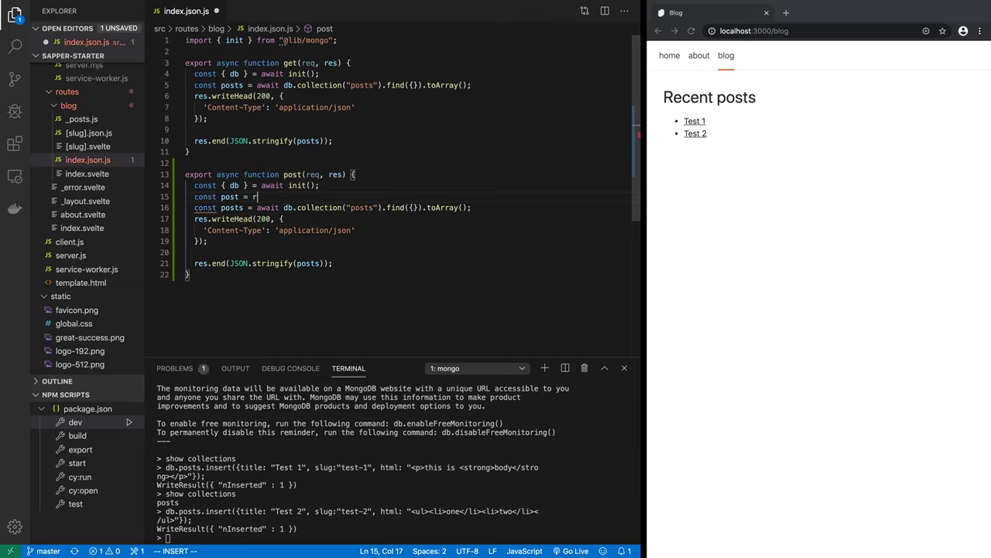
{"action": "type", "text": "eq.body;"}
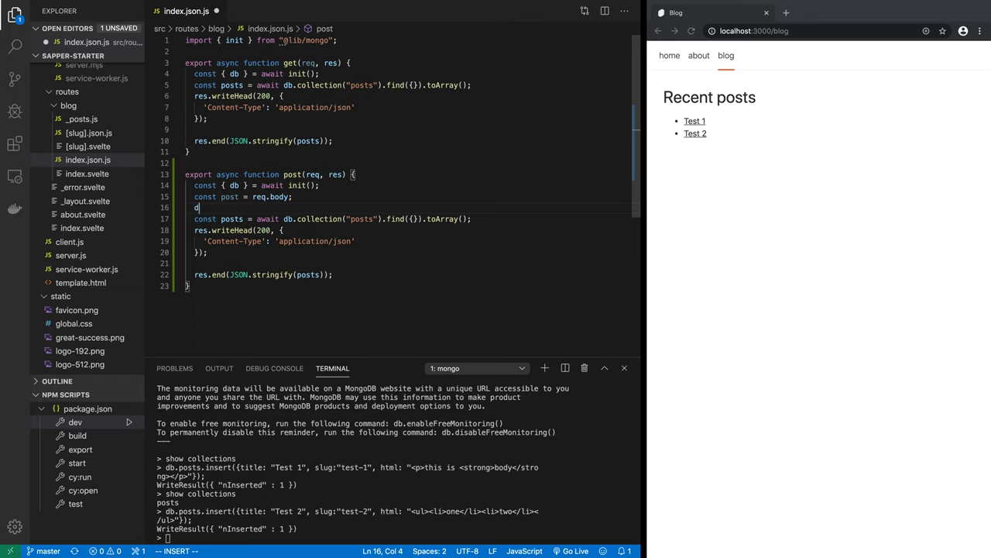
Insert the post via const result = await db.collection("posts").insert(post).
{"action": "type", "text": "b.collection('"}
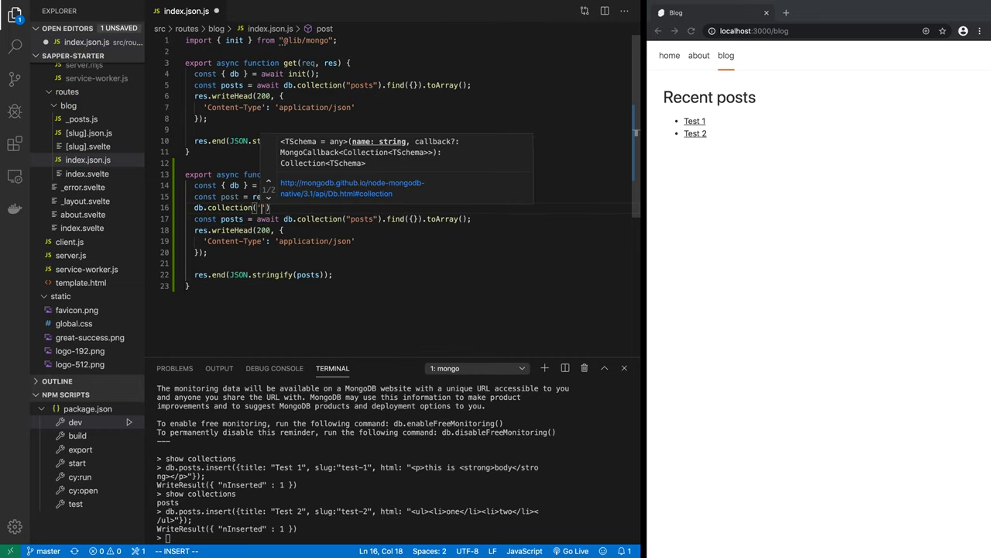
{"action": "type", "text": "posts"}
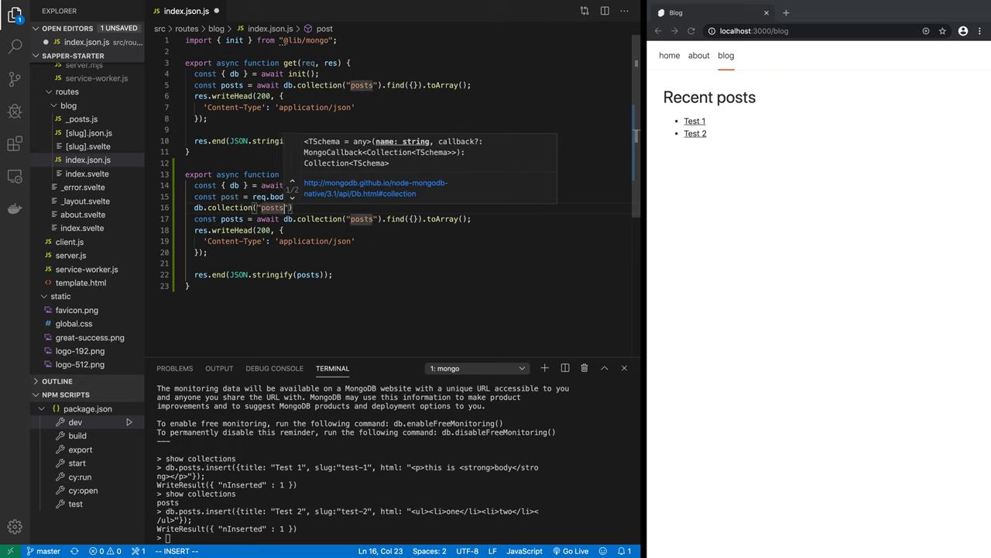
{"action": "type", "text": ".insert"}
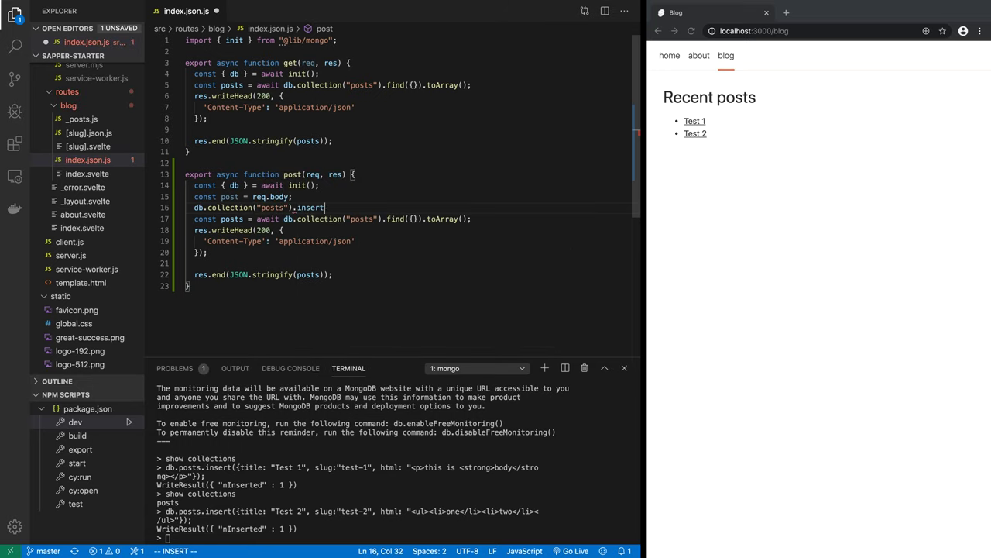
{"action": "type", "text": "(post"}
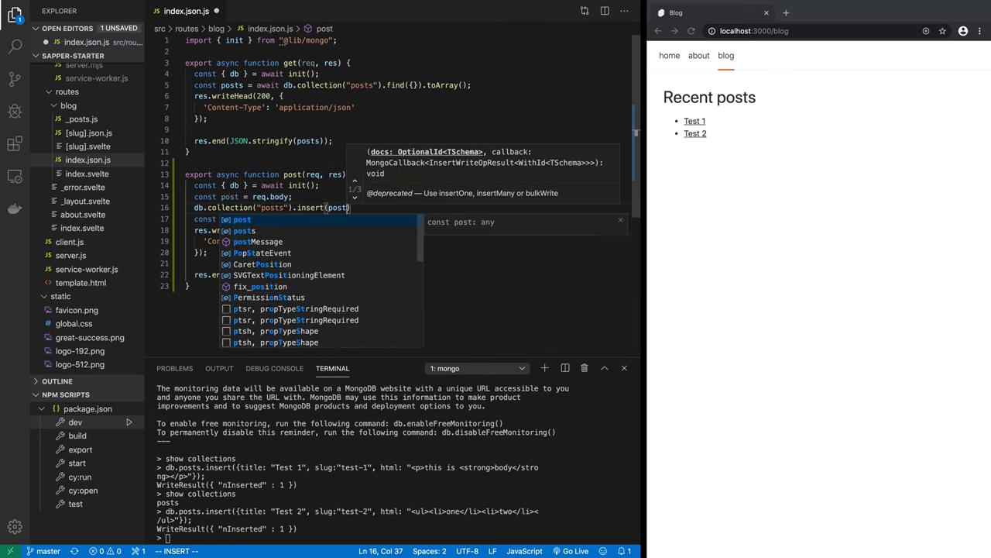
{"action": "key", "text": "Escape"}
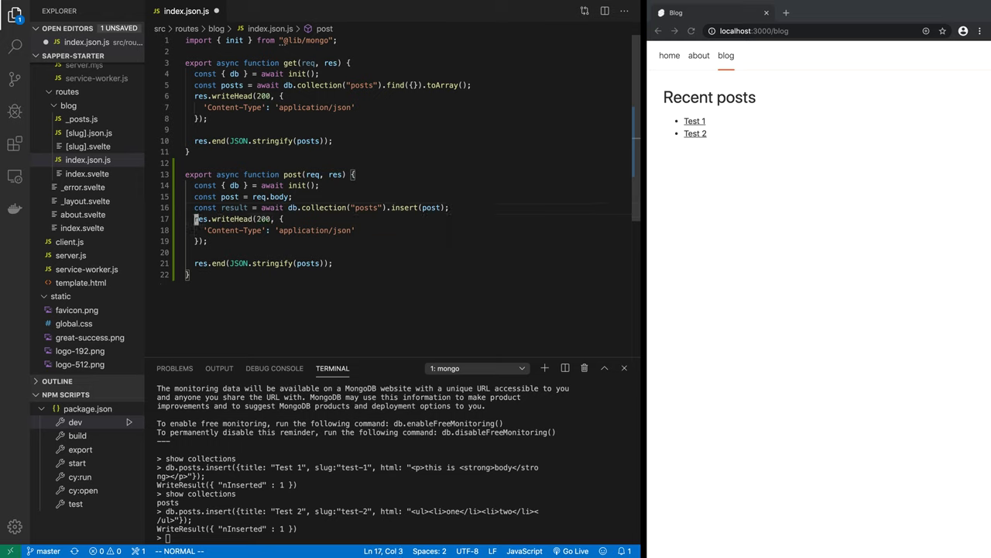
Respond with result instead of posts in the handler's JSON res.end.
{"action": "double_click", "coordinate": [334, 174]}
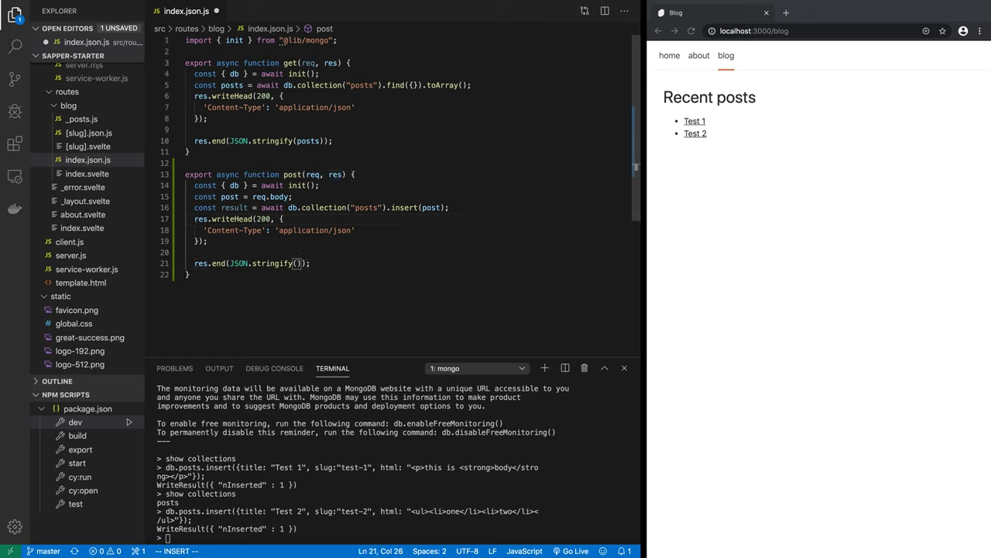
{"action": "type", "text": "result"}
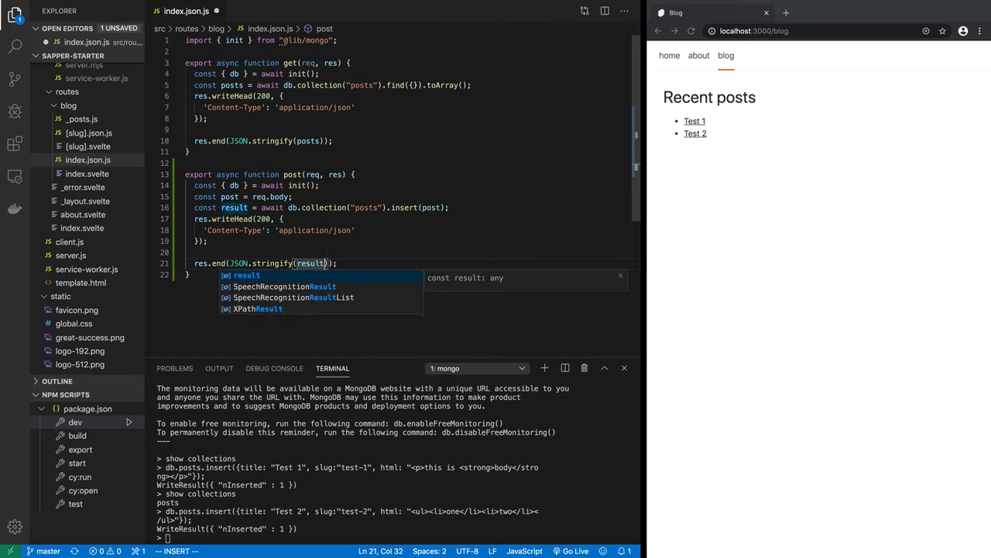
{"action": "key", "text": "Escape"}
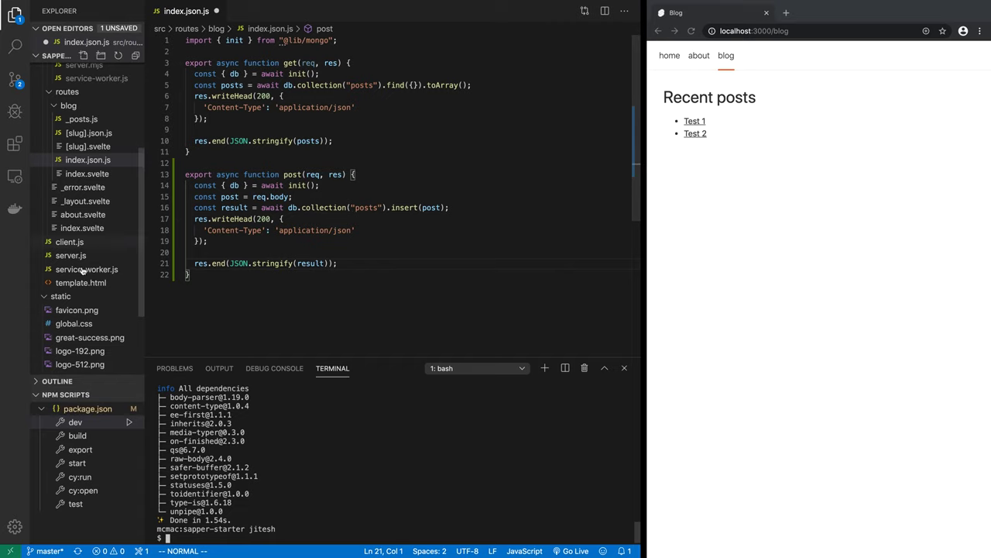
In server.js, import bodyParser from 'body-parser'.
{"action": "key", "text": "ctrl+p"}
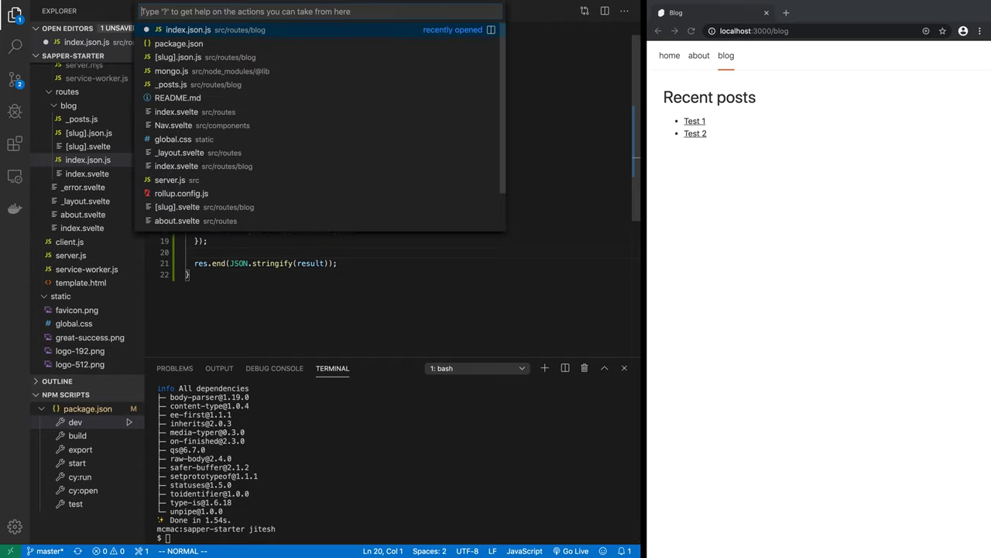
{"action": "left_click", "coordinate": [170, 180]}
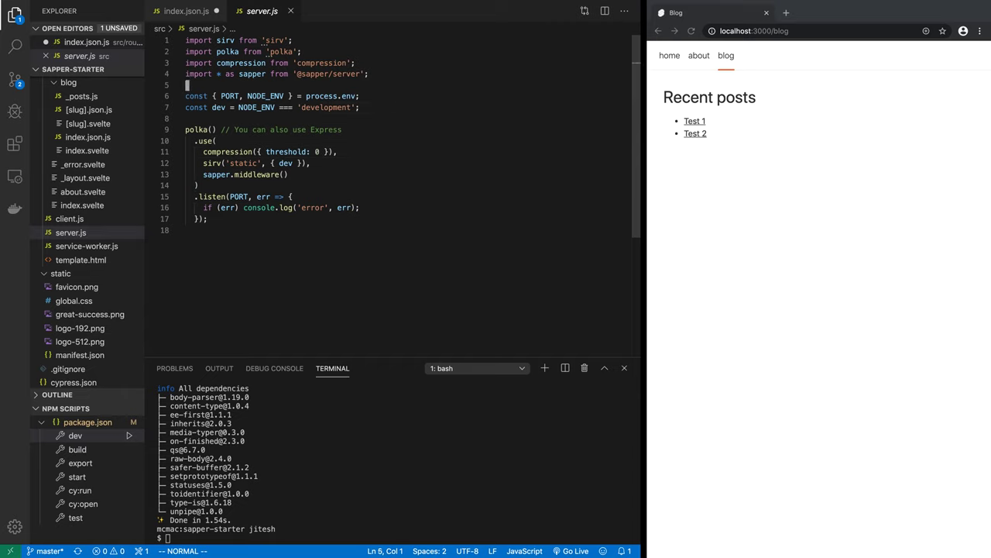
{"action": "type", "text": "import"}
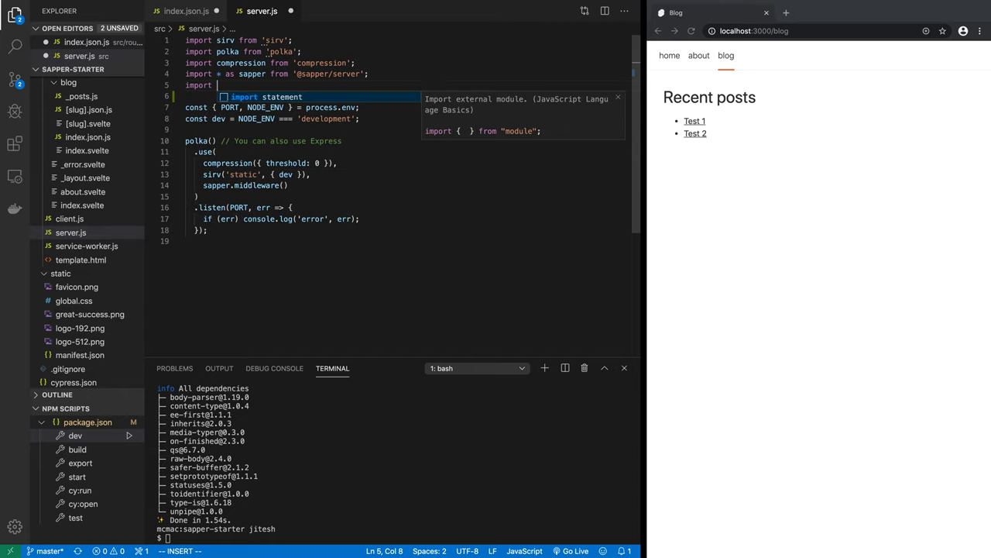
{"action": "type", "text": "bodyParser from"}
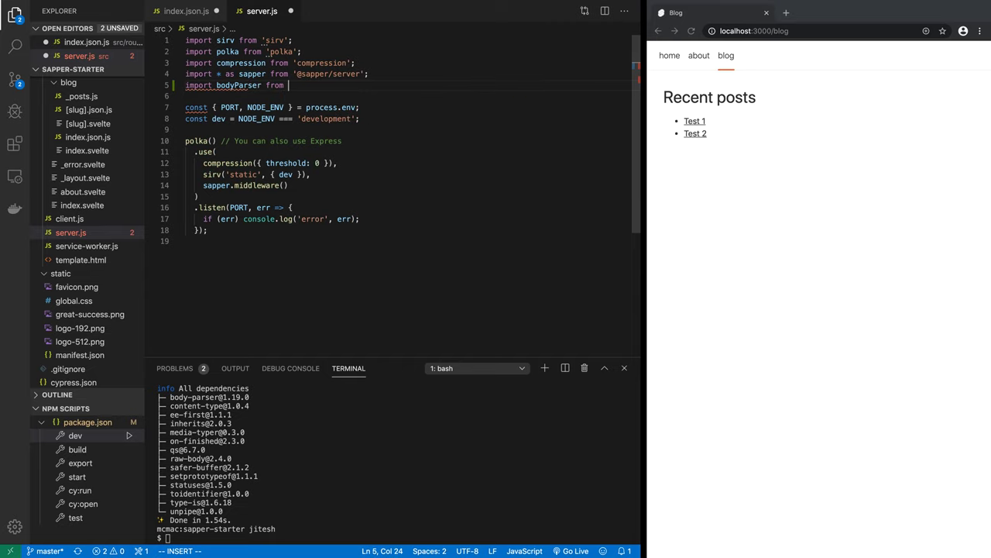
{"action": "type", "text": "body-parser';"}
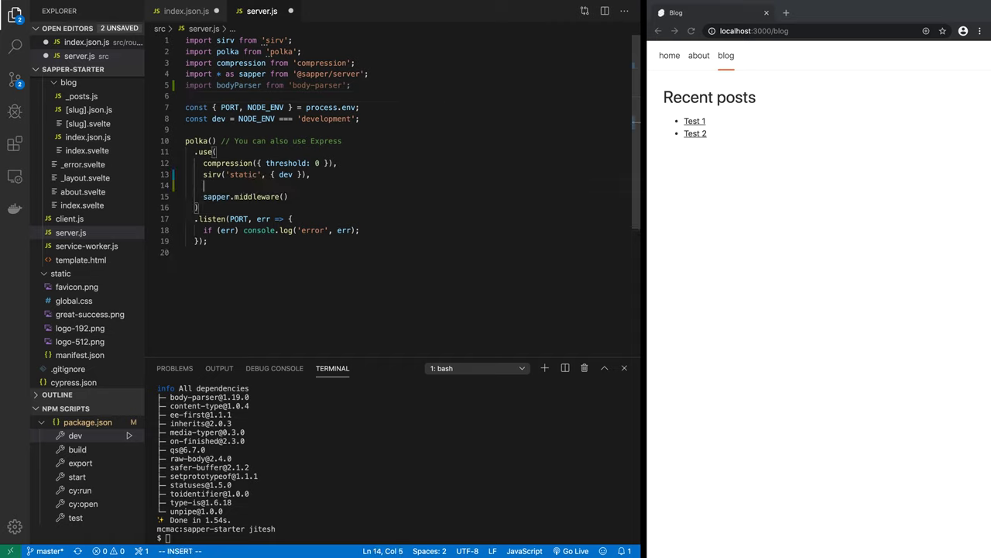
Register bodyParser.json() in the polka().use chain before sapper.middleware().
{"action": "type", "text": "bodyParser."}
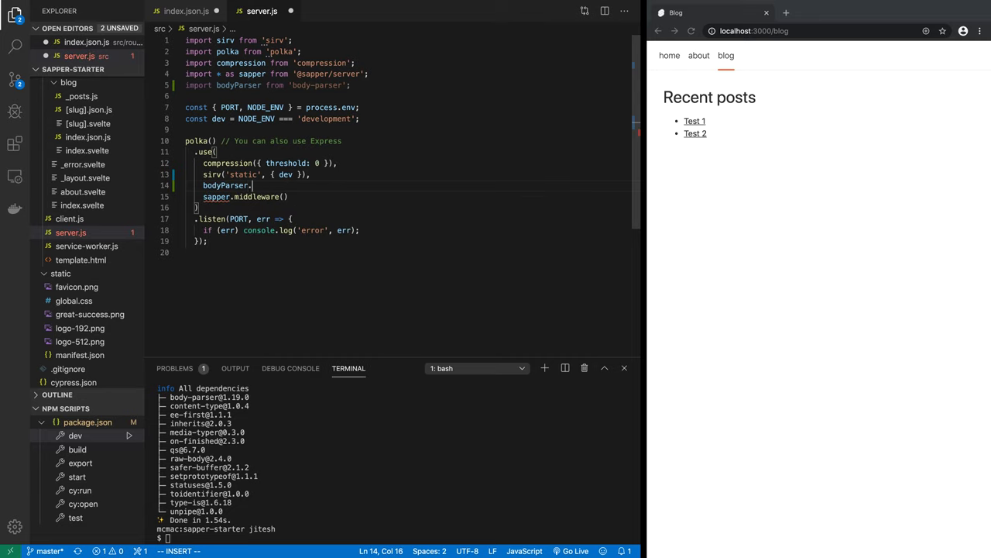
{"action": "type", "text": "json(),"}
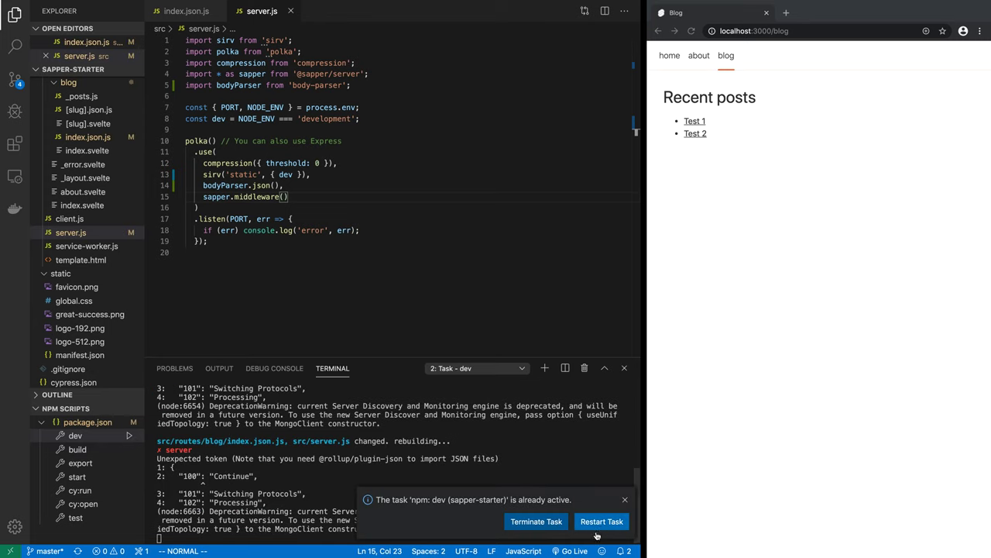
In the bash terminal, start a curl -v -X POST with Content-Type: application/json.
{"action": "left_click", "coordinate": [602, 521]}
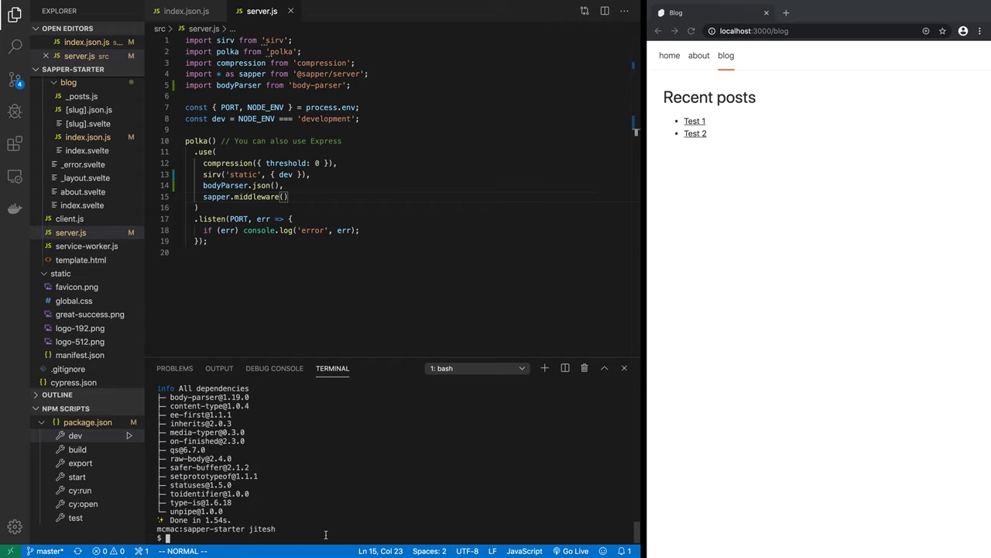
{"action": "type", "text": "curl"}
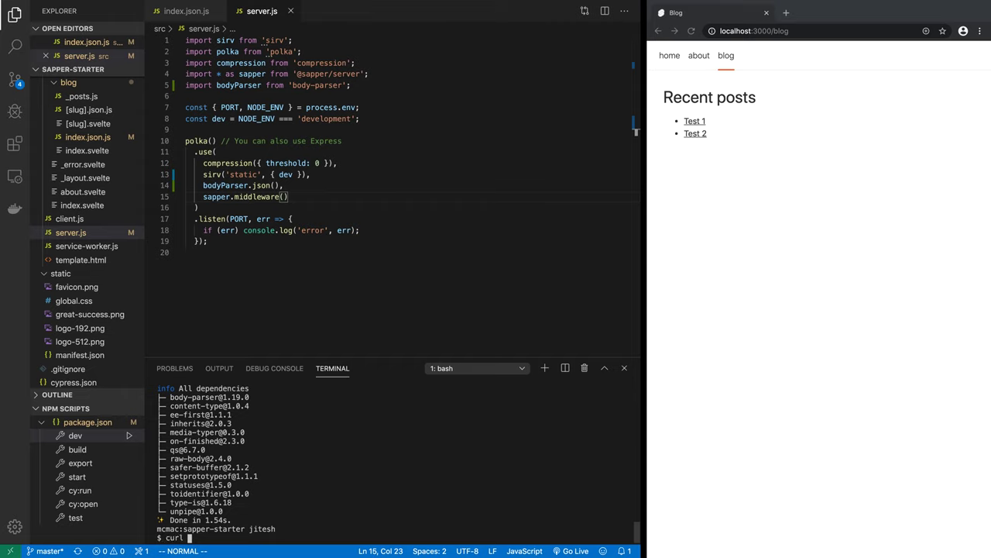
{"action": "type", "text": "-X POST"}
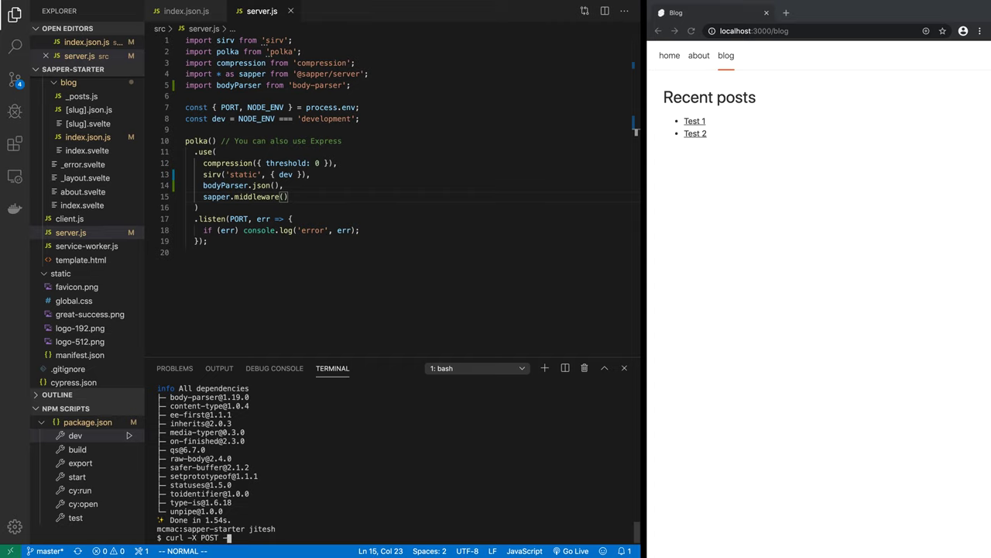
{"action": "type", "text": "-H 'Content-Type: a"}
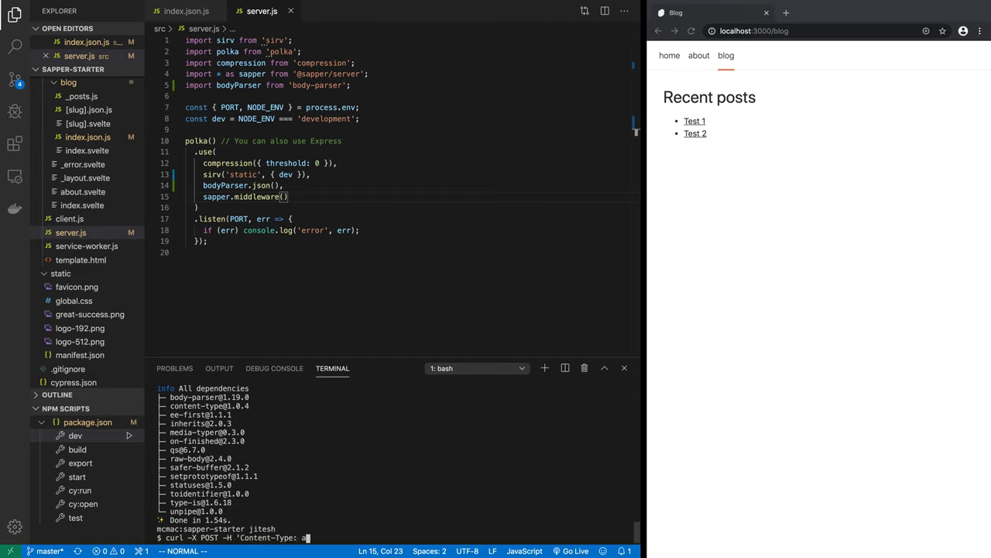
{"action": "type", "text": "pplication/json"}
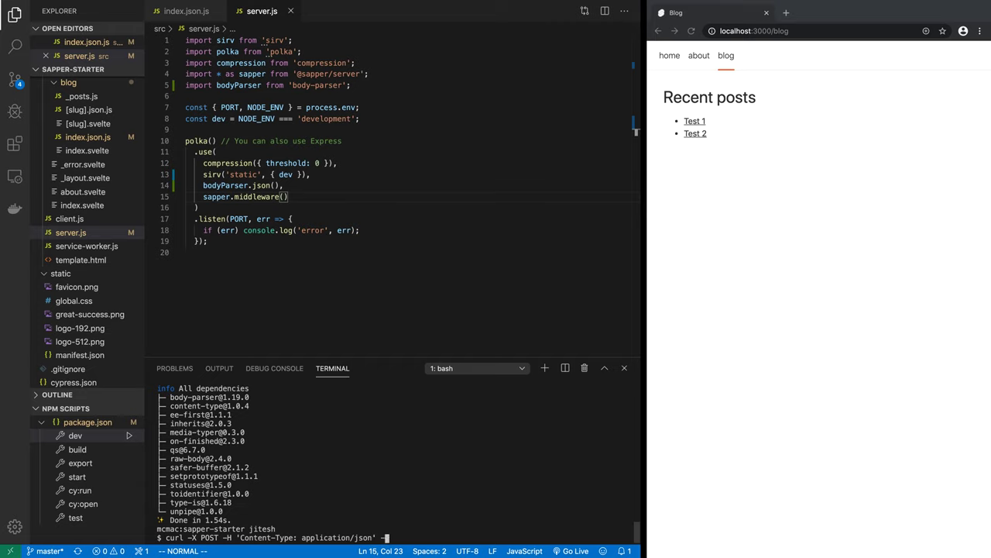
Send a Test 3 body to localhost:3000/blog.json, getting a 400 Bad Request JSON error.
{"action": "type", "text": "-d '"}
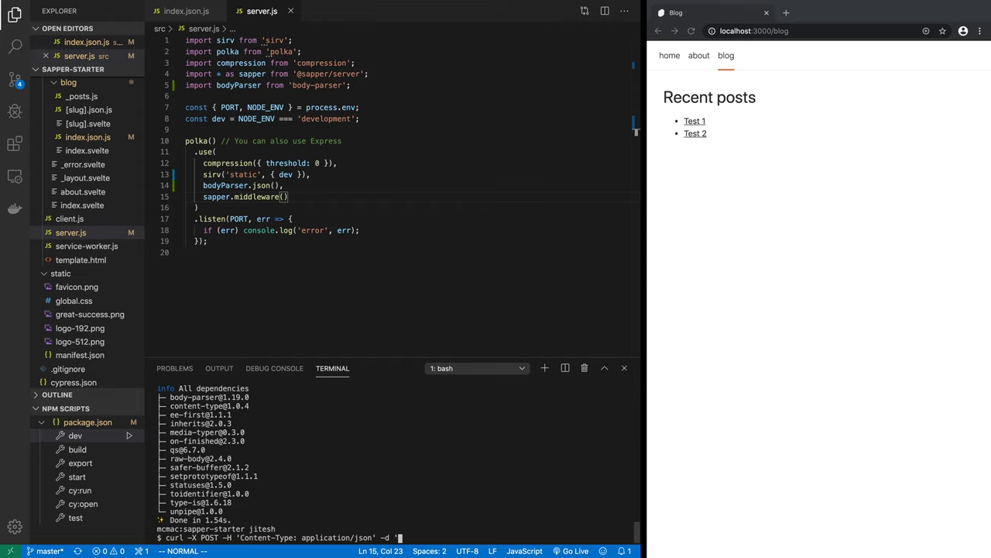
{"action": "type", "text": "{}'"}
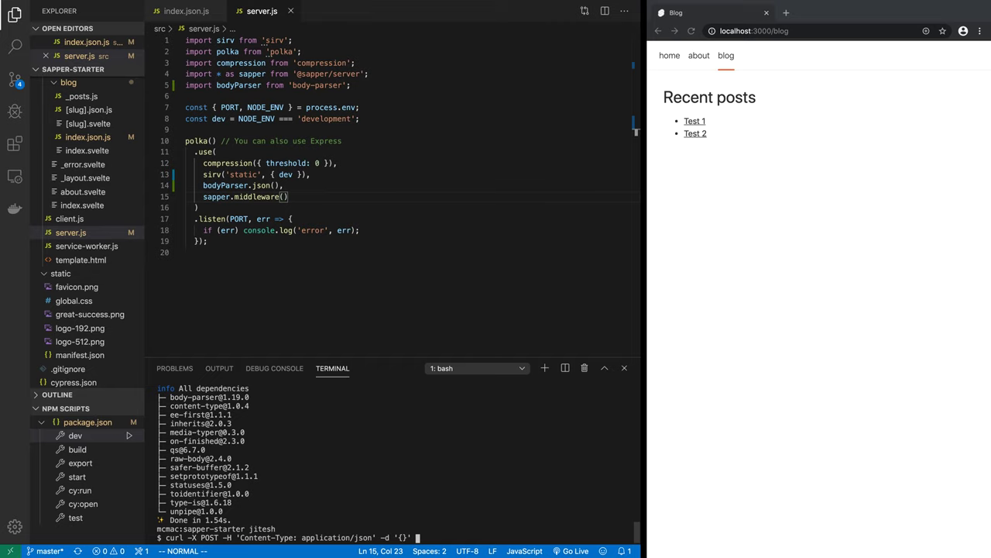
{"action": "type", "text": "localhost:3000/"}
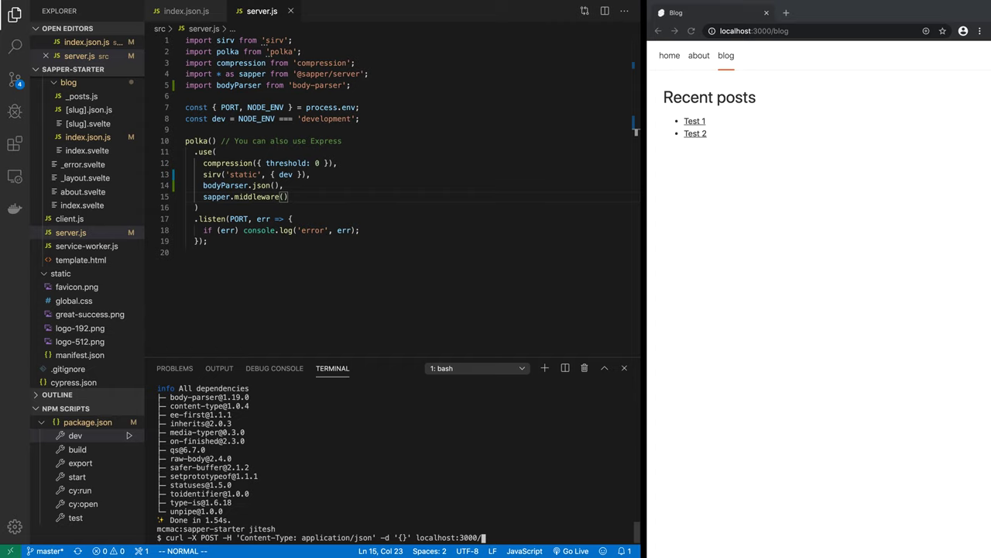
{"action": "type", "text": "blog"}
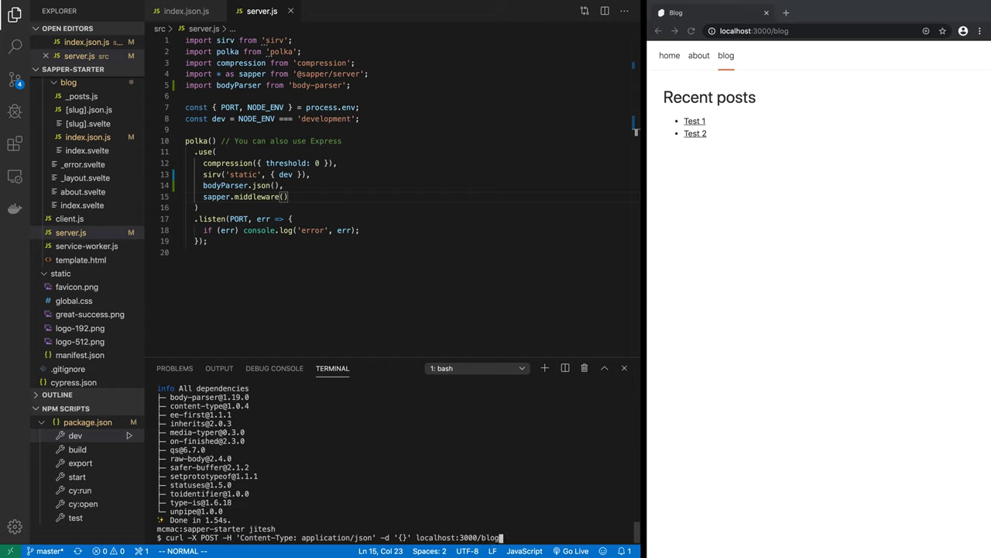
{"action": "type", "text": ".json"}
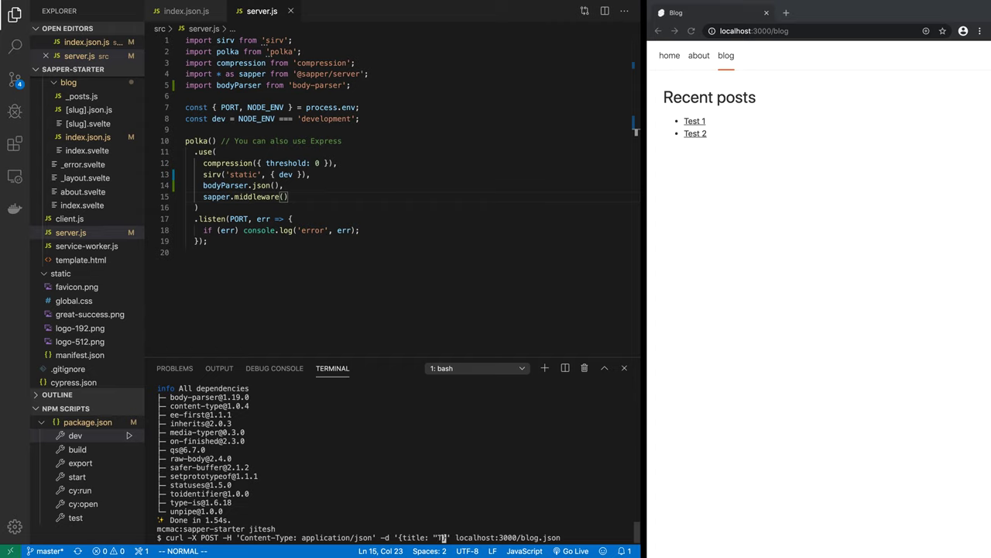
{"action": "type", "text": "est 3"}
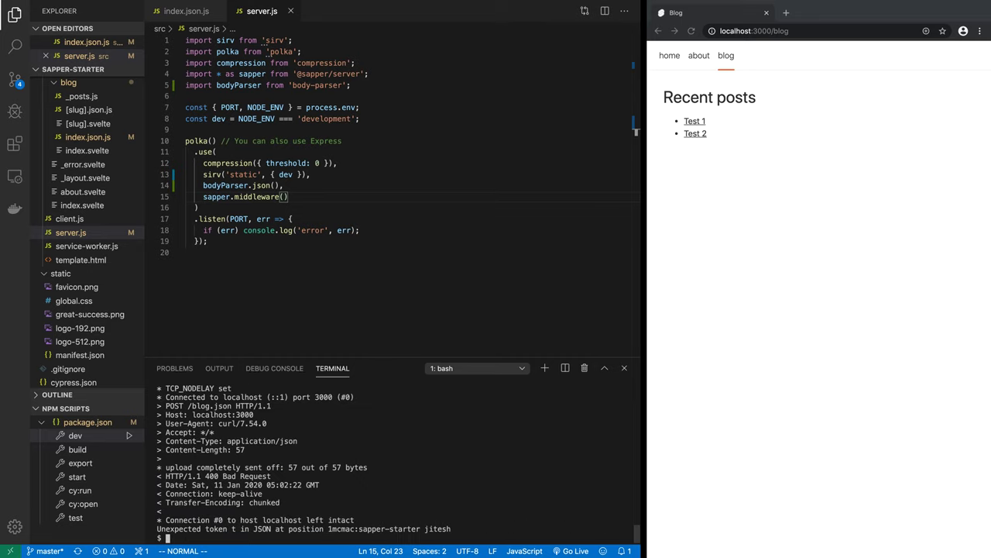
{"action": "mouse_move", "coordinate": [313, 460]}
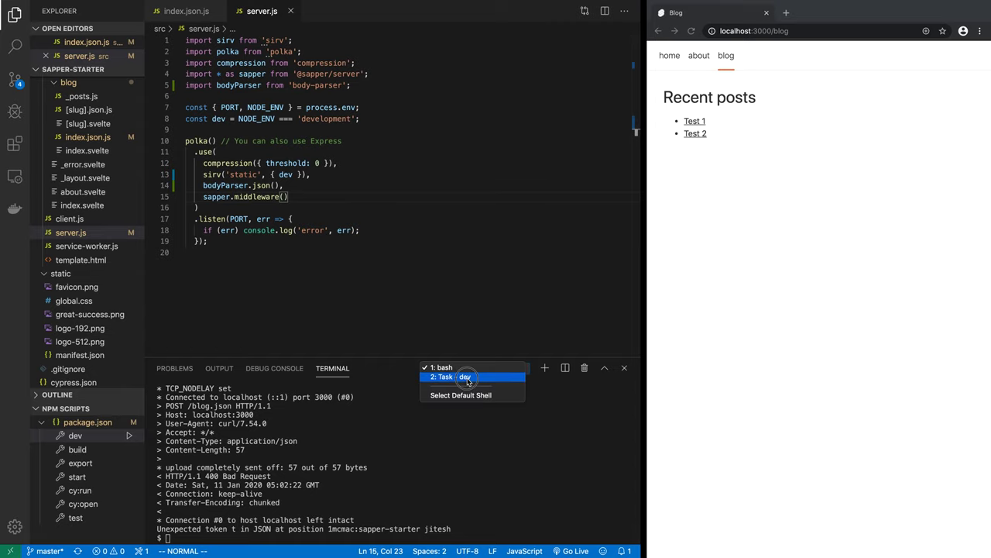
{"action": "left_click", "coordinate": [449, 377]}
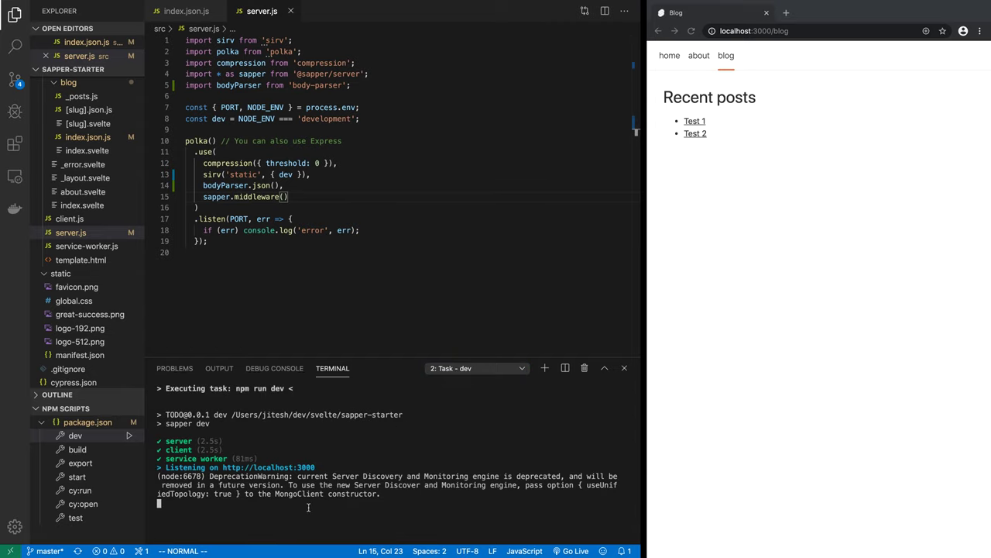
{"action": "left_click", "coordinate": [477, 368]}
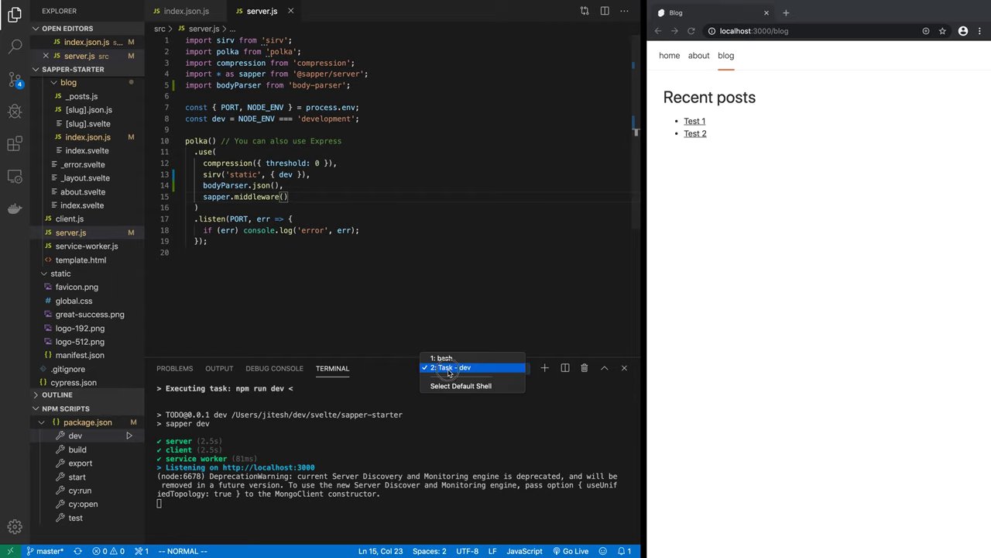
{"action": "left_click", "coordinate": [443, 357]}
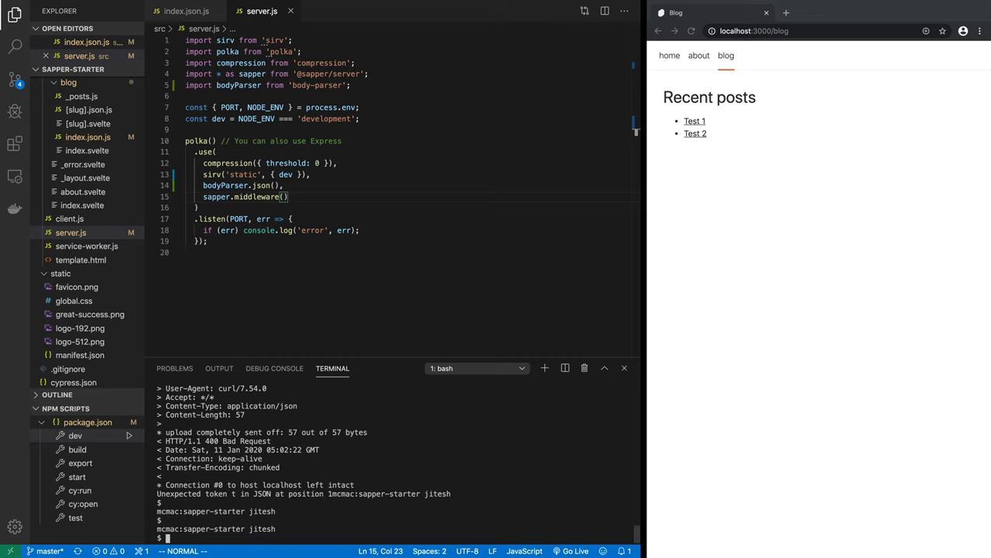
Rerun curl with valid JSON for Test 3 (slug test-3, <em>Italics</em> html), returning 200 OK.
{"action": "type", "text": "curl -v -X POST -H 'Content-Type: application/json' -d '{title: \"Test 3\", slug:\"test-3\", html:\"<em>Italics</em>\"}' localhost:3000/blog.json"}
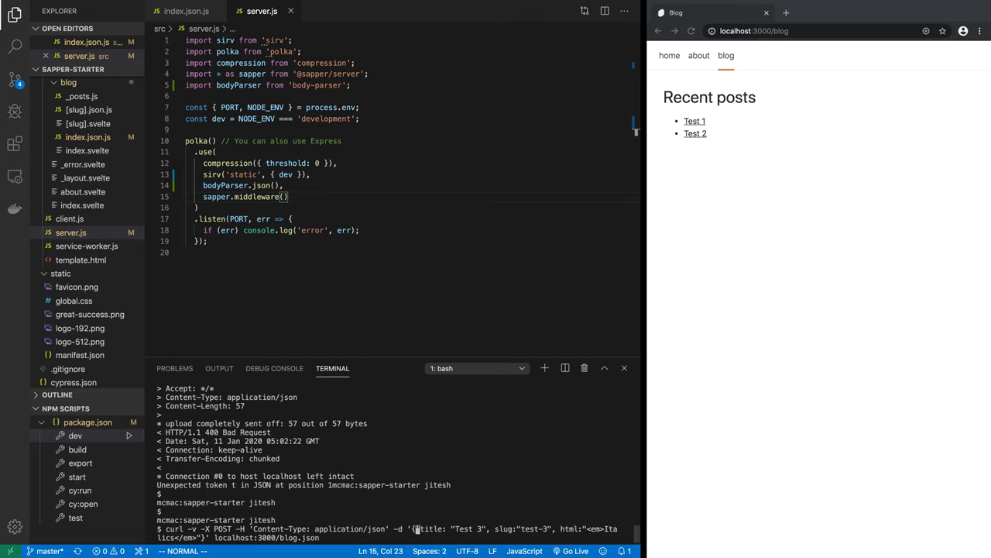
{"action": "type", "text": "w"}
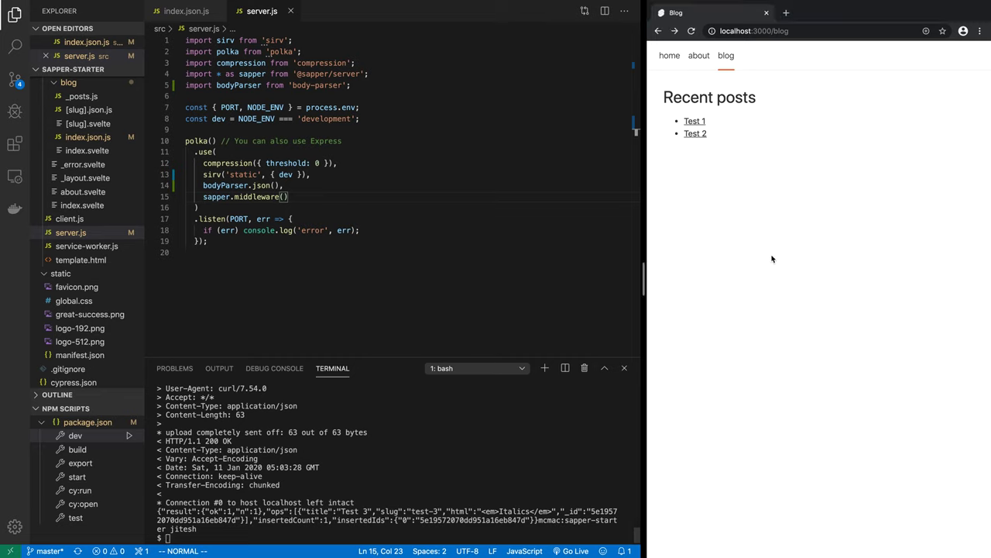
Reload the blog list in Chrome and view the new Test 3 post page.
{"action": "left_click", "coordinate": [691, 31]}
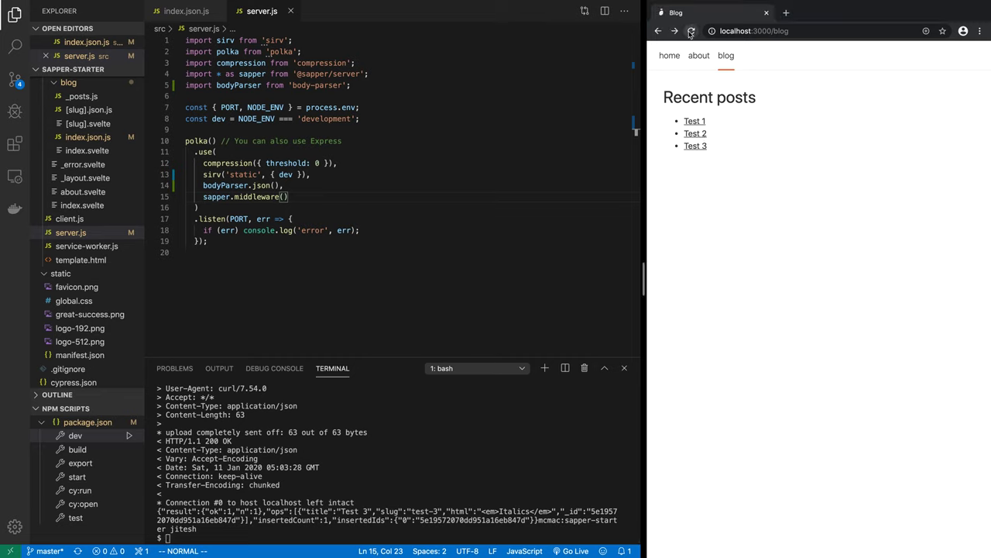
{"action": "left_click", "coordinate": [694, 146]}
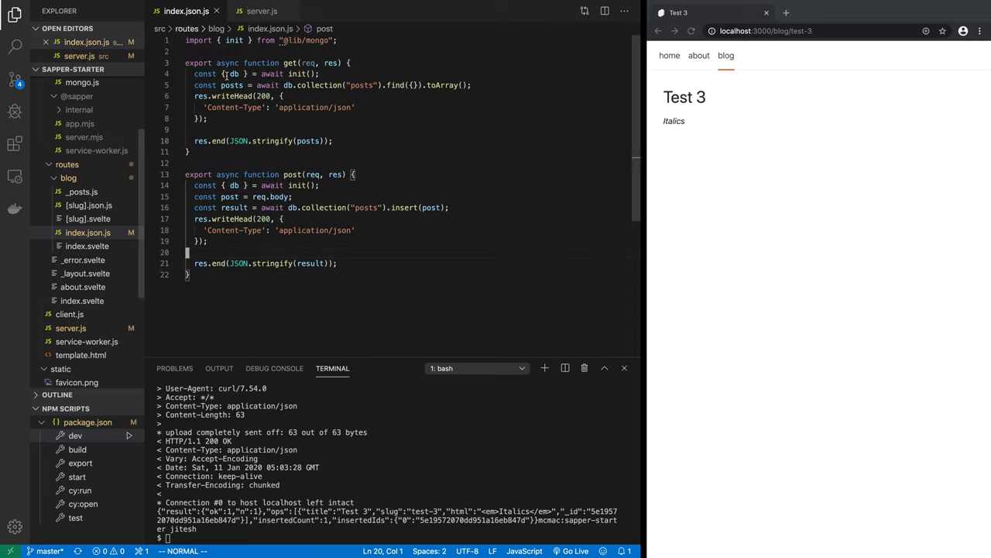
Copy the post handler code, then return the browser to the blog index listing three posts.
{"action": "double_click", "coordinate": [292, 173]}
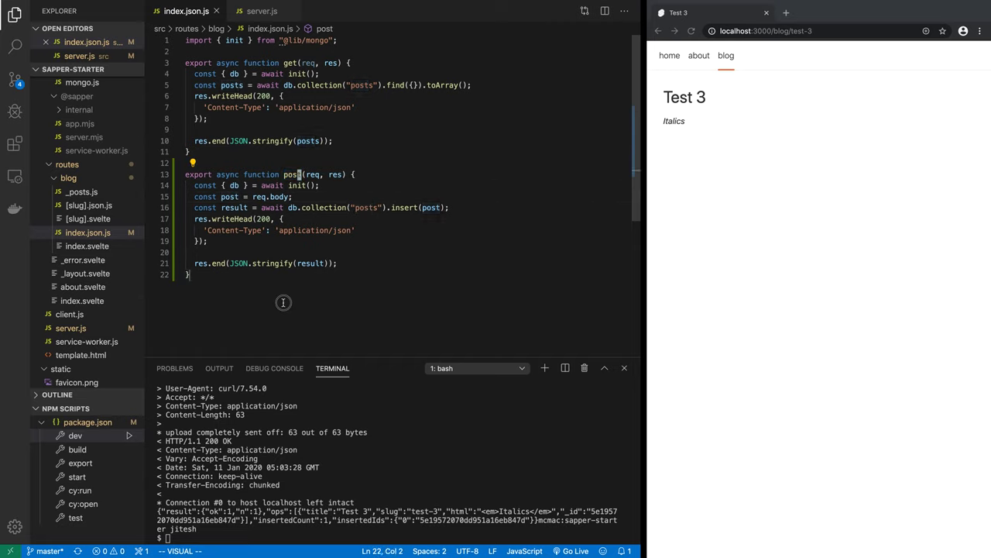
{"action": "left_click_drag", "start_coordinate": [186, 173], "coordinate": [189, 274]}
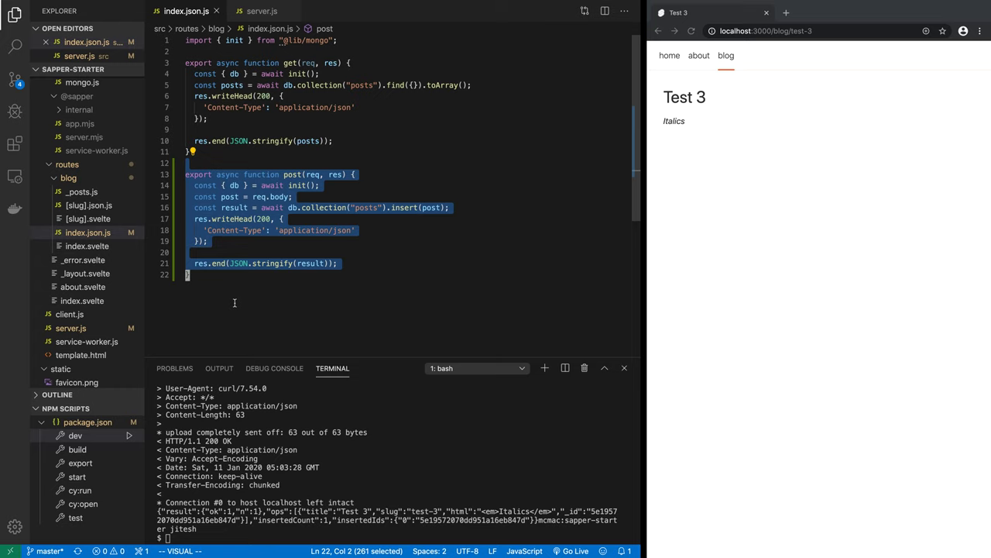
{"action": "key", "text": "Escape"}
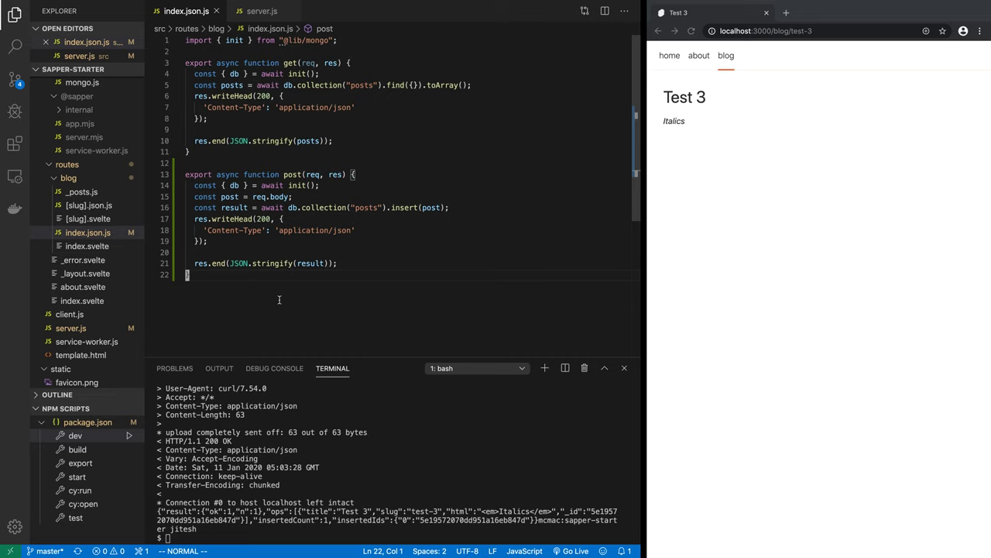
{"action": "mouse_move", "coordinate": [270, 288]}
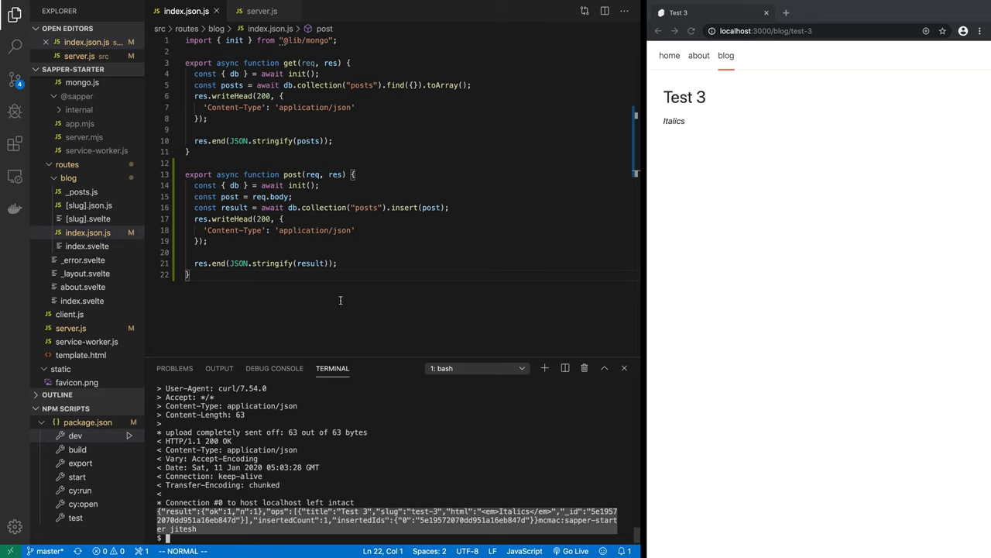
{"action": "mouse_move", "coordinate": [818, 181]}
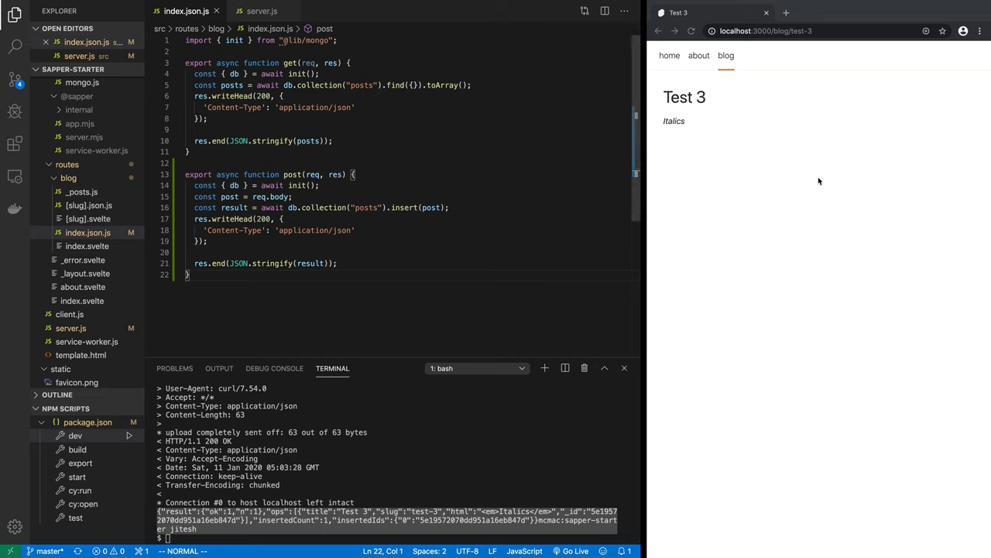
{"action": "left_click", "coordinate": [725, 55]}
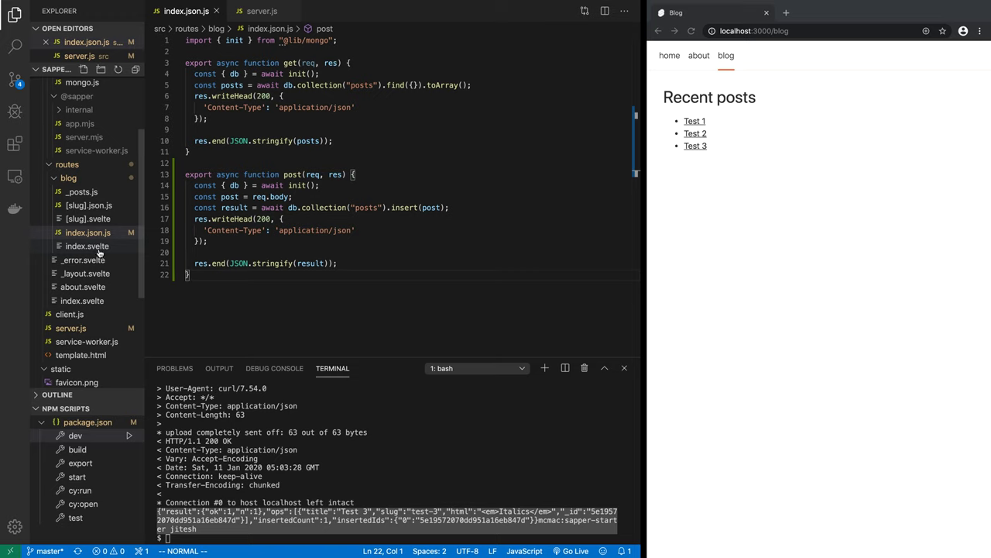
In routes/blog/index.svelte, add a form with a text input placeholder title and a <br/>.
{"action": "left_click", "coordinate": [87, 244]}
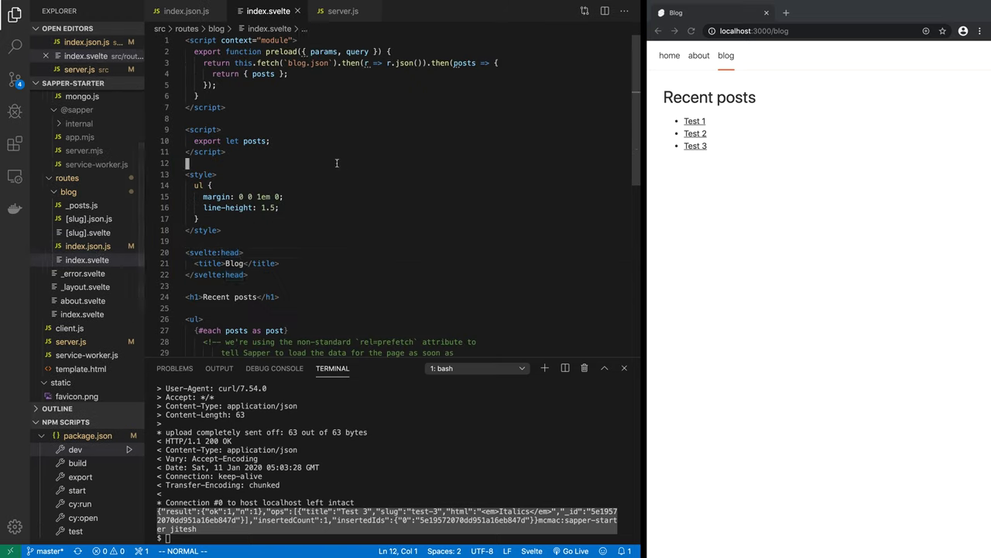
{"action": "scroll", "scroll_direction": "down", "scroll_amount": 3}
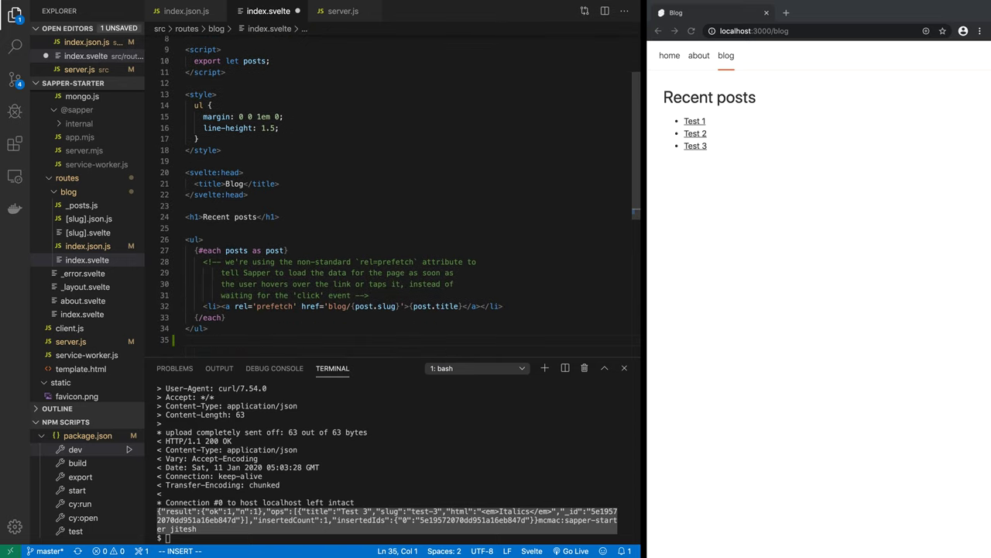
{"action": "type", "text": "form>"}
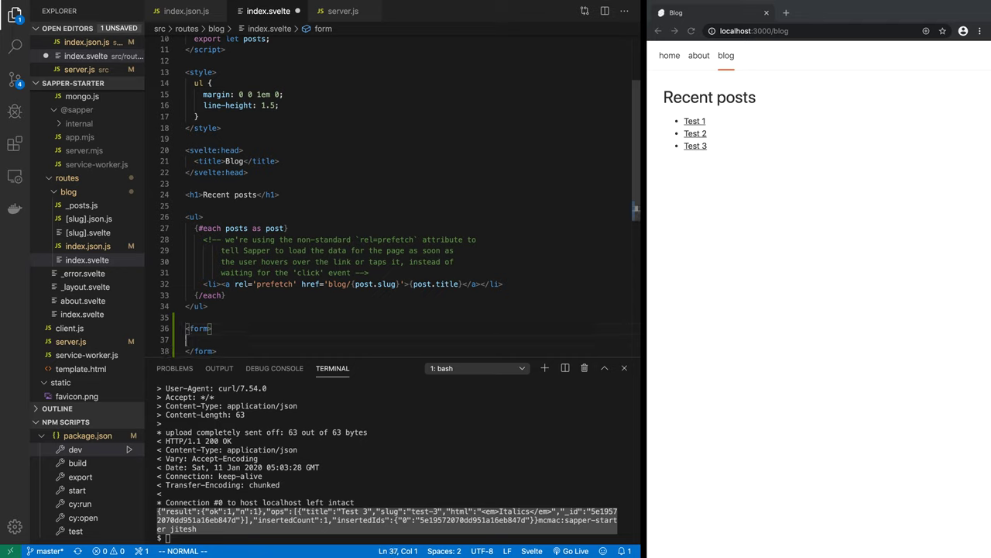
{"action": "type", "text": "input"}
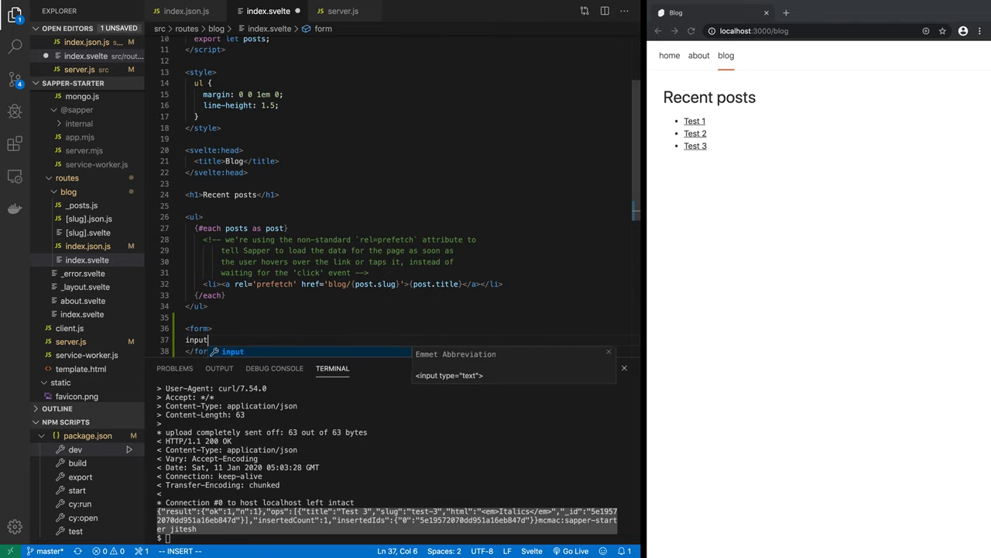
{"action": "key", "text": "Tab"}
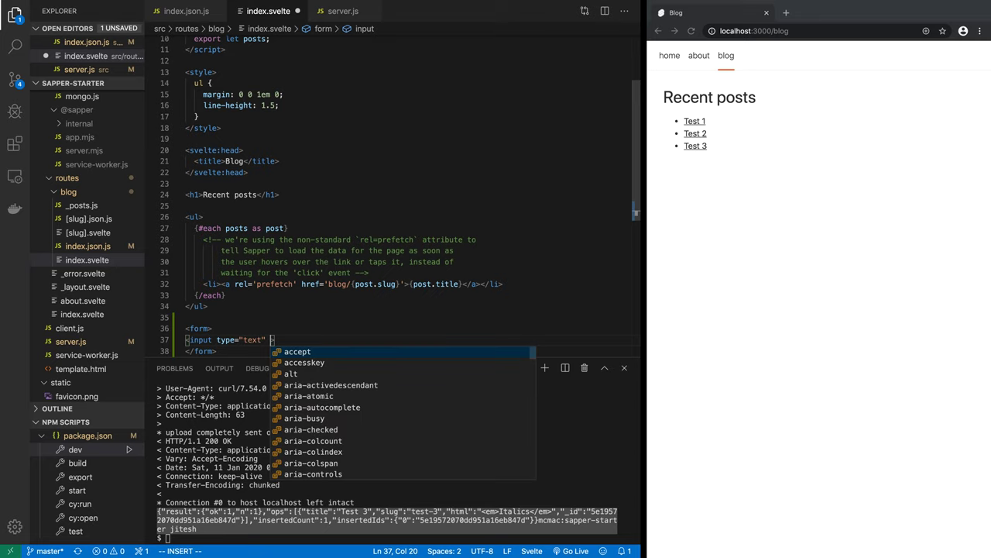
{"action": "type", "text": "placeholder=\"\""}
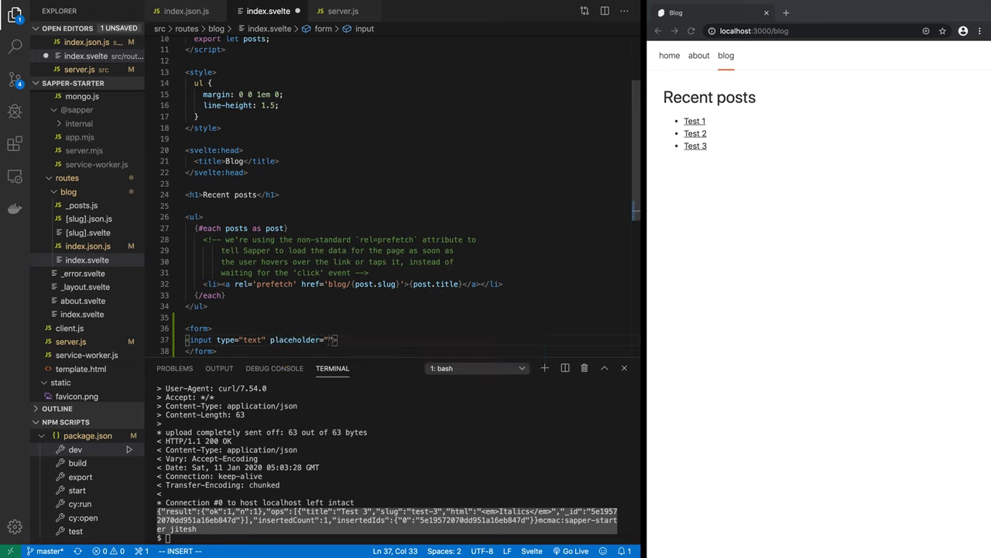
{"action": "type", "text": "title"}
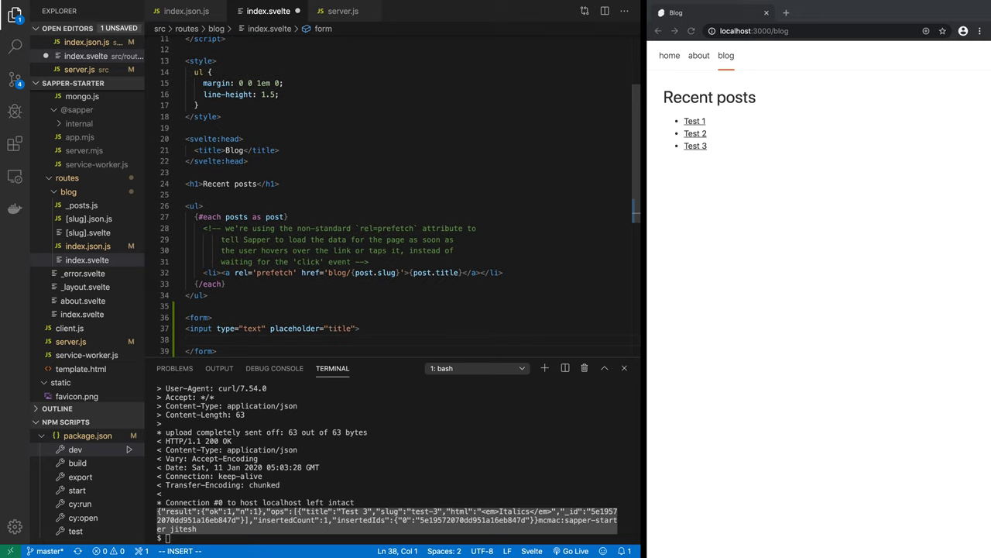
{"action": "type", "text": "<br/>"}
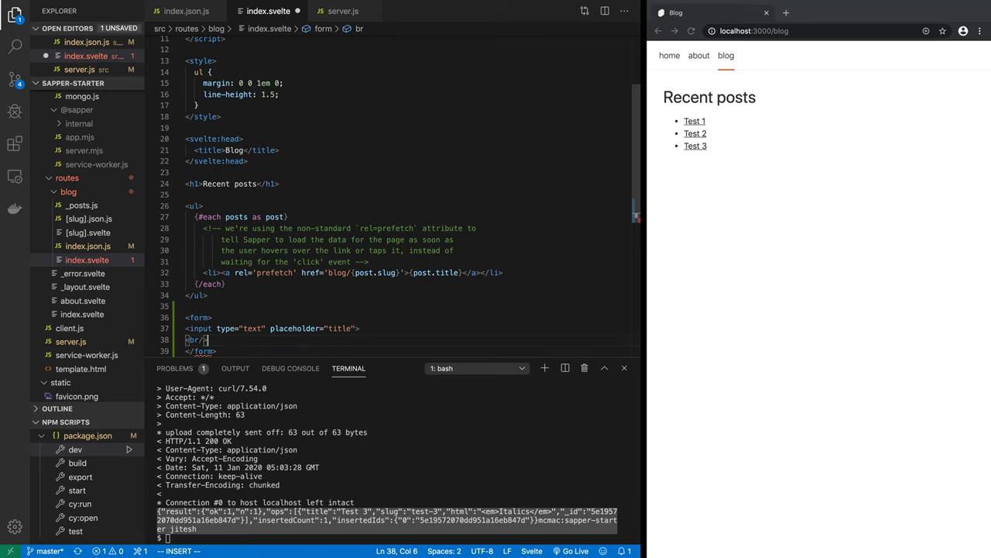
Add a slug text input and a textarea holding 'Some HTML' to the form.
{"action": "type", "text": "<input type=\"text\">"}
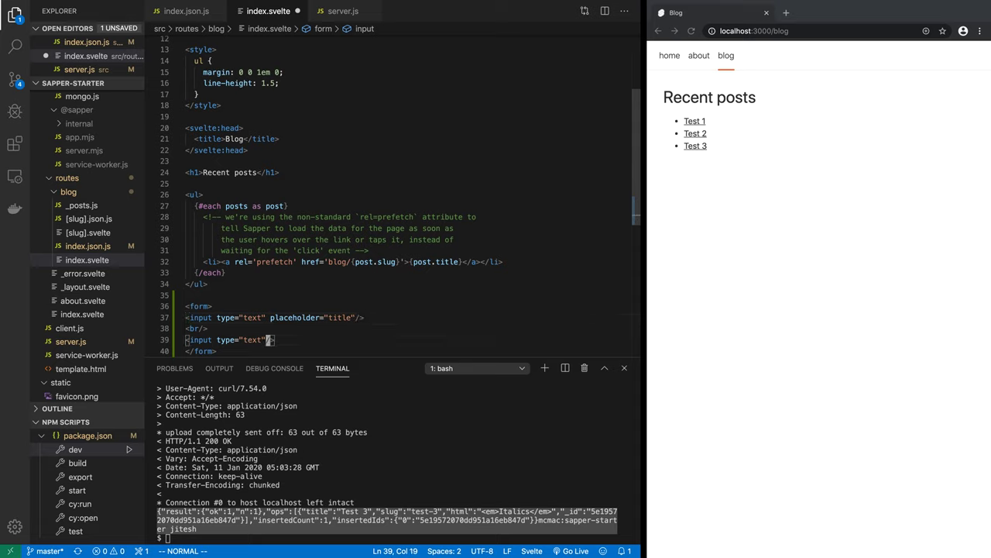
{"action": "type", "text": "placeholder=\"\""}
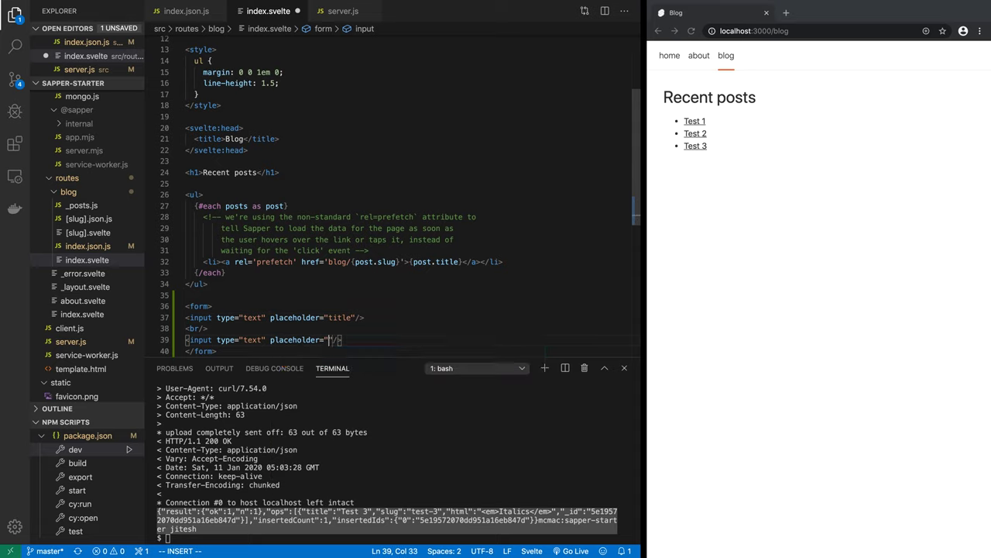
{"action": "type", "text": "slug"}
{"action": "type", "text": "<textarea"}
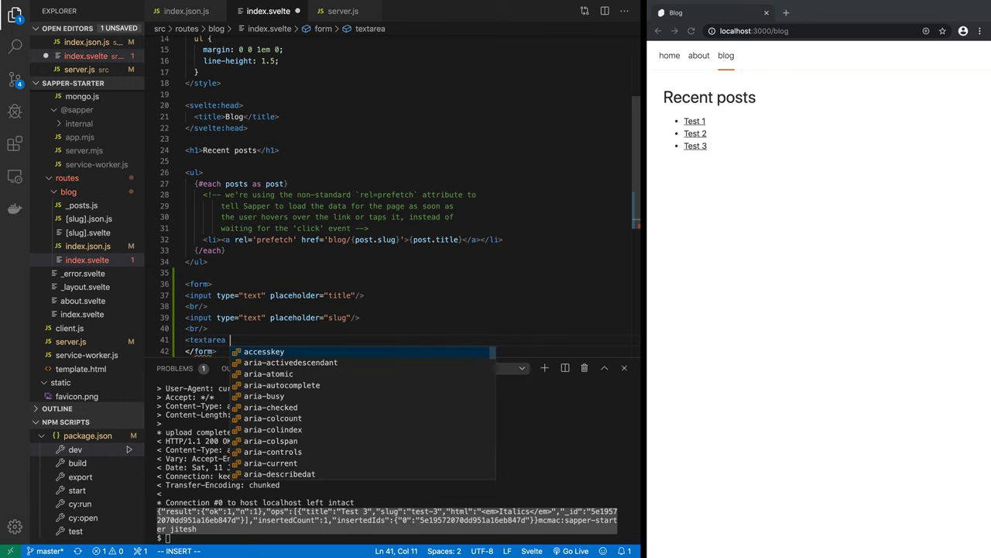
{"action": "type", "text": "placeholder=\"<p"}
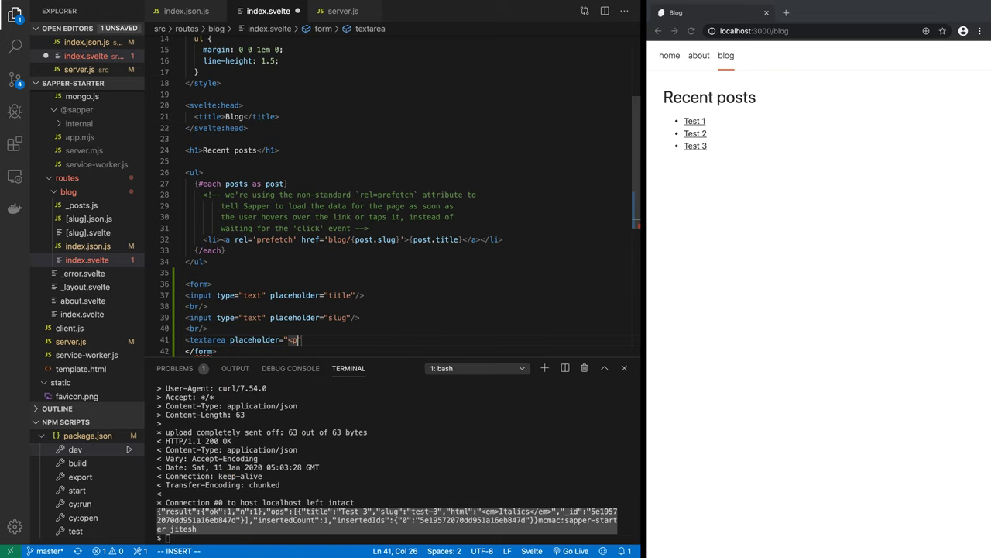
{"action": "type", "text": ">Some H"}
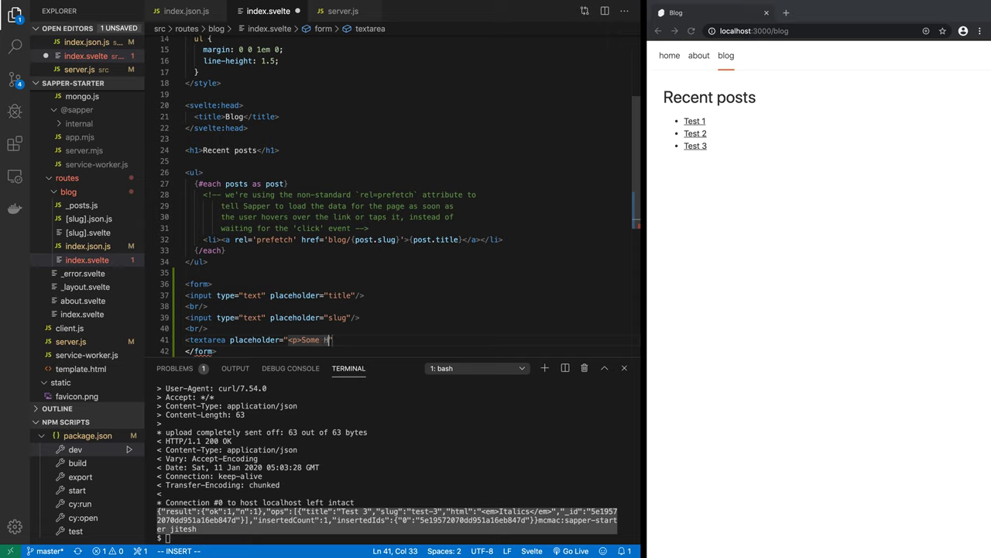
{"action": "type", "text": "HTML</p>"}
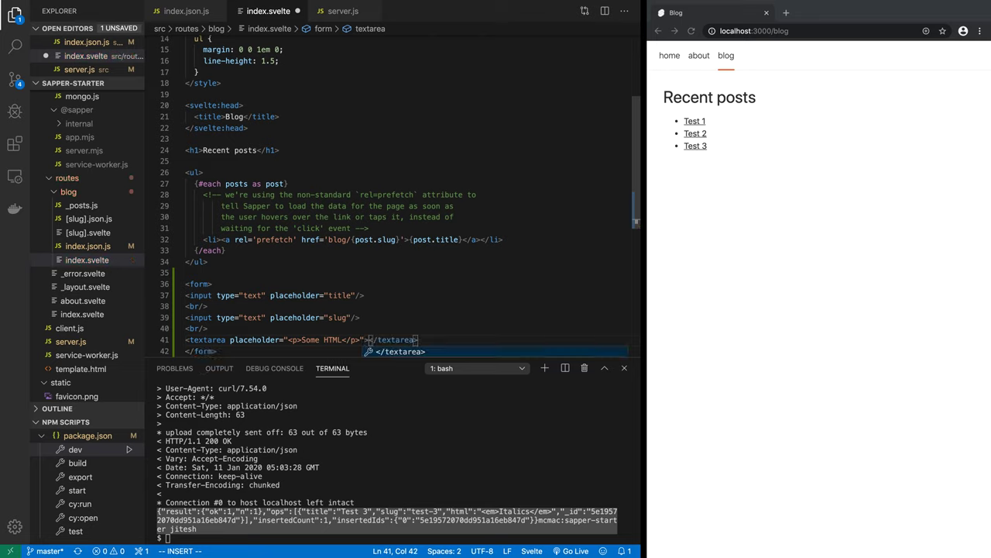
{"action": "key", "text": "Escape"}
{"action": "type", "text": "yarn add"}
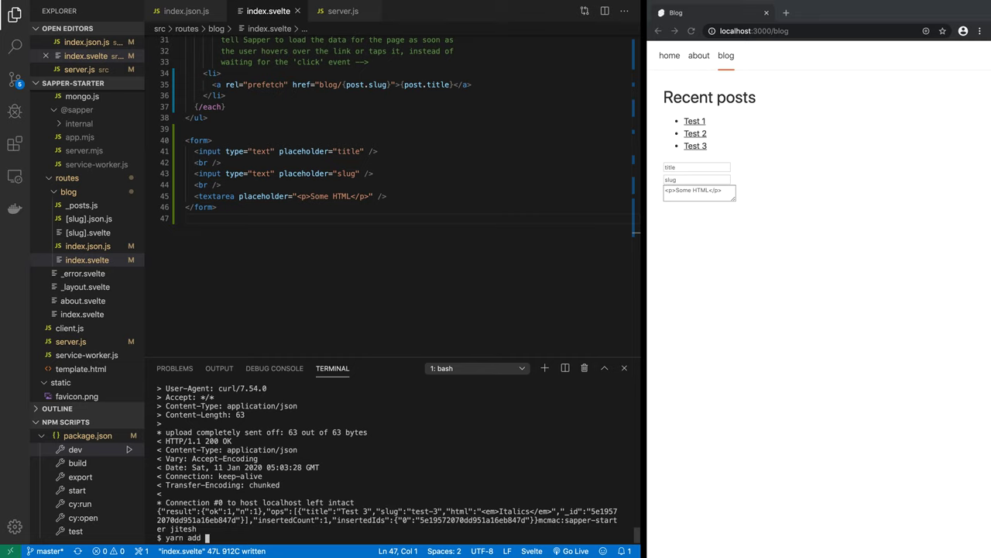
Install Bootstrap 4.4.1 as a dependency with yarn add bootstrap.
{"action": "type", "text": "boots"}
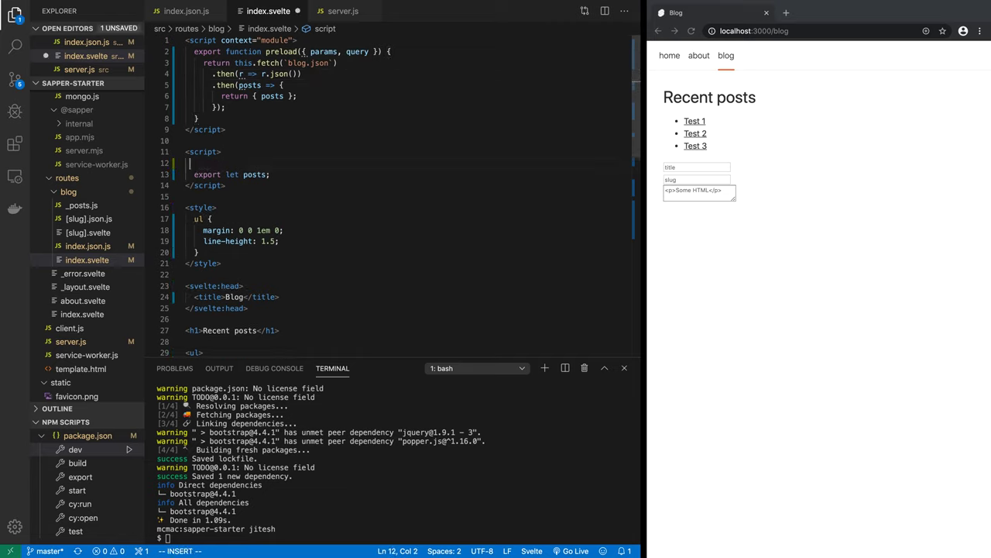
List node_modules/bootstrap/dist/css to confirm bootstrap.min.css exists.
{"action": "type", "text": "import"}
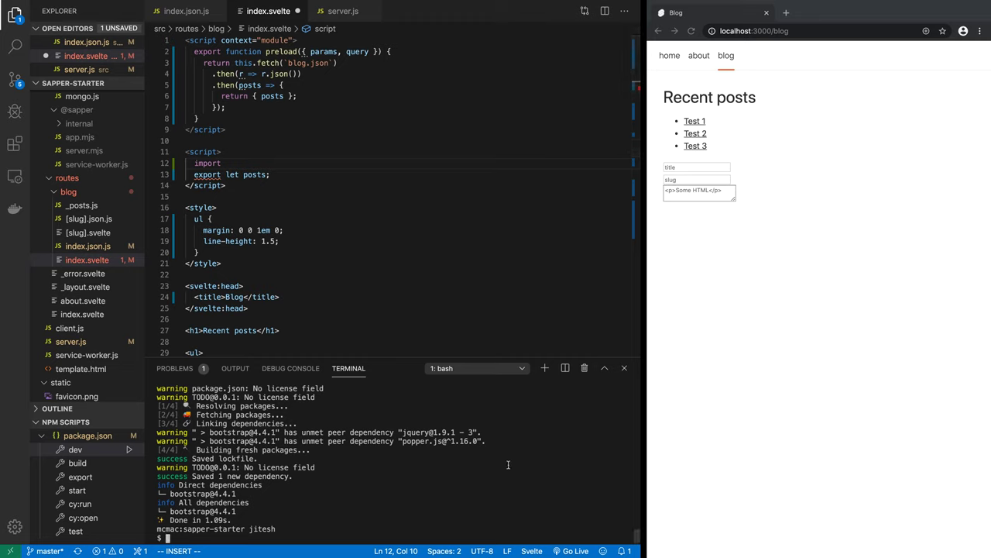
{"action": "type", "text": "ls -l node_modules/b"}
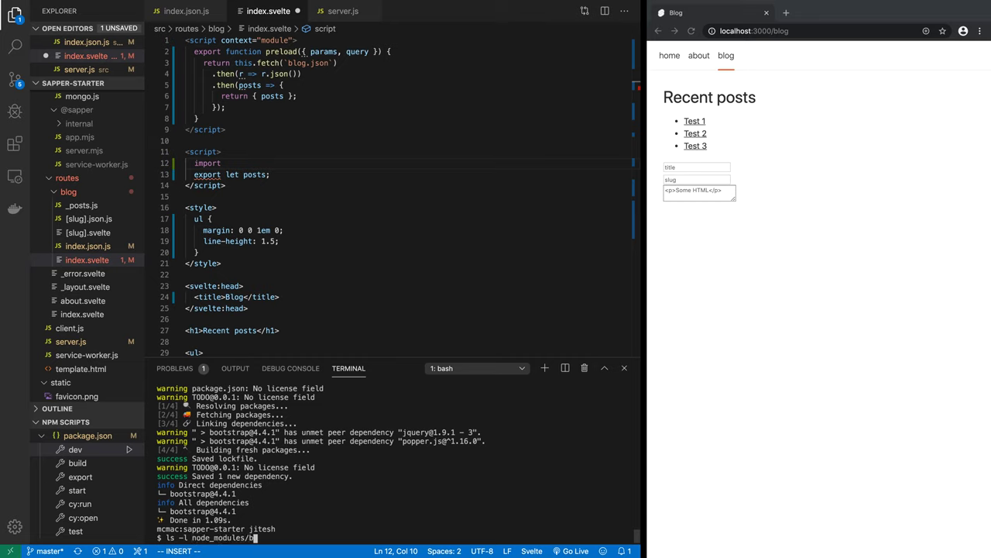
{"action": "type", "text": "ootstrap/dist/"}
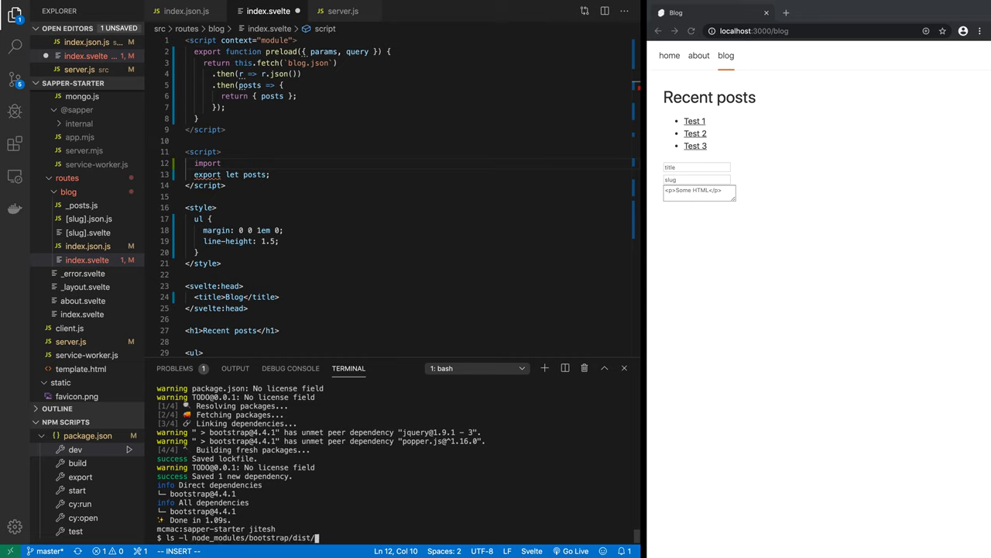
{"action": "type", "text": "css/bootstrap"}
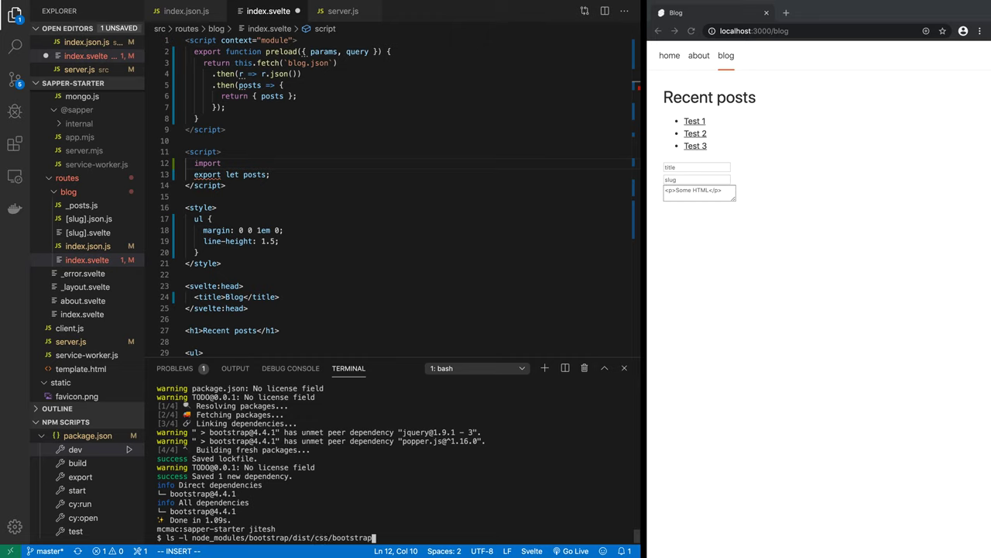
{"action": "type", "text": ".min.css"}
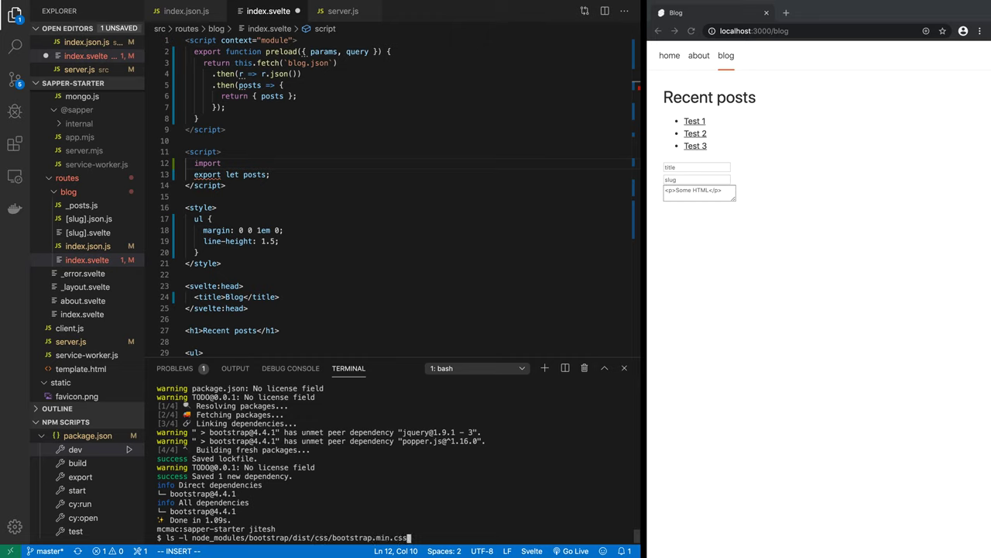
{"action": "mouse_move", "coordinate": [271, 536]}
{"action": "type", "text": "A"}
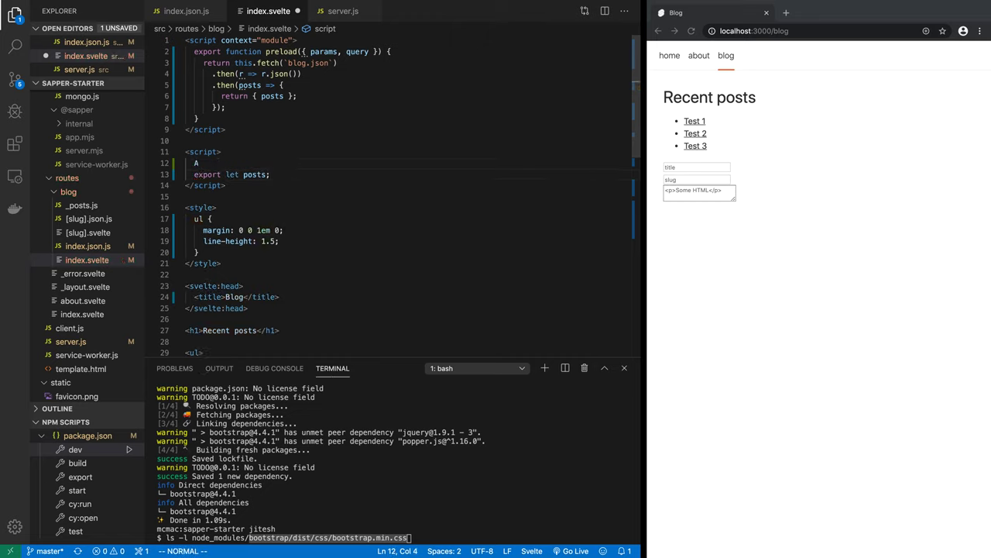
Import "bootstrap/dist/css/bootstrap.min.css" in index.svelte's script block.
{"action": "type", "text": "mport"}
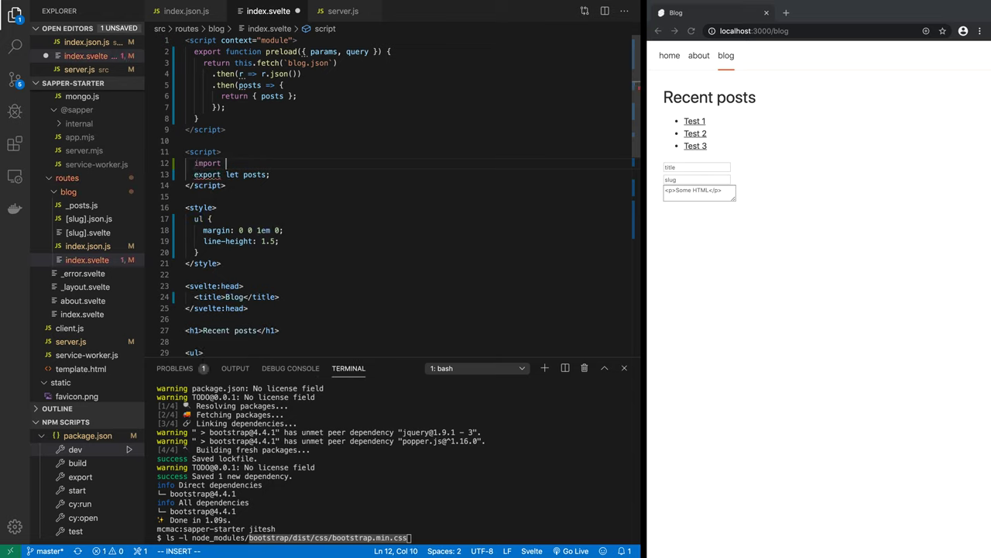
{"action": "type", "text": "\"bootstrap/dist/css/bootstrap.min.css\""}
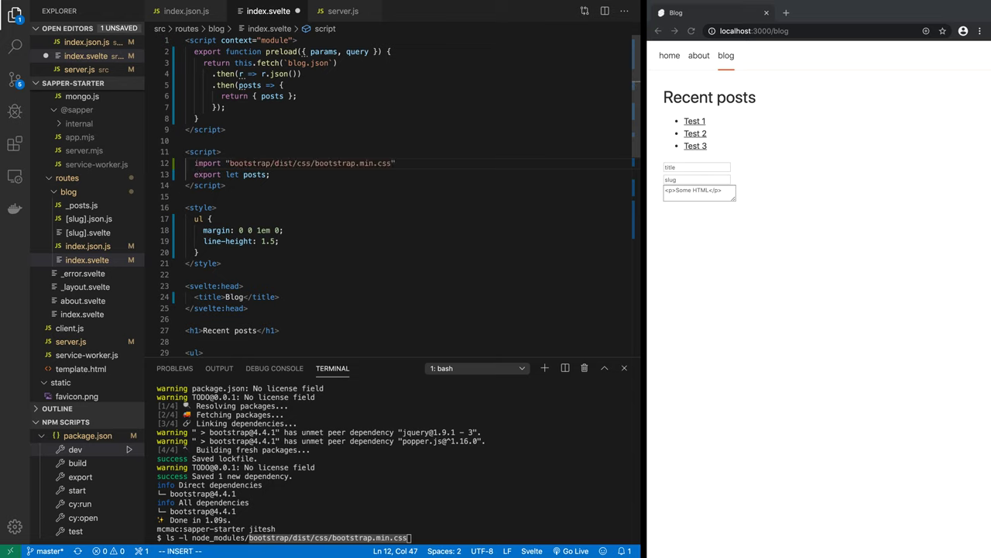
{"action": "type", "text": ";"}
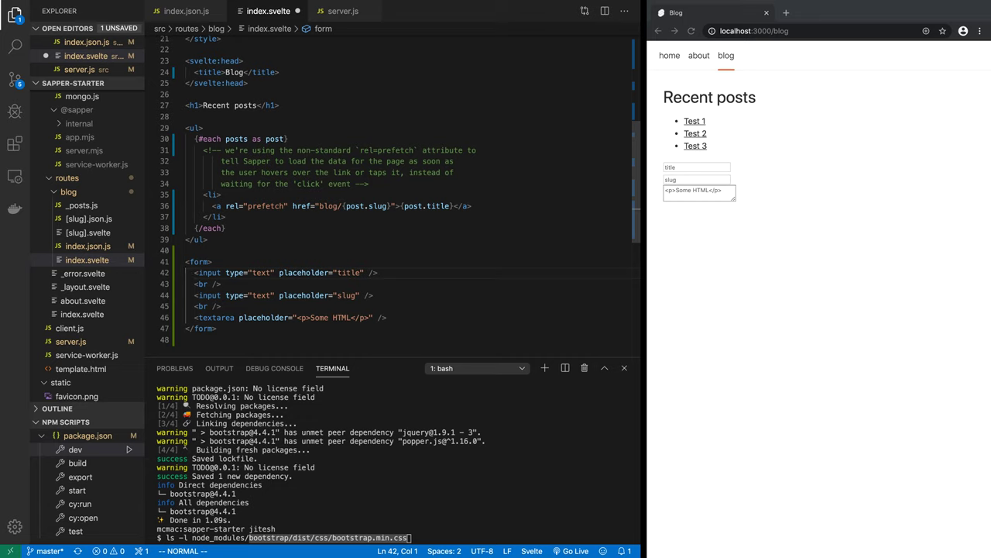
{"action": "left_click", "coordinate": [375, 273]}
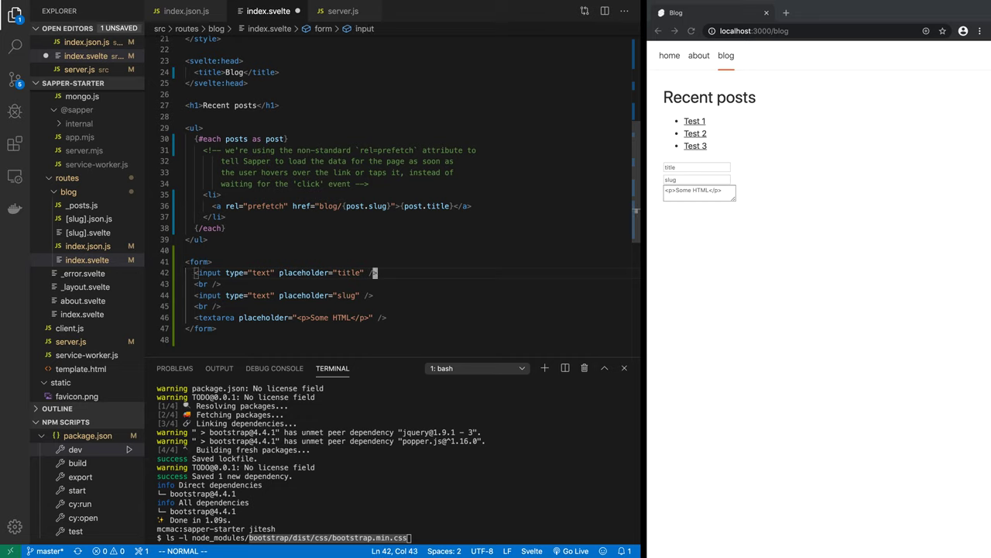
Add class="form-control" to the title input, slug input and textarea, then check the restyled fields.
{"action": "type", "text": "cl"}
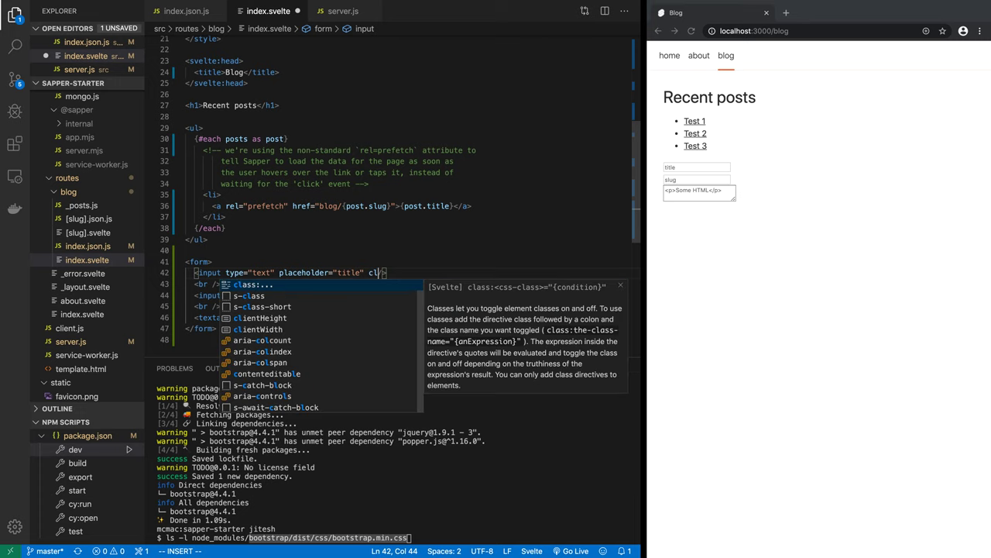
{"action": "type", "text": "ass=\"form"}
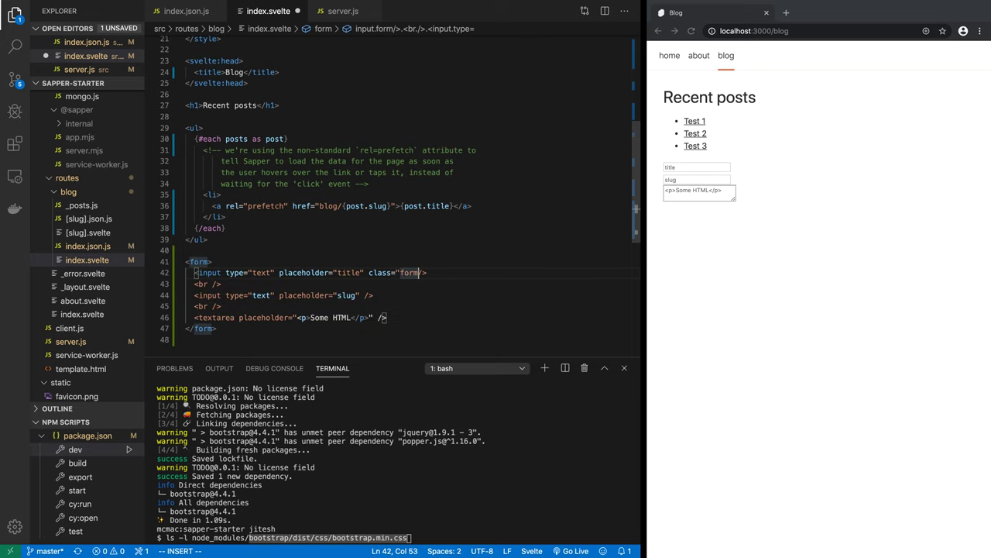
{"action": "type", "text": "-control"}
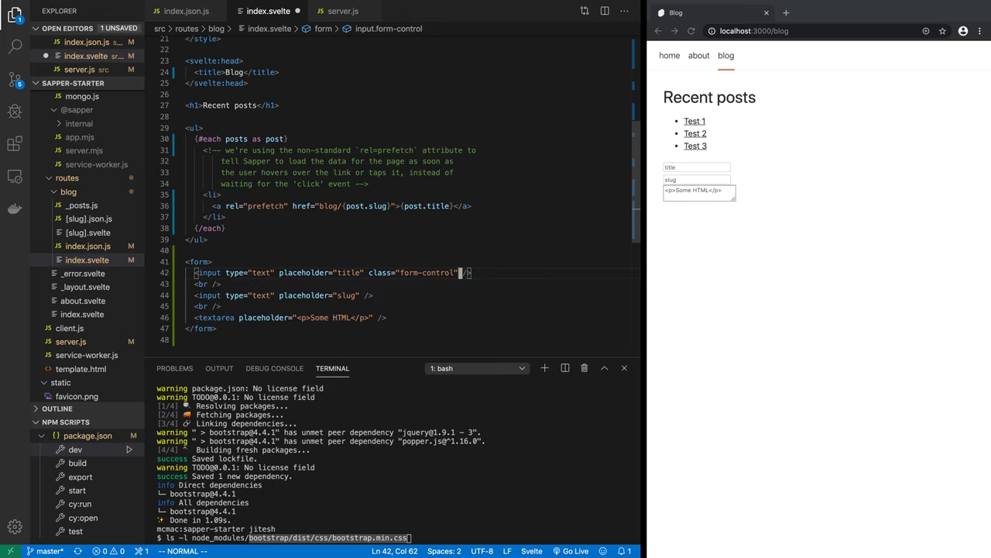
{"action": "type", "text": "class=\"form-control\""}
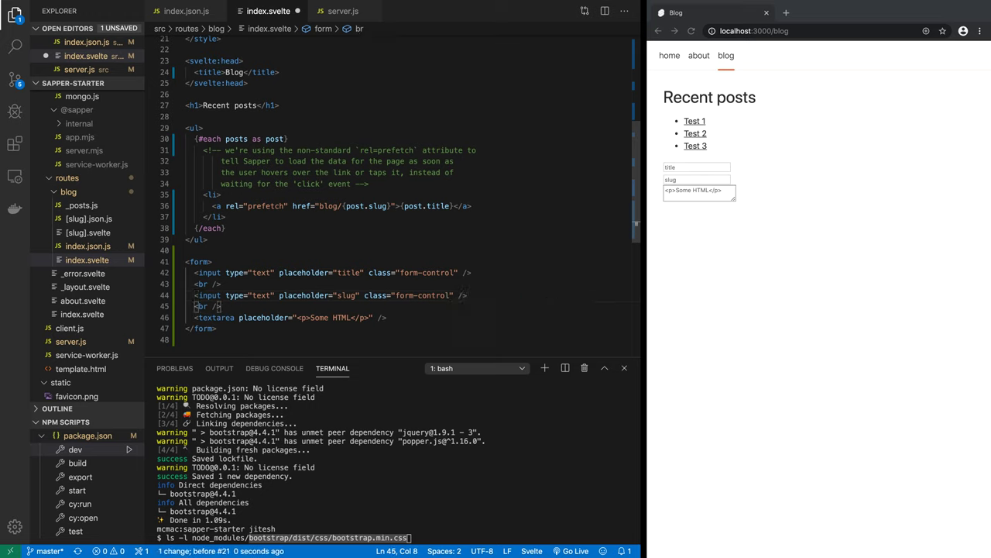
{"action": "type", "text": "class=\"form-control\""}
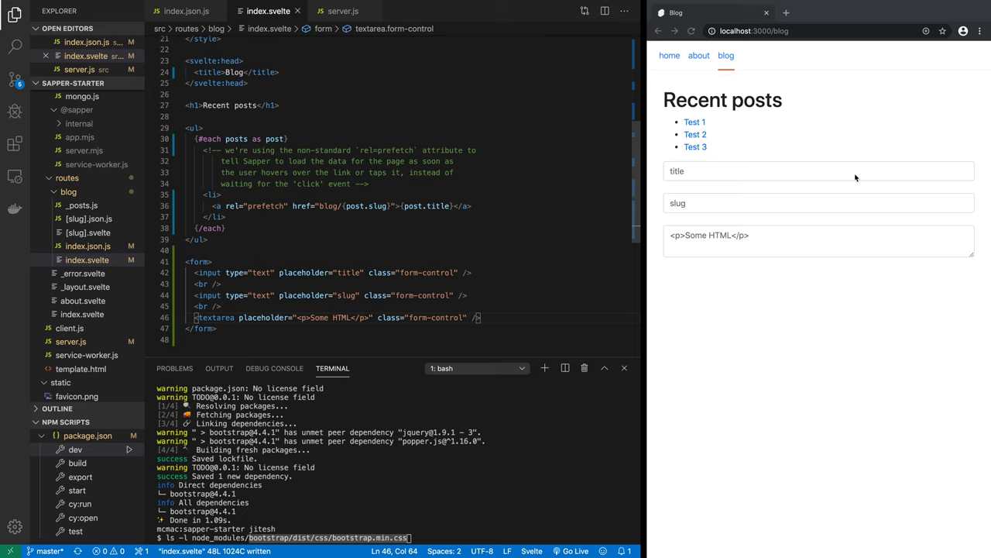
{"action": "left_click", "coordinate": [818, 203]}
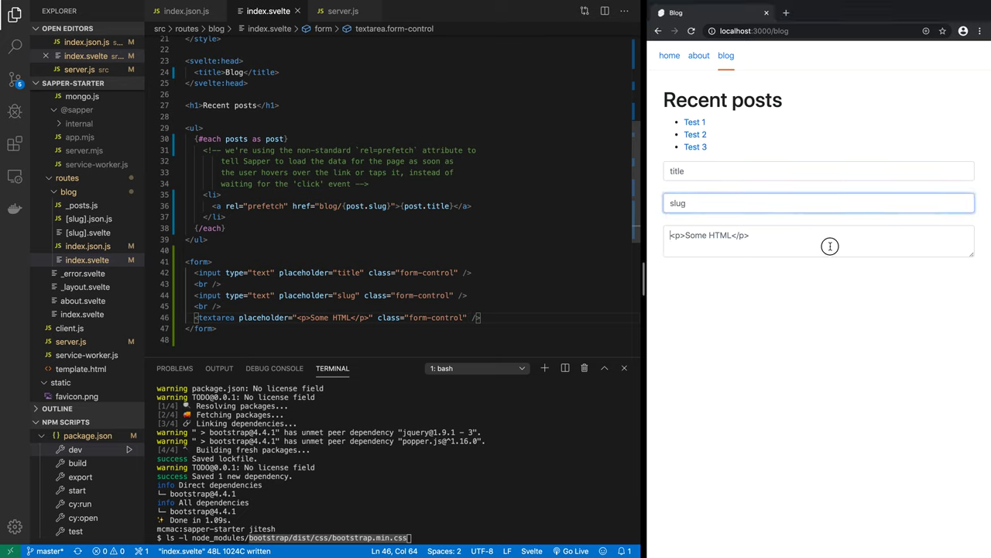
{"action": "left_click", "coordinate": [818, 170]}
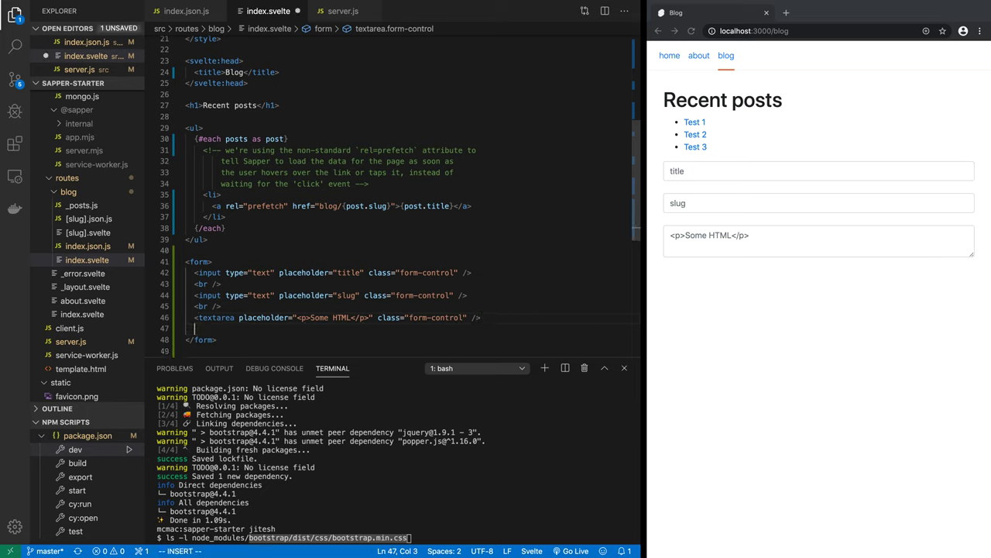
Add <button type="submit" class="btn btn-primary">Submit</button> before </form> and save.
{"action": "type", "text": "<"}
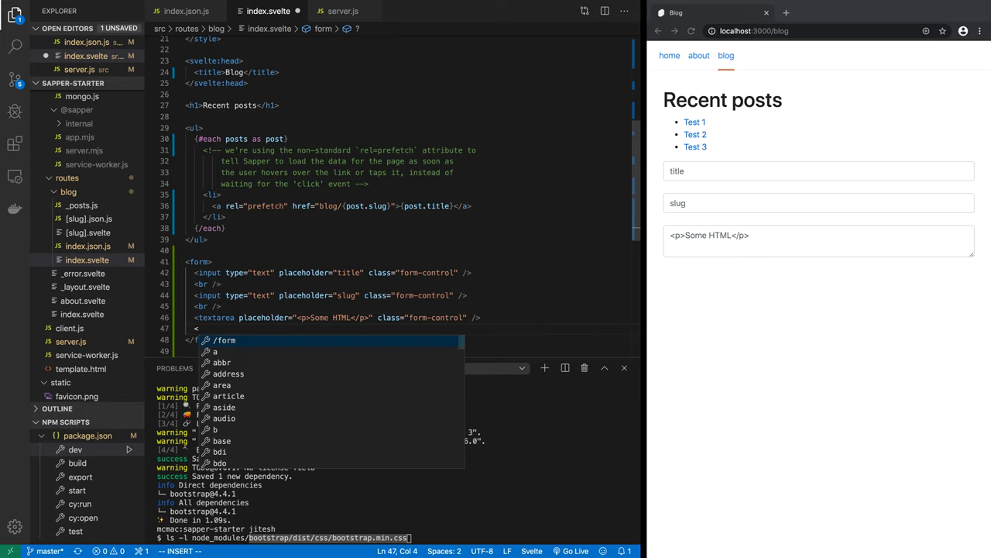
{"action": "type", "text": "button></button>"}
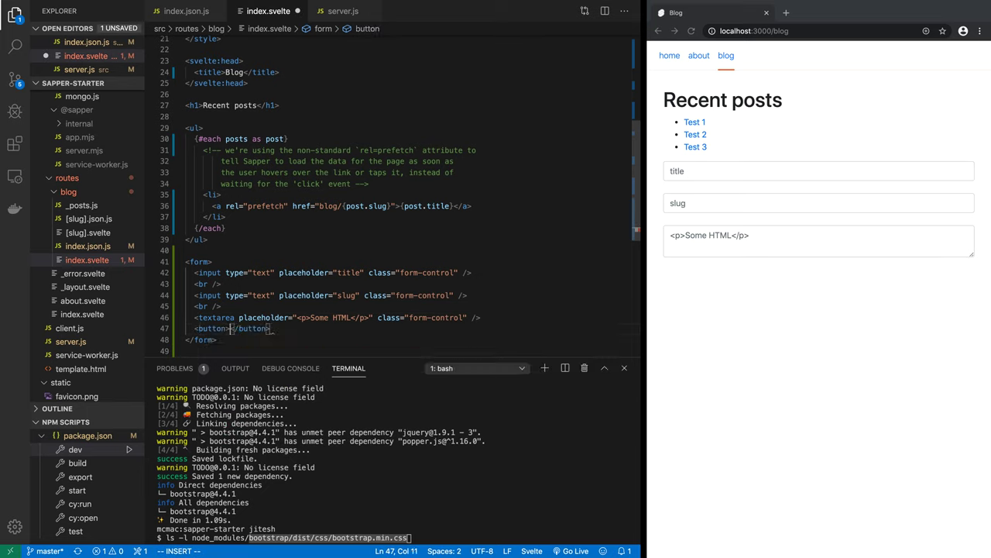
{"action": "type", "text": "Submit"}
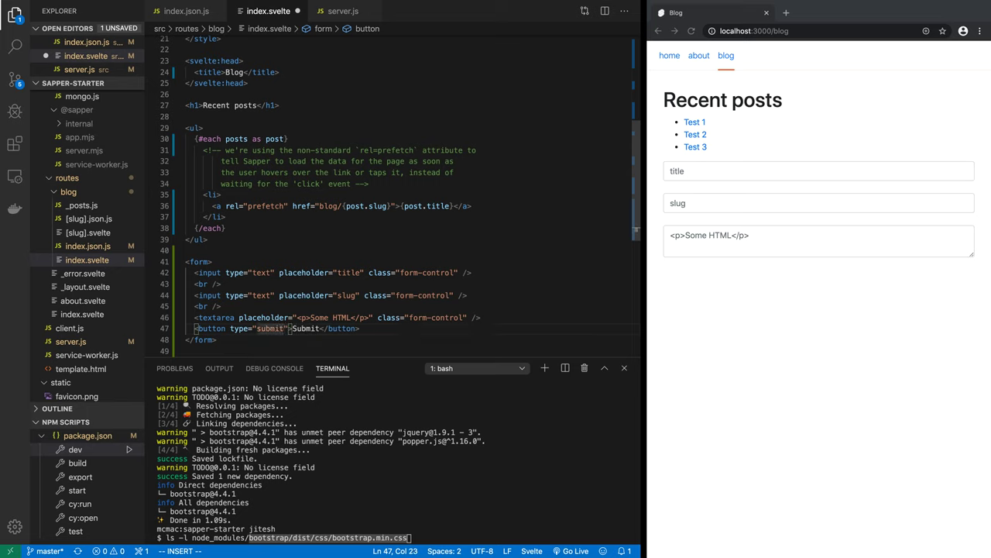
{"action": "key", "text": "Escape"}
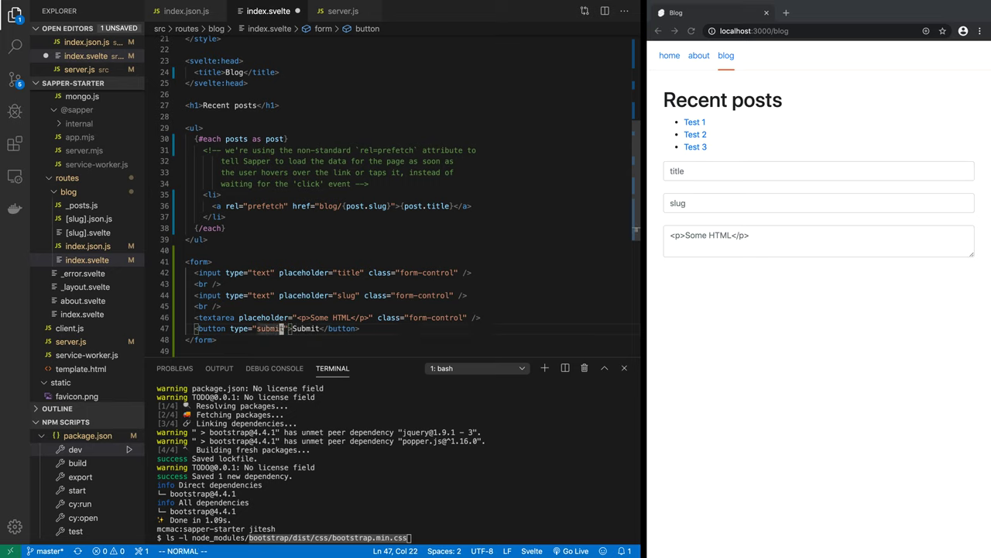
{"action": "type", "text": "class=\"btn bt"}
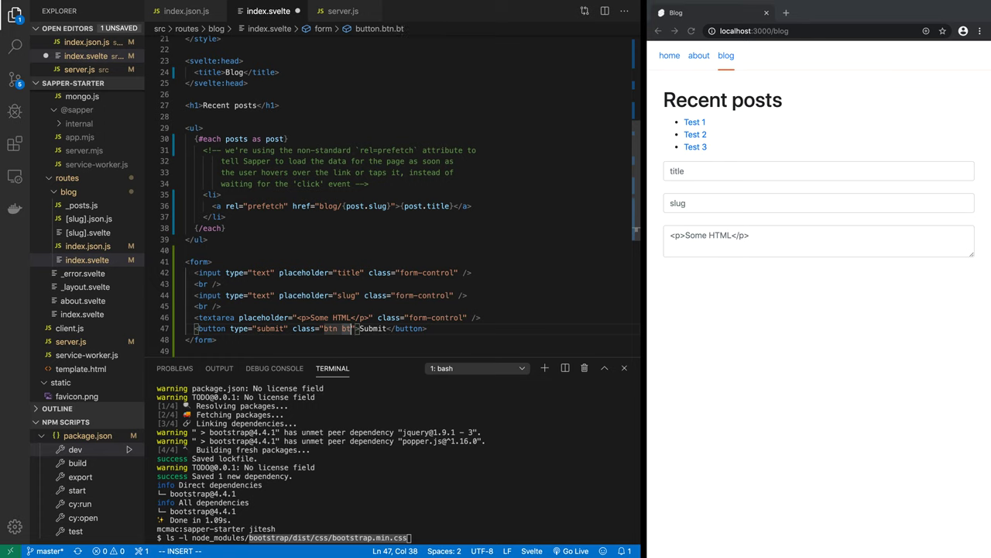
{"action": "type", "text": "n-primary"}
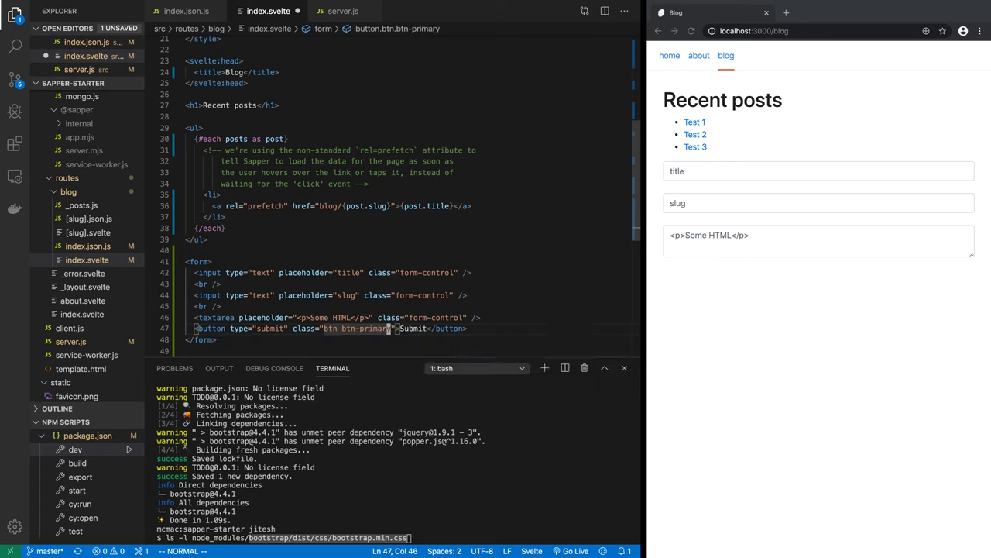
{"action": "key", "text": "ctrl+s"}
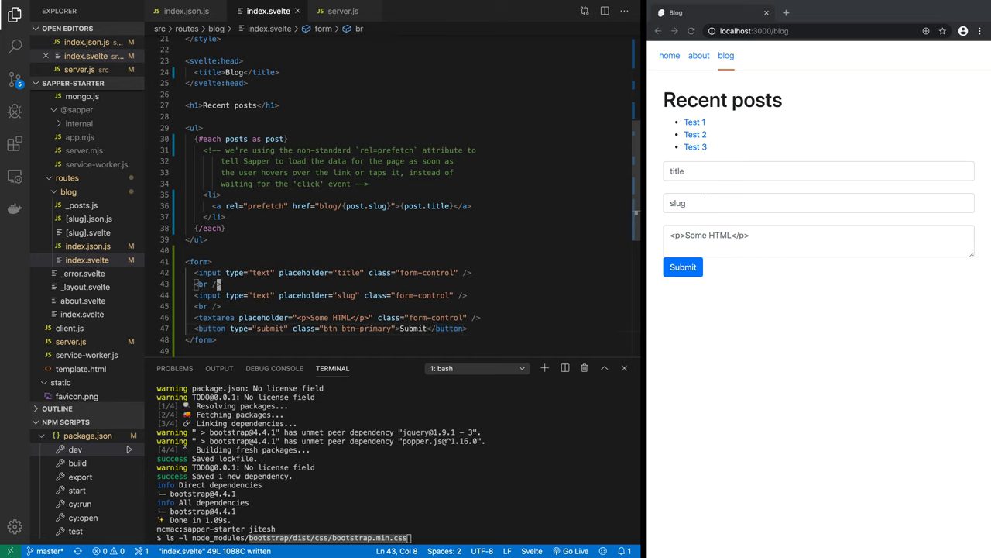
Add on:submit|preventDefault={handleSubmit} to the form tag and start the handleSubmit function.
{"action": "left_click", "coordinate": [198, 261]}
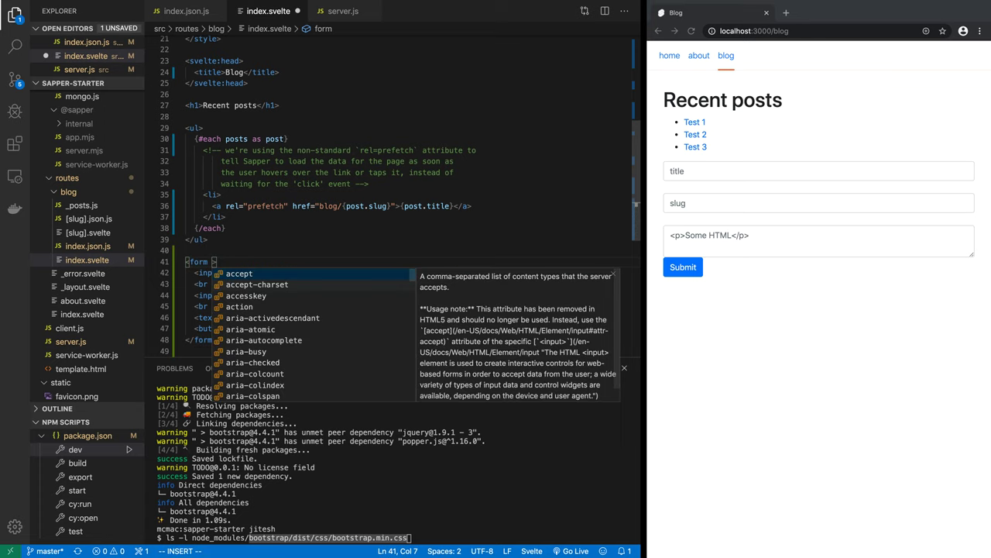
{"action": "type", "text": "on:submit={"}
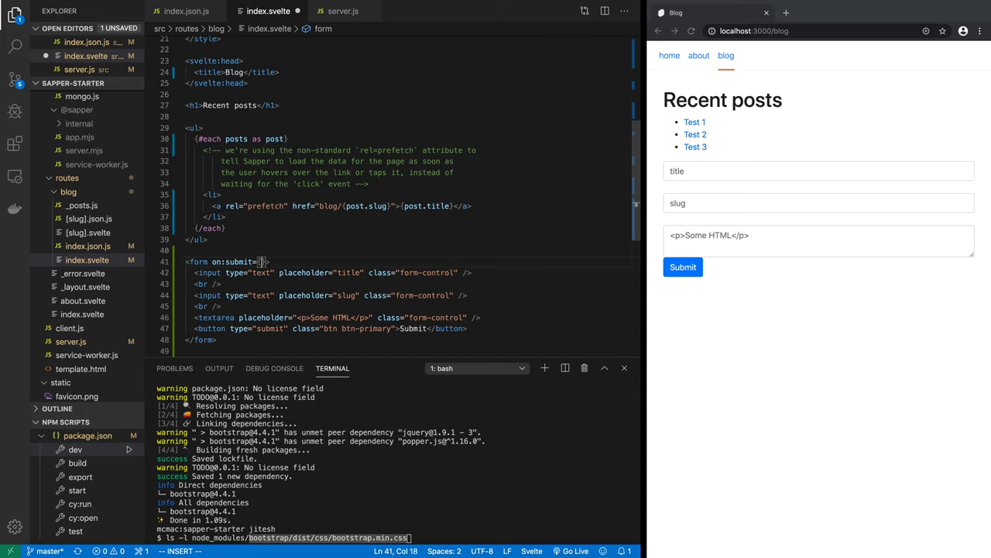
{"action": "type", "text": "s"}
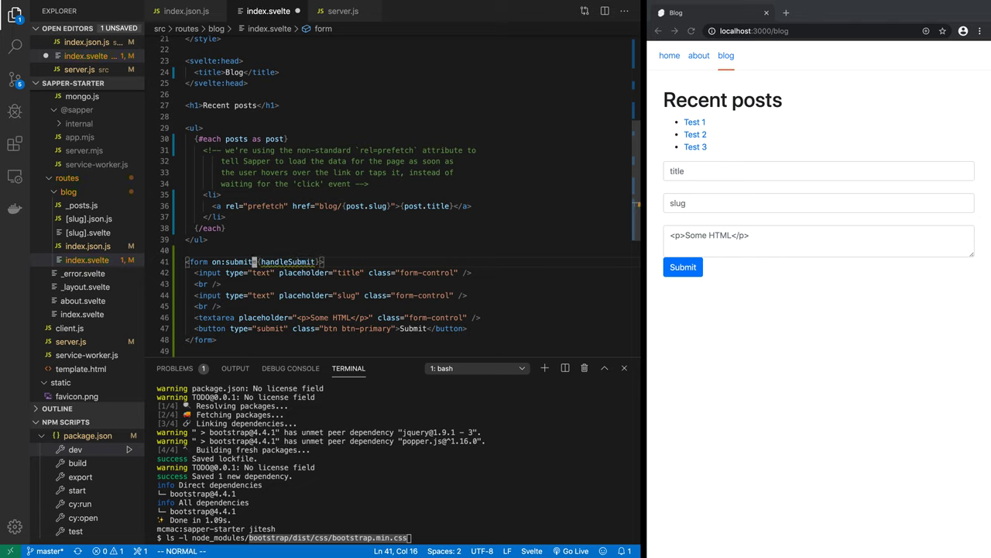
{"action": "type", "text": "|"}
{"action": "type", "text": "function h"}
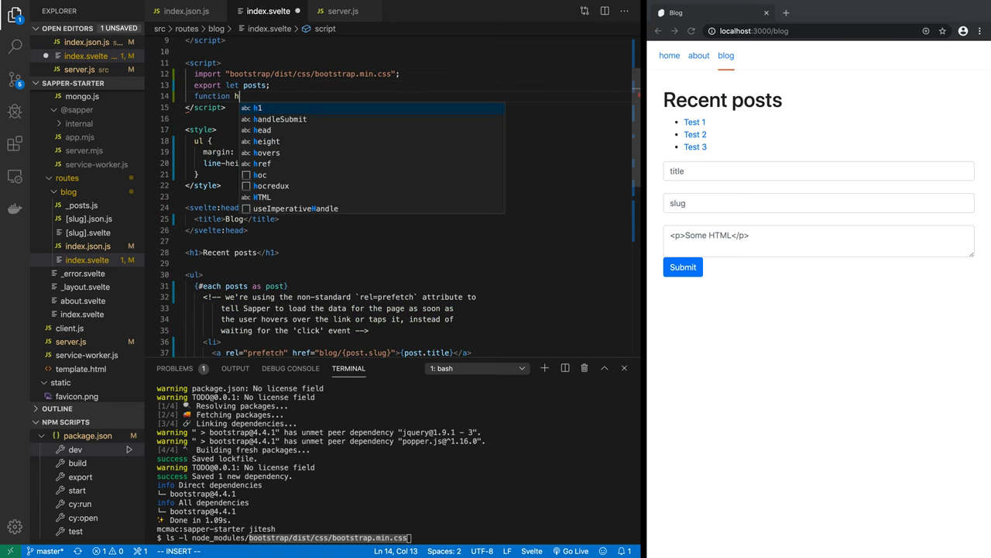
{"action": "type", "text": "andleSubmit}>"}
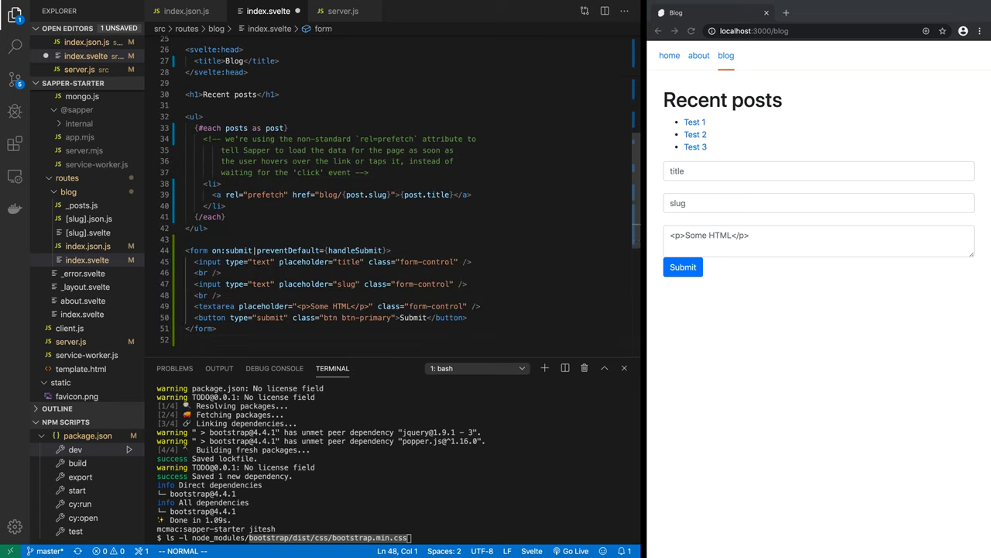
Add a bind:value attribute to the title input element.
{"action": "left_click", "coordinate": [189, 273]}
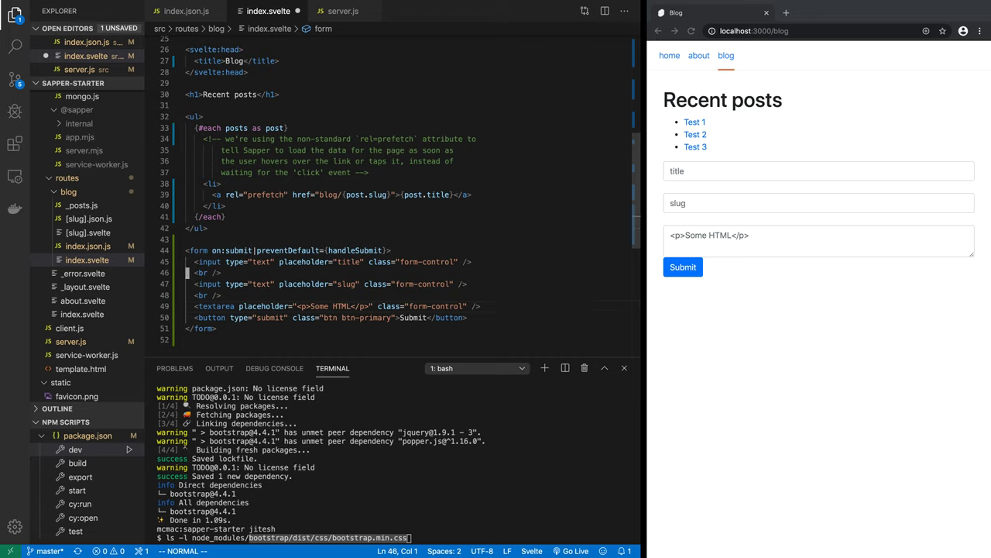
{"action": "left_click", "coordinate": [205, 260]}
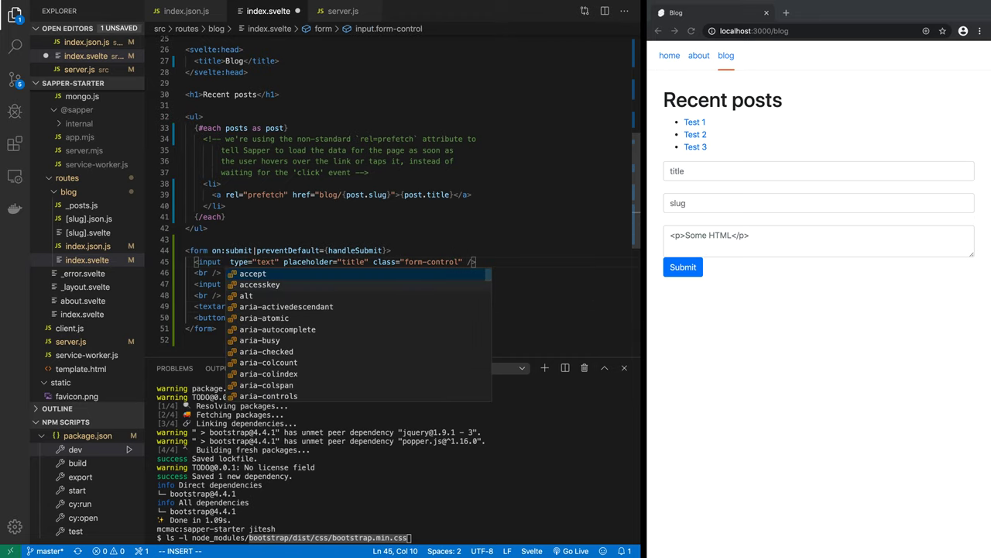
{"action": "type", "text": "bind:"}
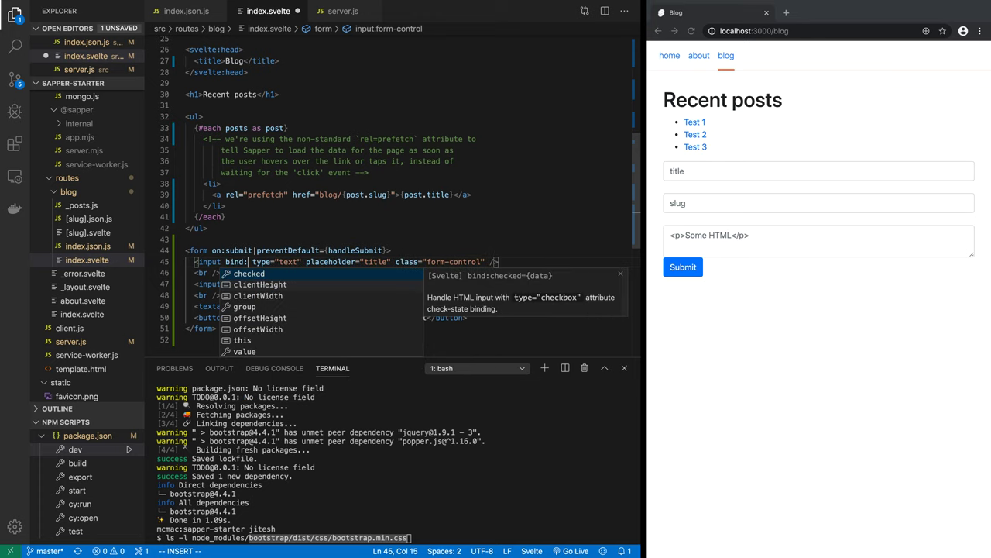
{"action": "type", "text": "value"}
{"action": "type", "text": "let "}
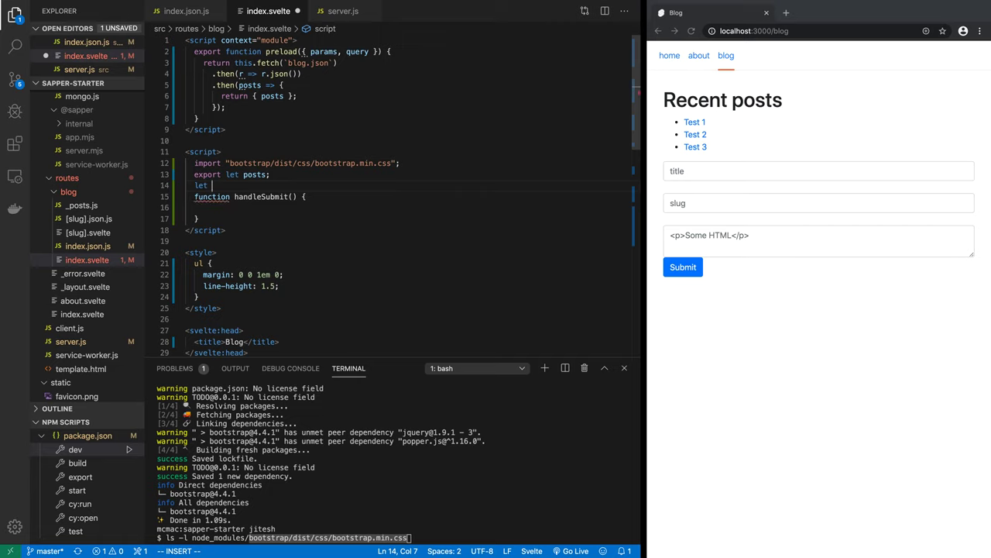
Declare title, slug and html as null lets in the script block.
{"action": "type", "text": "title = n"}
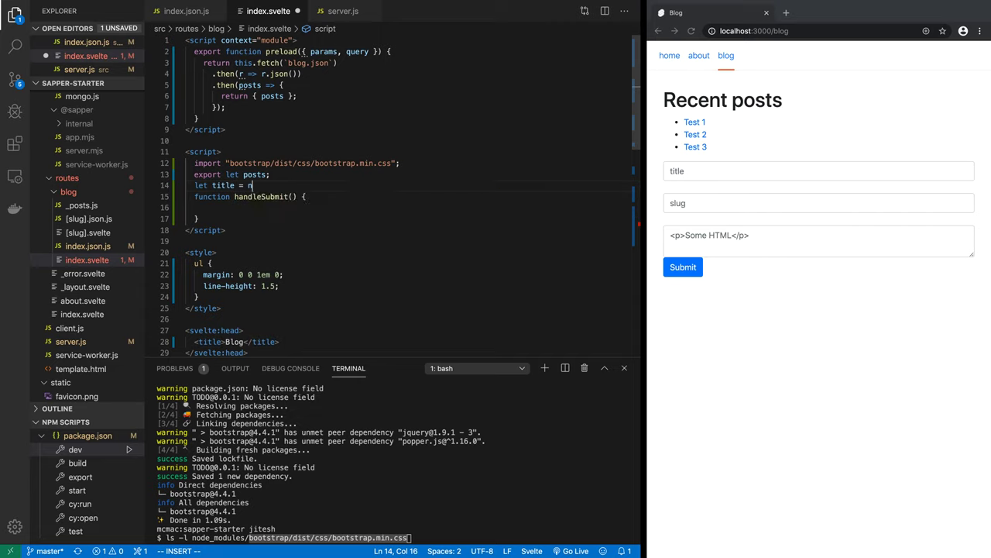
{"action": "type", "text": "ull,"}
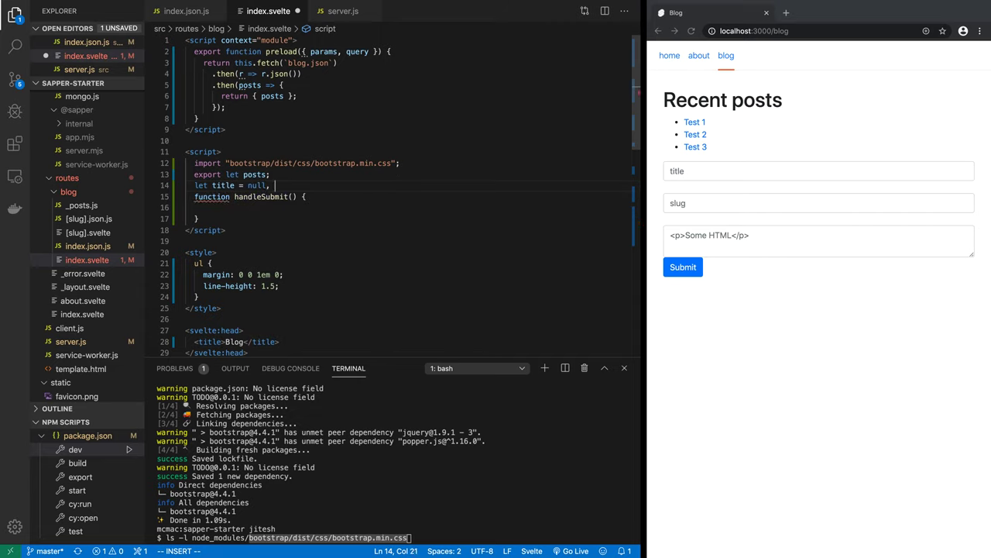
{"action": "type", "text": "slug = null"}
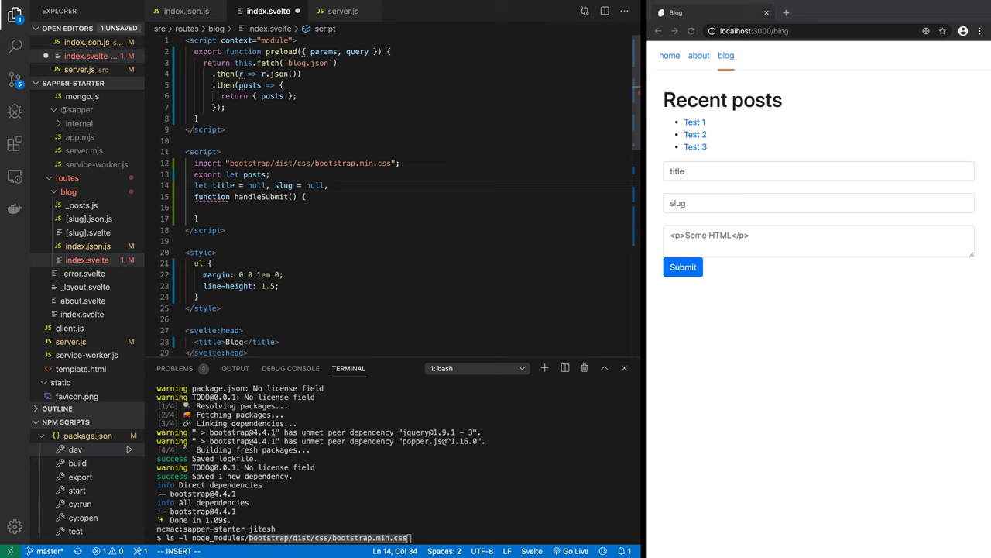
{"action": "type", "text": ", html = nu"}
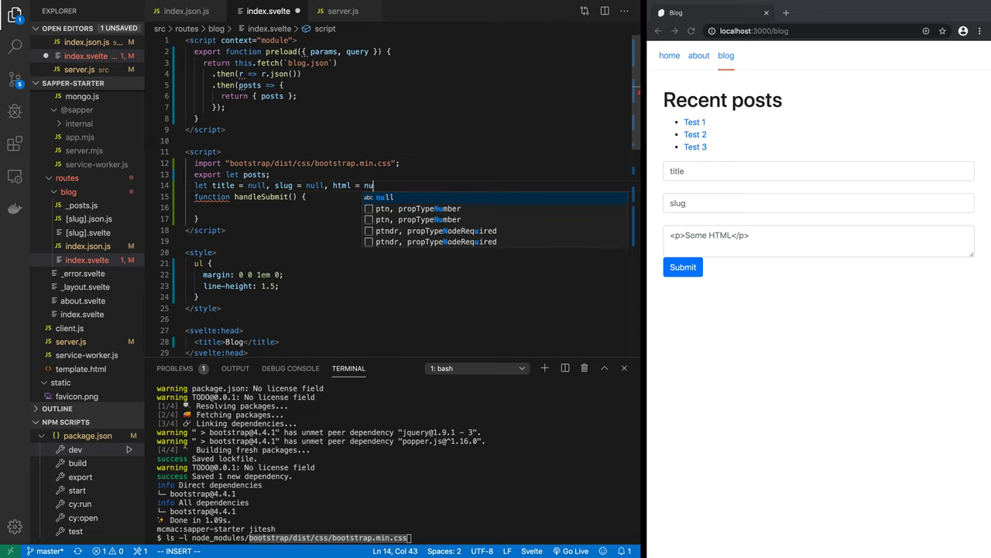
{"action": "key", "text": "Escape"}
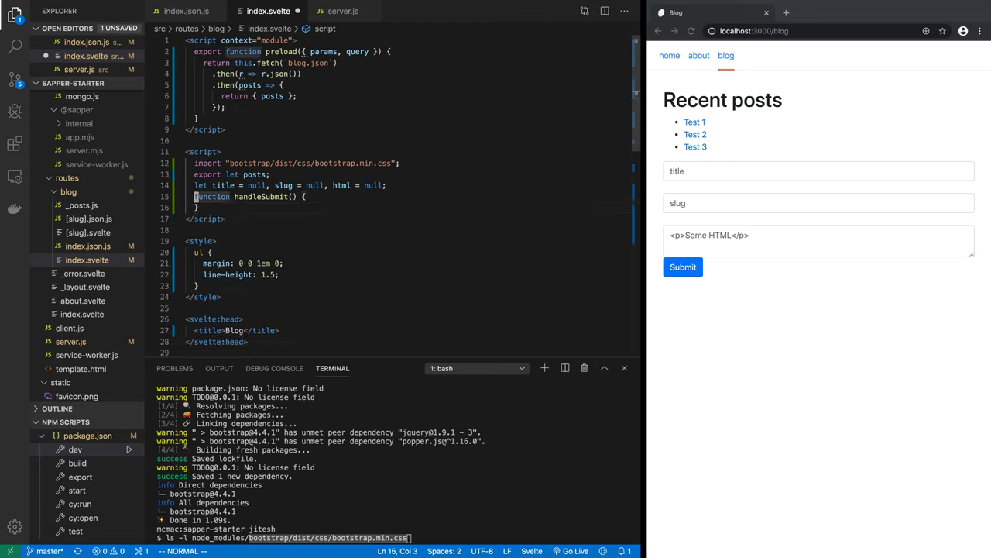
Build const post = { title, slug, html } inside handleSubmit.
{"action": "type", "text": "const post = {"}
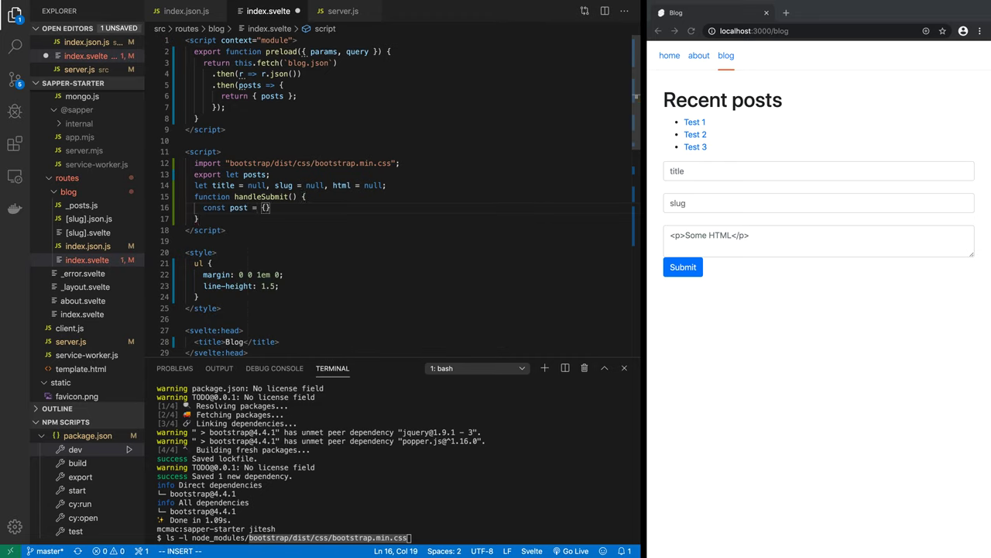
{"action": "type", "text": "title, slug, html"}
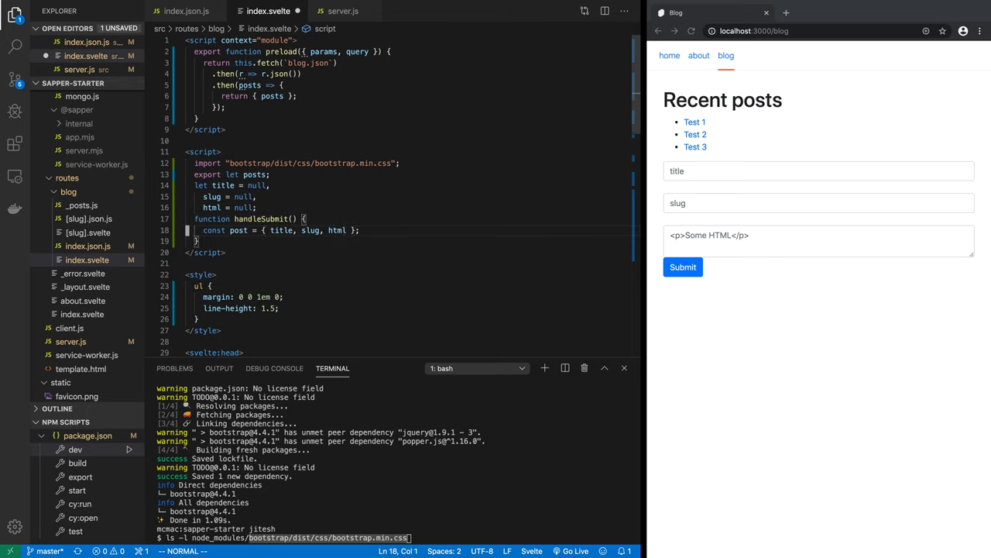
{"action": "key", "text": "Enter"}
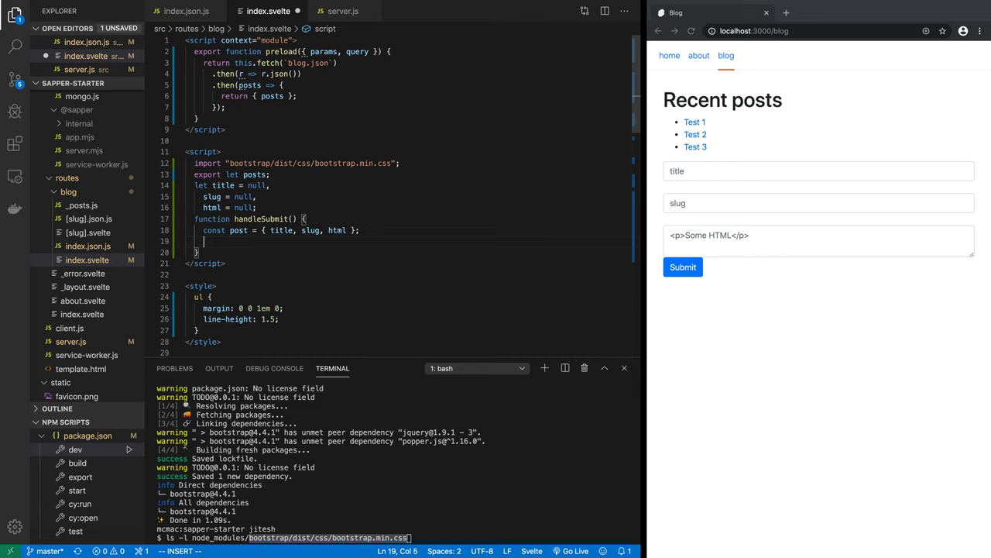
Start await fetch('/blog.json', { inside handleSubmit.
{"action": "type", "text": "await"}
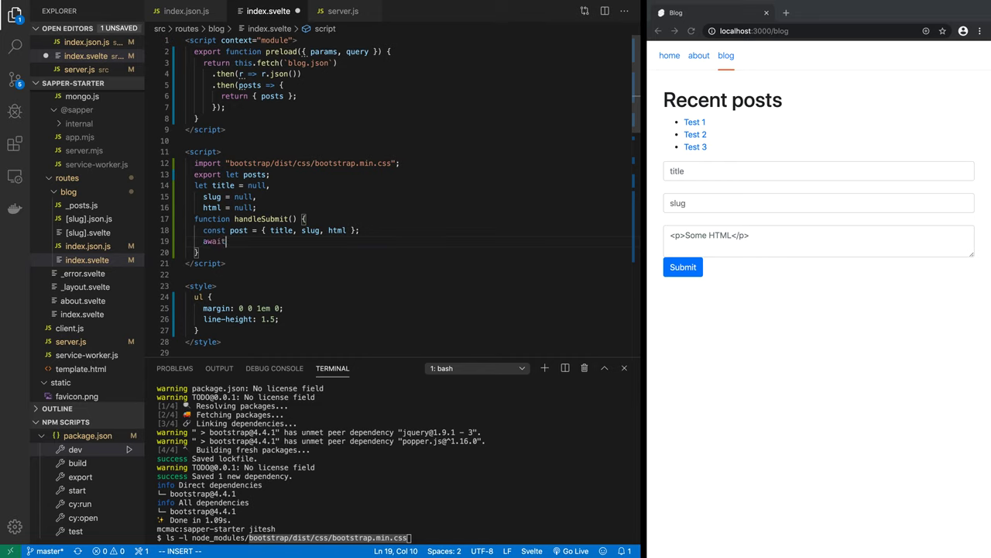
{"action": "type", "text": "fetch(\"/"}
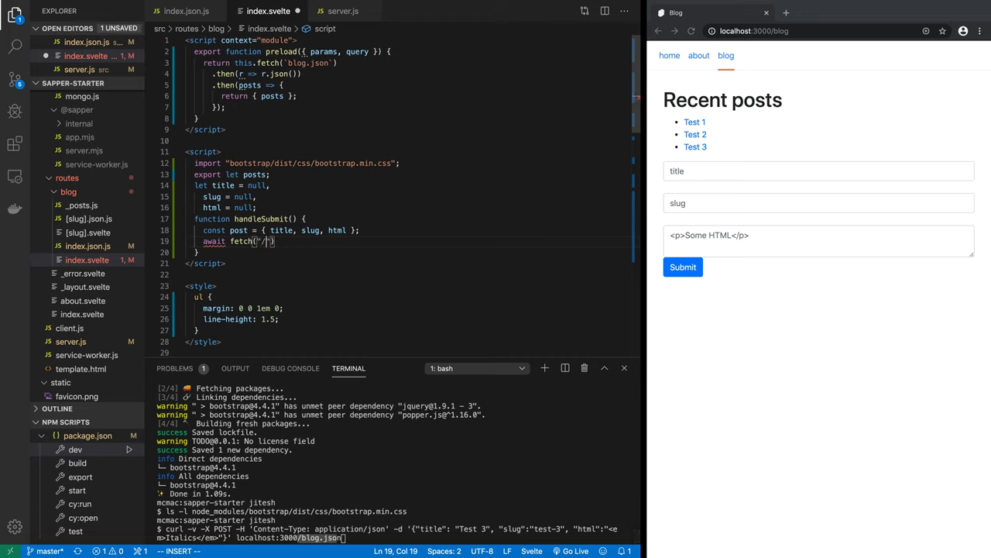
{"action": "type", "text": "/blog.json"}
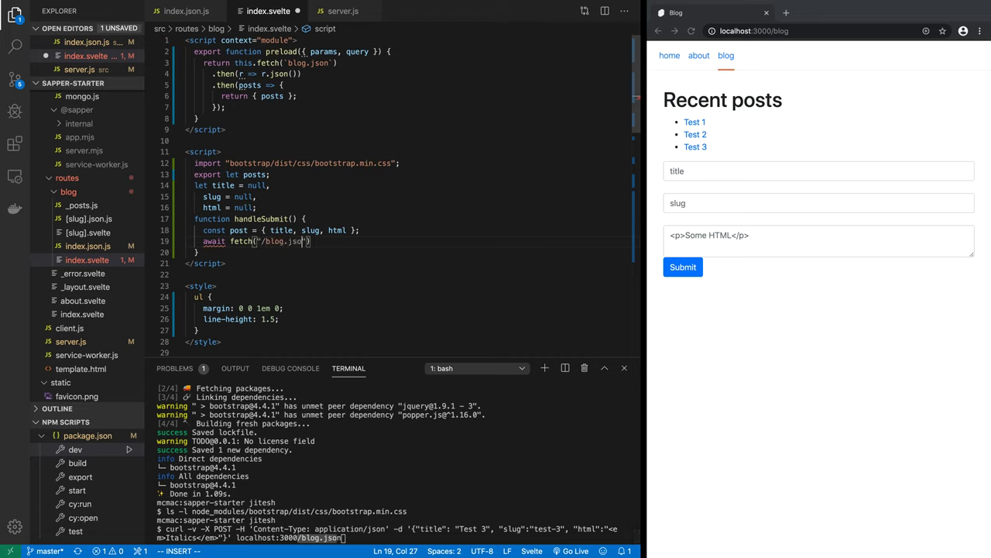
{"action": "type", "text": ", {"}
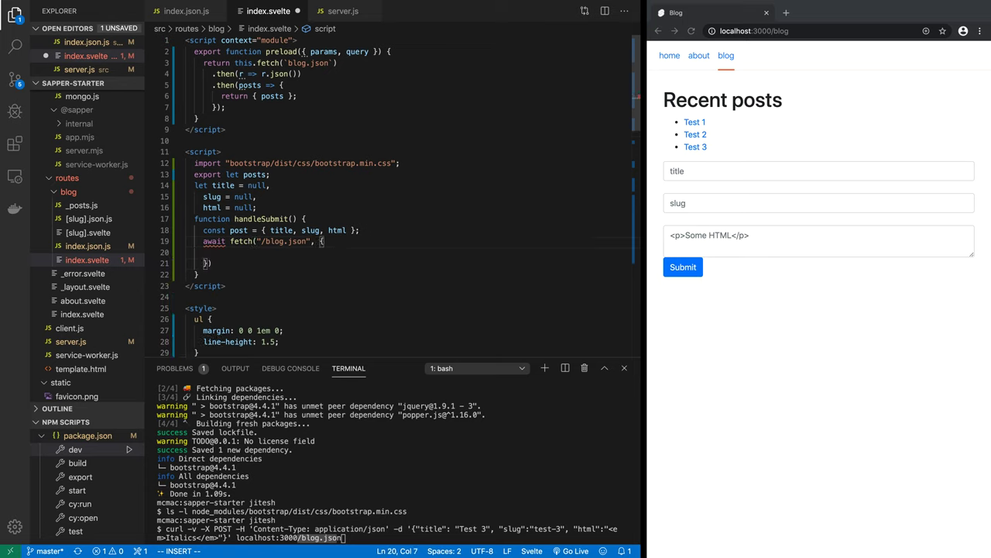
{"action": "key", "text": "Escape"}
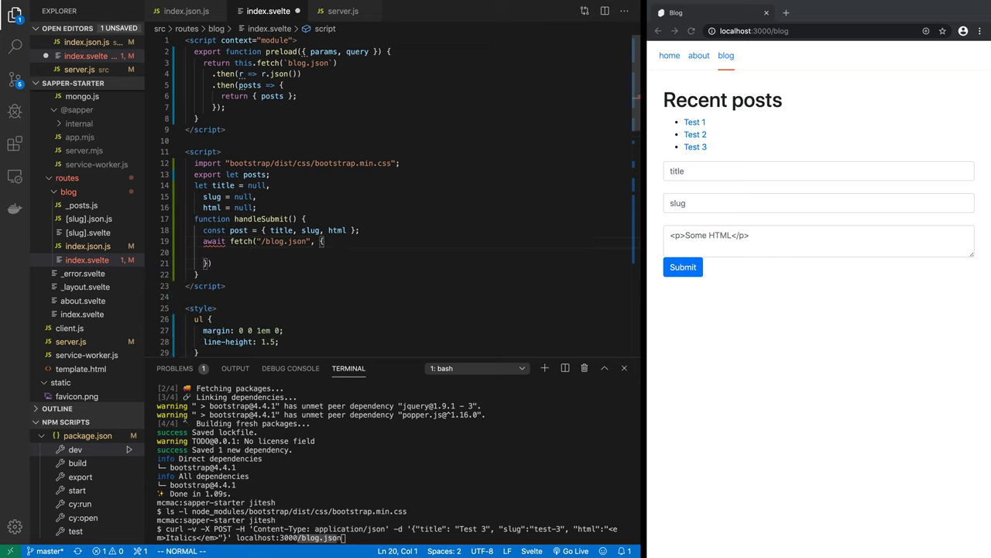
Add method: 'POST' and a 'Content-Type': 'application/json' header to the fetch options.
{"action": "type", "text": "meh"}
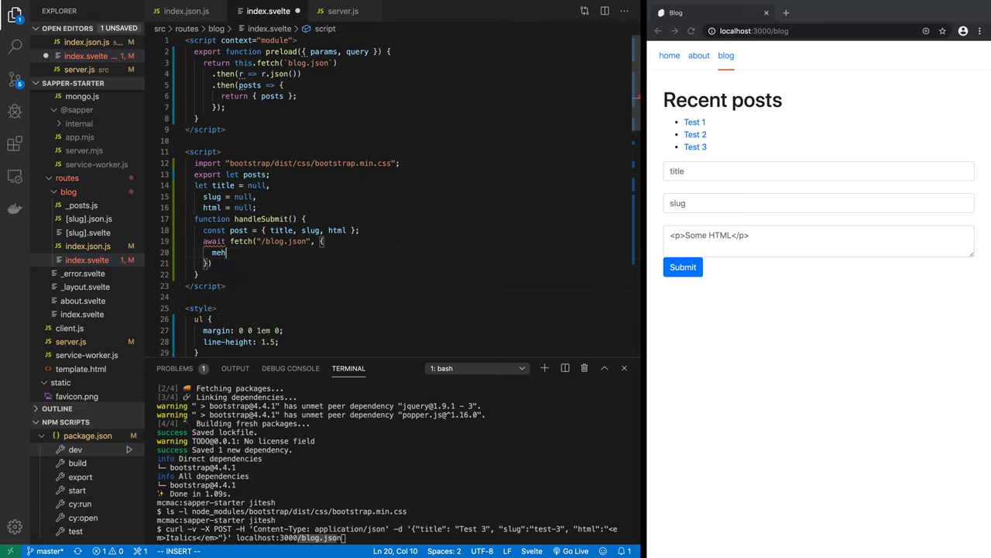
{"action": "type", "text": "method: '"}
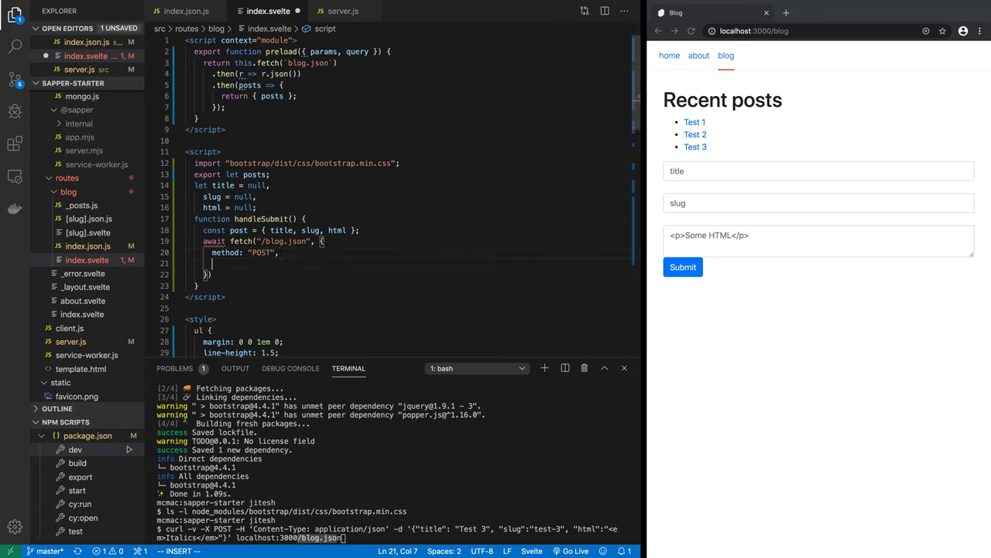
{"action": "type", "text": "headers: {"}
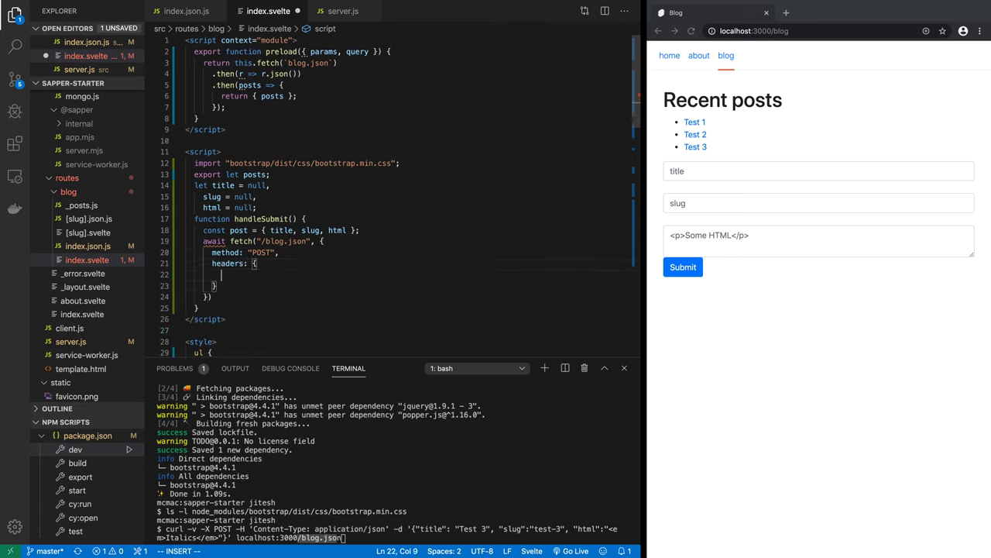
{"action": "type", "text": "\"Content-\""}
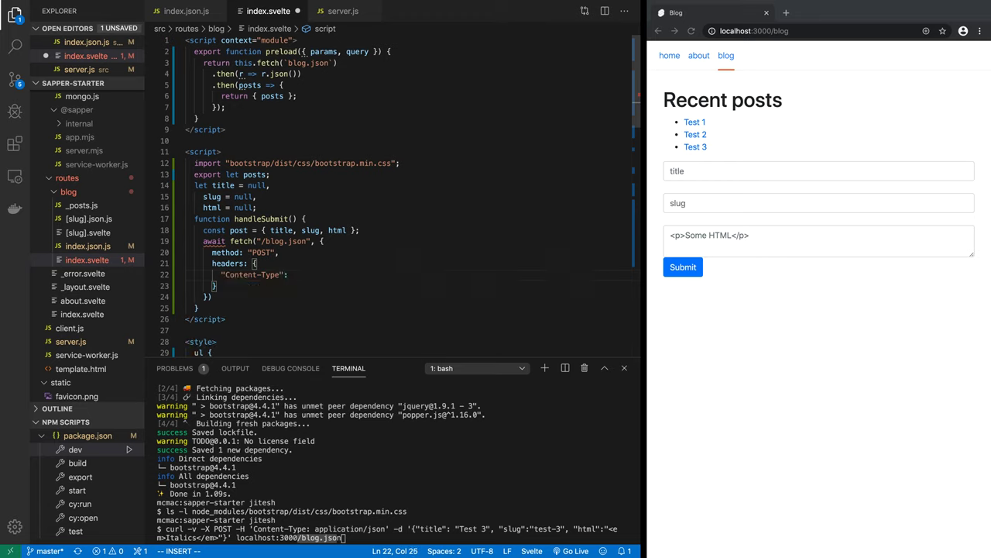
{"action": "type", "text": "\"applica"}
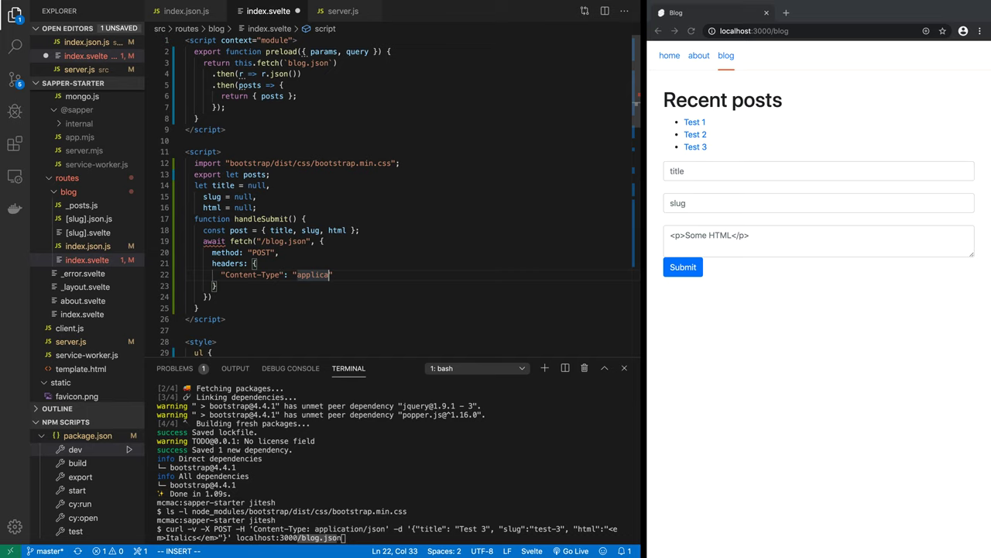
{"action": "type", "text": "tion/json"}
{"action": "type", "text": "body:"}
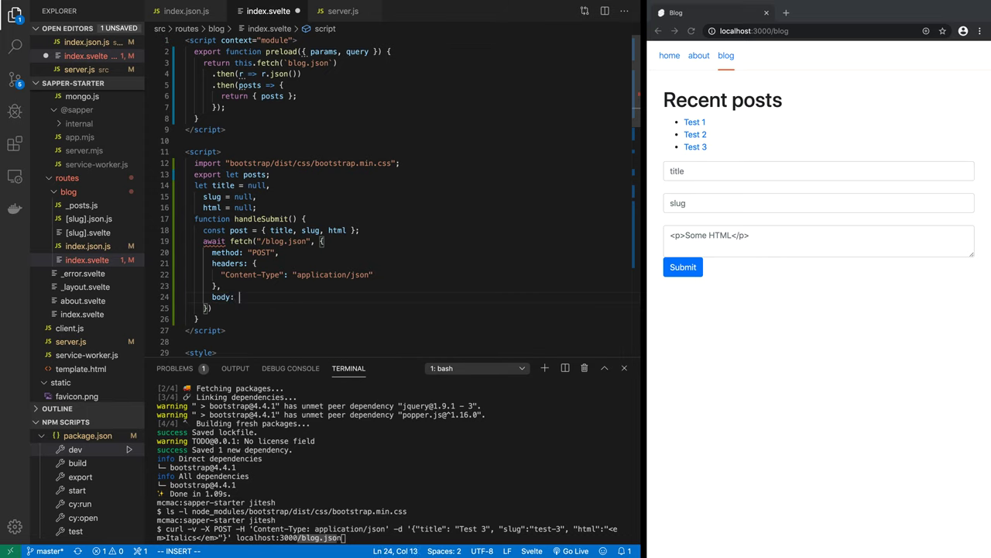
Set body: JSON.stringify(post) and select the handleSubmit declaration to make it async.
{"action": "type", "text": "JSON."}
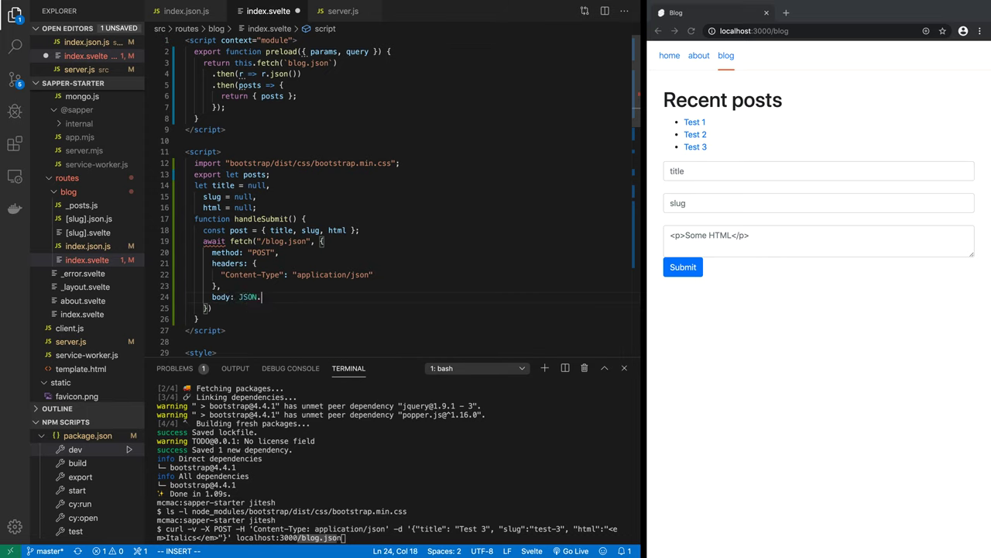
{"action": "type", "text": "str"}
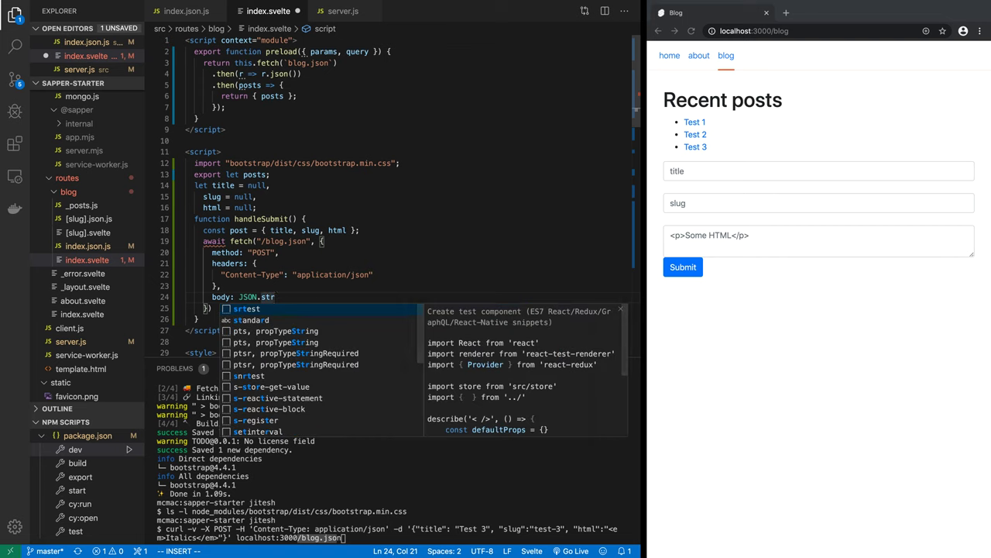
{"action": "type", "text": "in"}
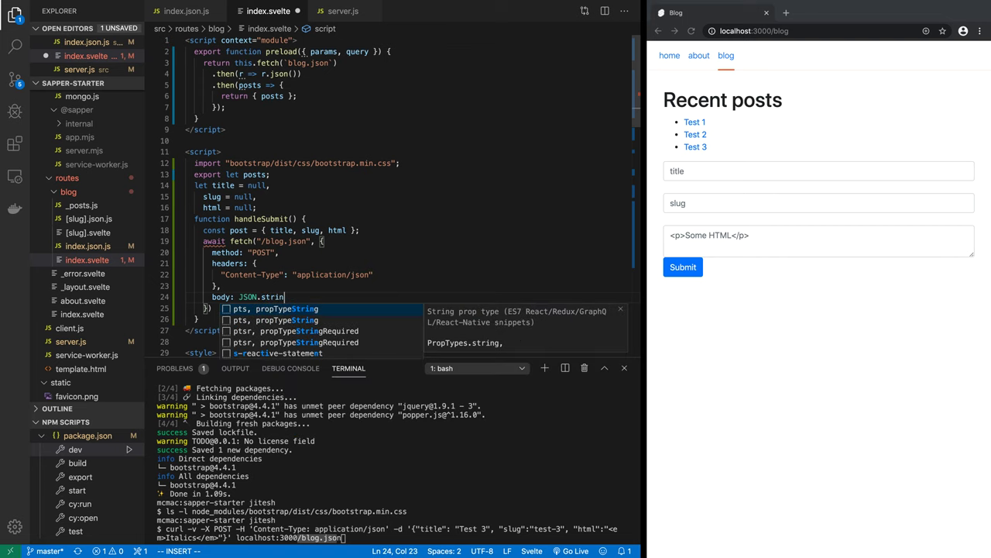
{"action": "type", "text": "gify(post"}
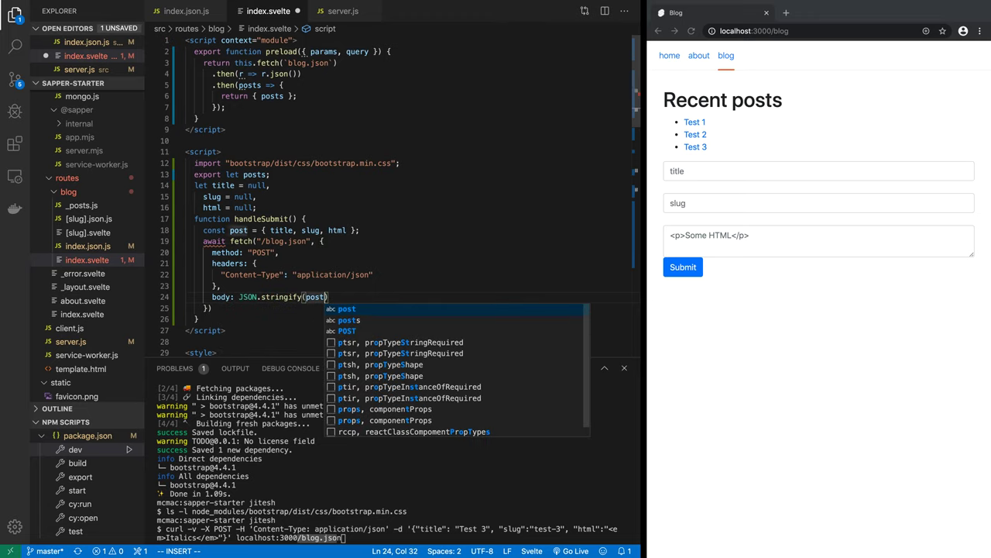
{"action": "key", "text": "Escape"}
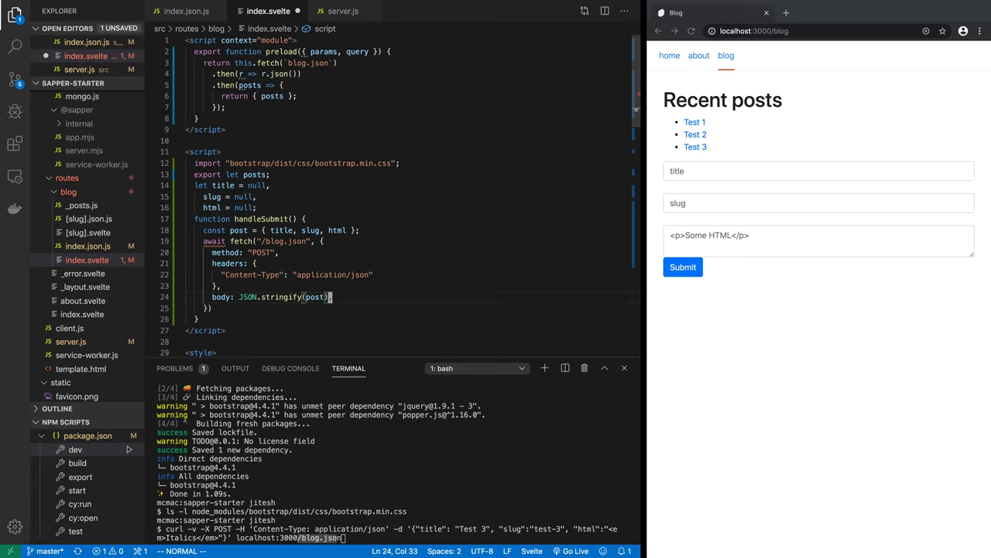
{"action": "double_click", "coordinate": [218, 242]}
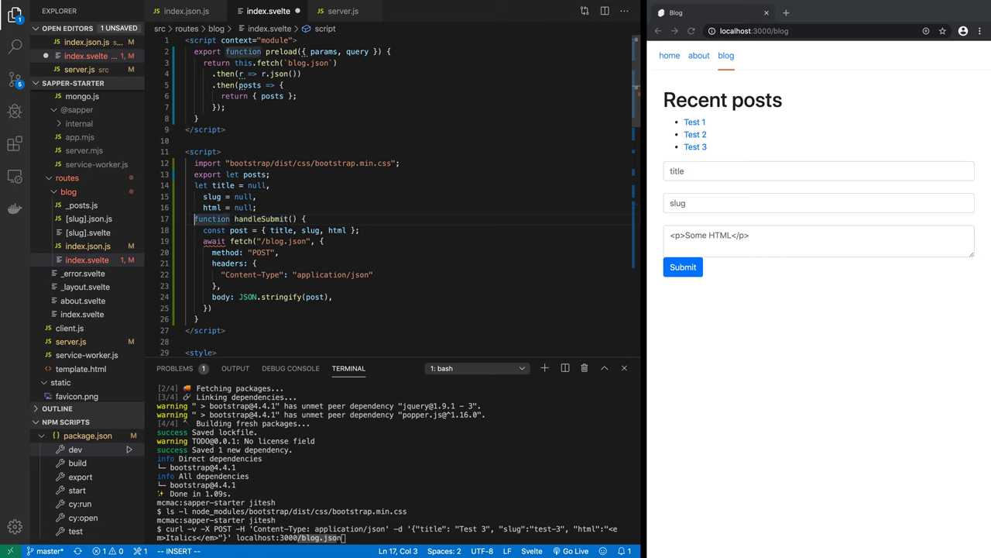
Mark handleSubmit async and open an if(response.ok) { block.
{"action": "type", "text": "async"}
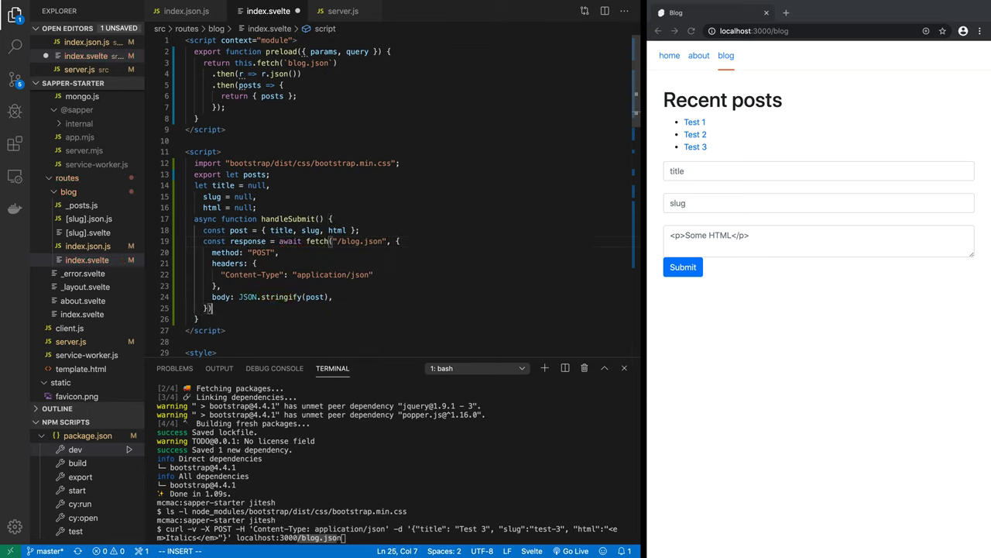
{"action": "type", "text": "i"}
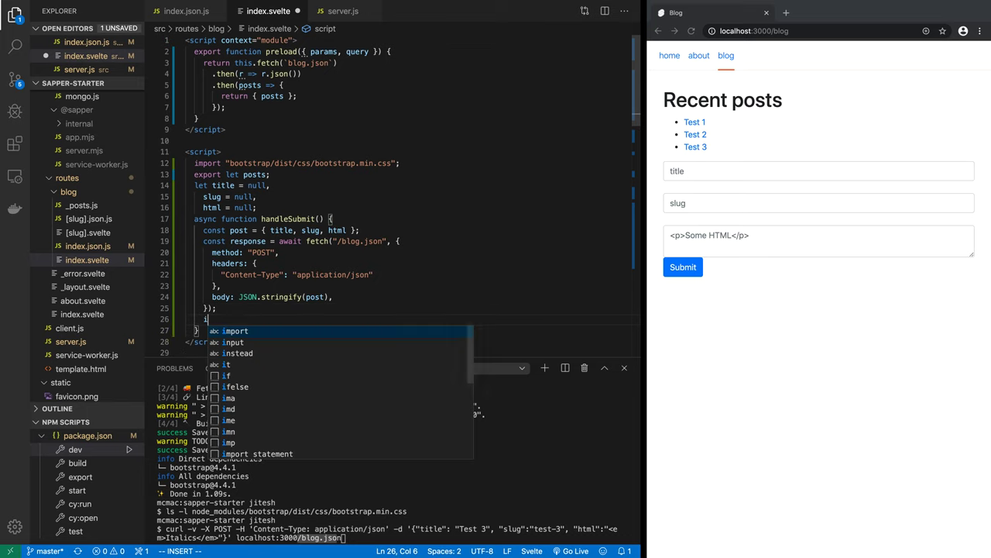
{"action": "type", "text": "if(response."}
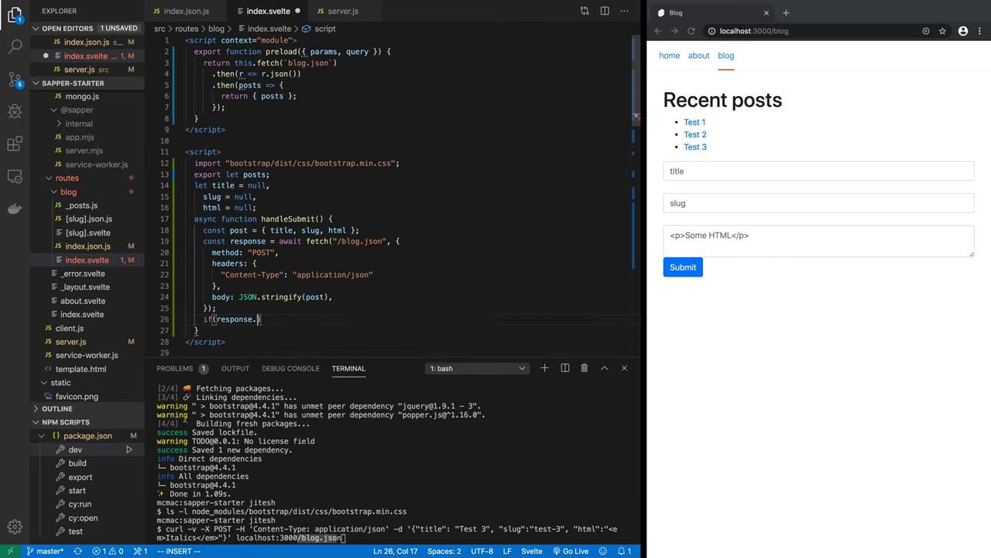
{"action": "type", "text": "ok)"}
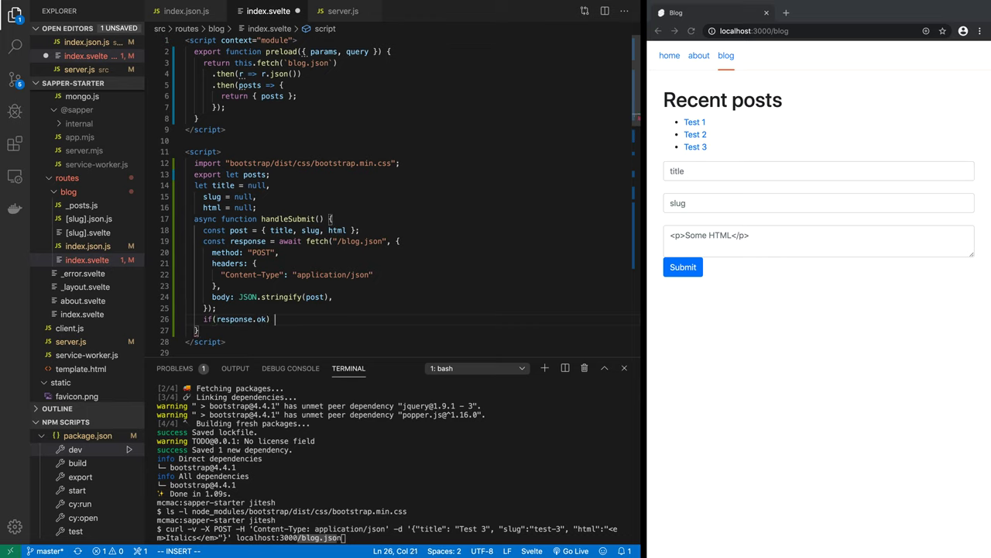
{"action": "type", "text": "{"}
{"action": "type", "text": "const result ="}
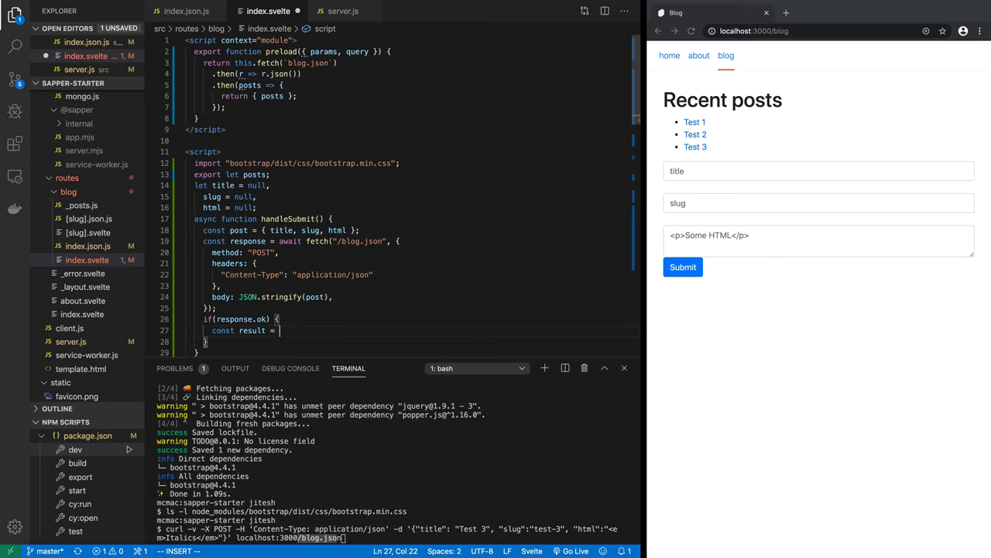
Await response.json() into result and log it with console.log("result", result).
{"action": "type", "text": "response."}
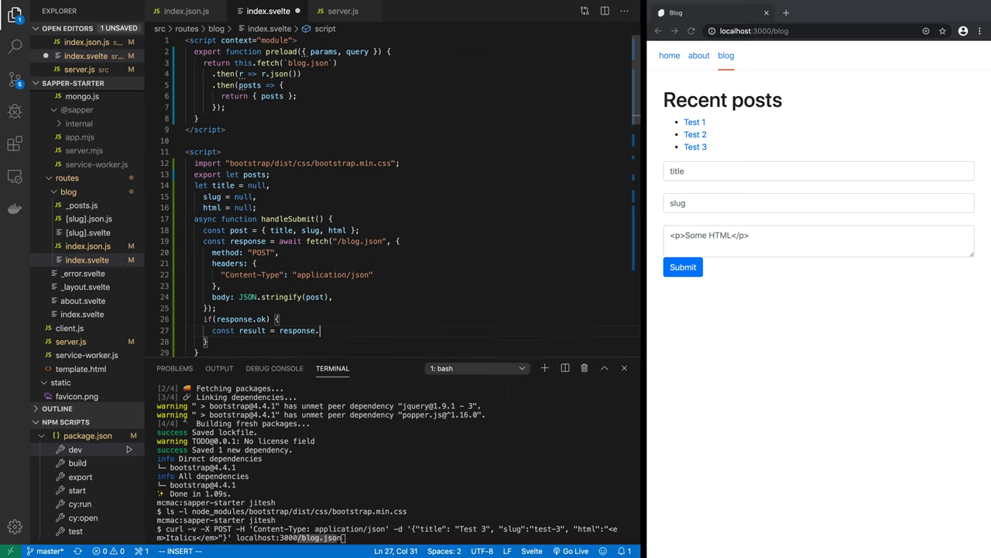
{"action": "type", "text": "json();"}
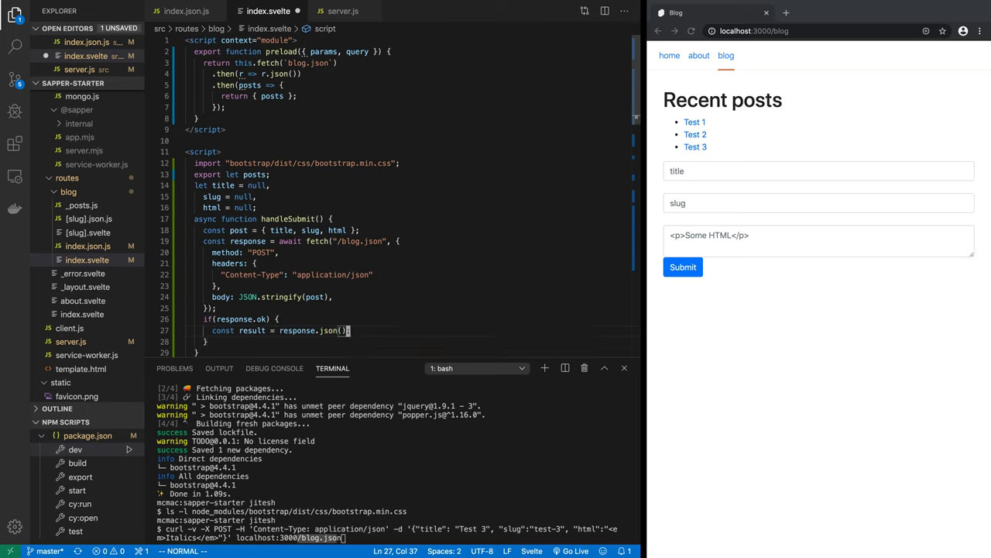
{"action": "type", "text": "await"}
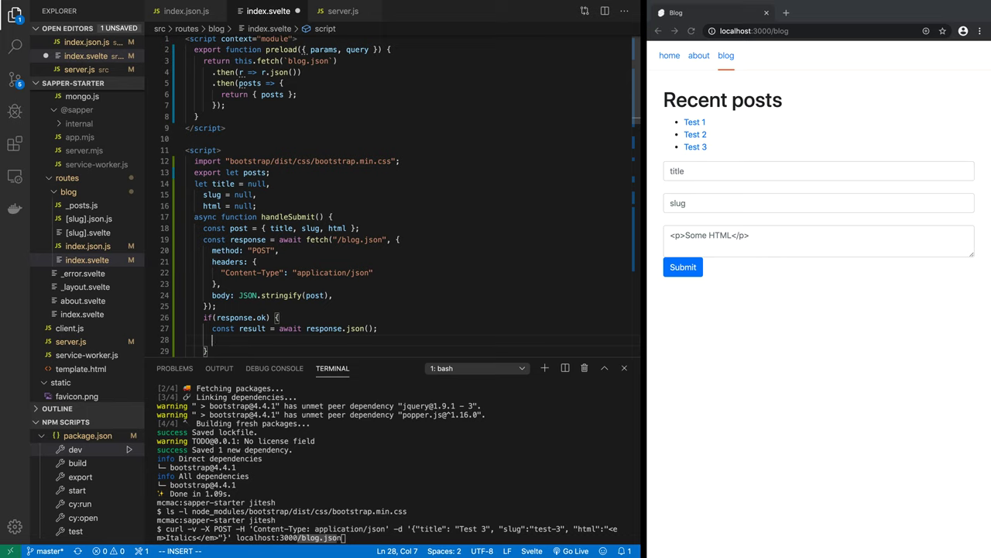
{"action": "type", "text": "con"}
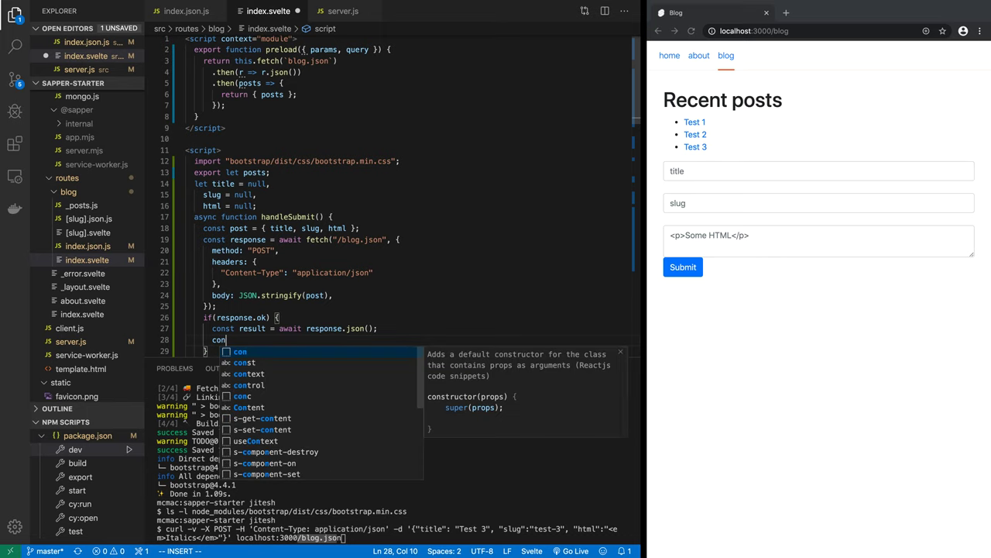
{"action": "type", "text": "sole.log(\"result\","}
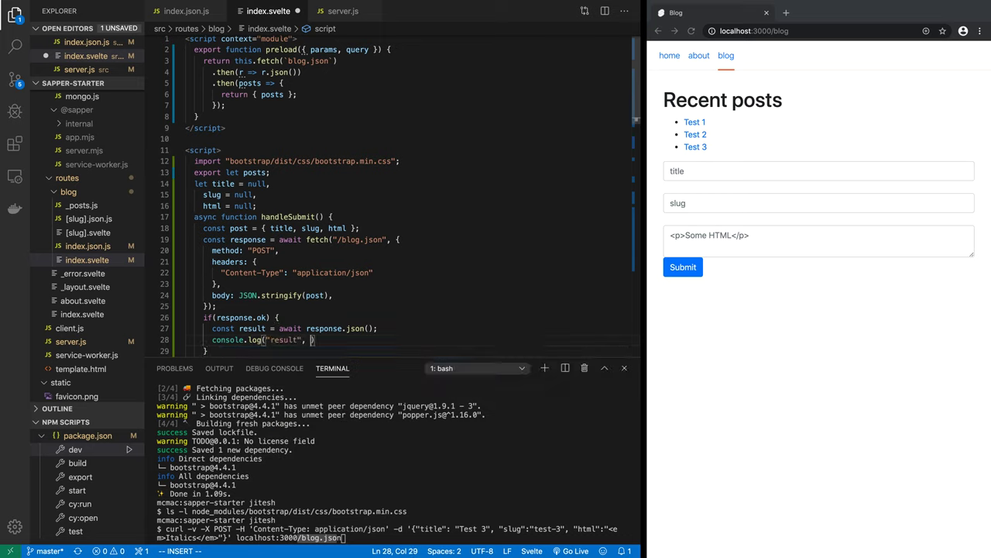
{"action": "type", "text": "result)"}
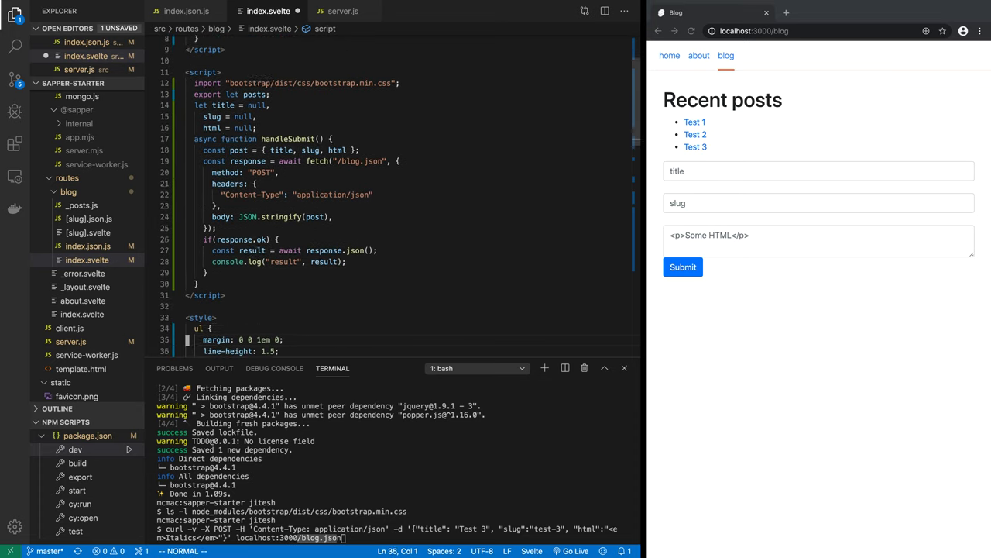
Switch the terminal panel to the '2: Task - dev' server output.
{"action": "scroll", "scroll_direction": "down", "scroll_amount": 3}
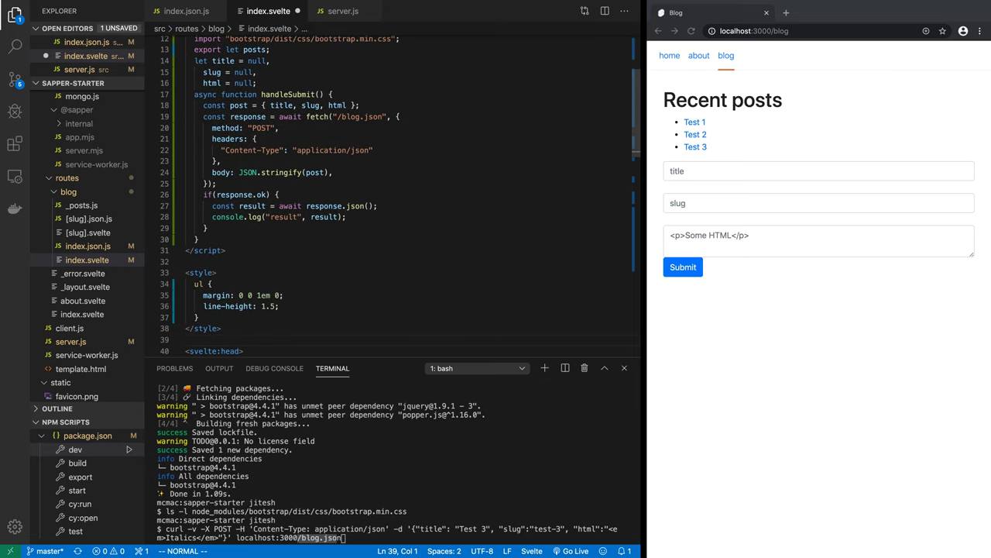
{"action": "scroll", "scroll_direction": "down", "scroll_amount": 3}
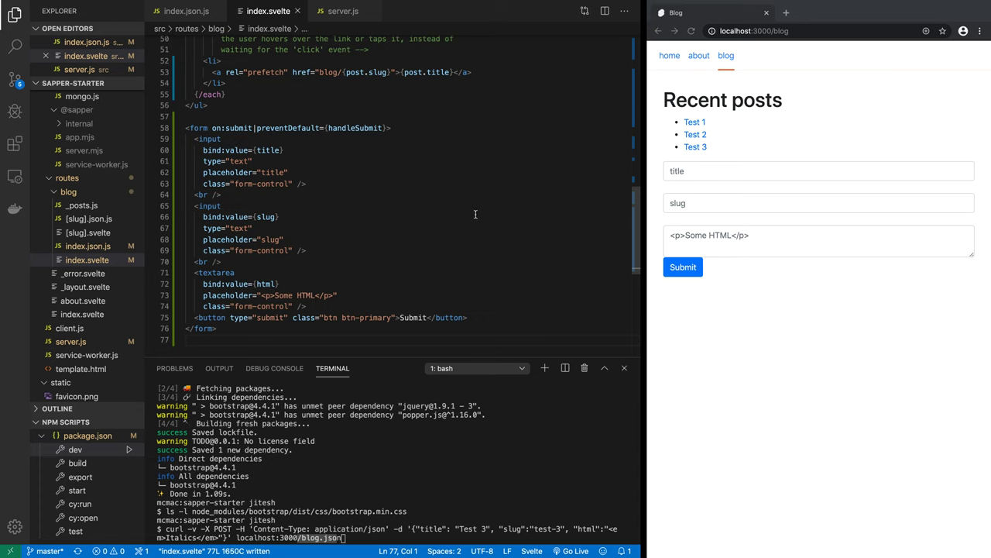
{"action": "left_click", "coordinate": [521, 367]}
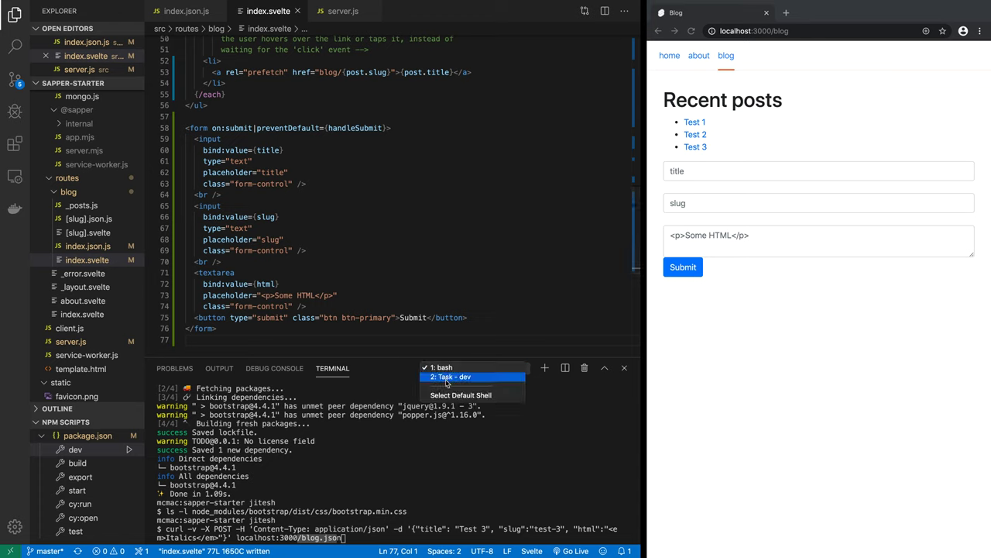
{"action": "left_click", "coordinate": [451, 376]}
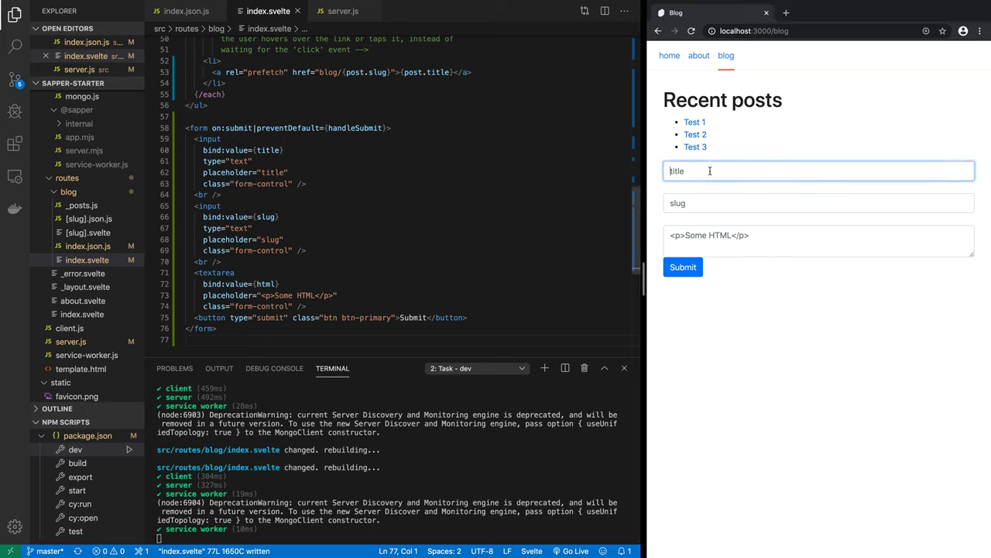
Fill the blog form with title Test 4, slug test-4 and 'line 1<br/> line 2'.
{"action": "type", "text": "Test 4"}
{"action": "left_click", "coordinate": [819, 202]}
{"action": "type", "text": "test-4"}
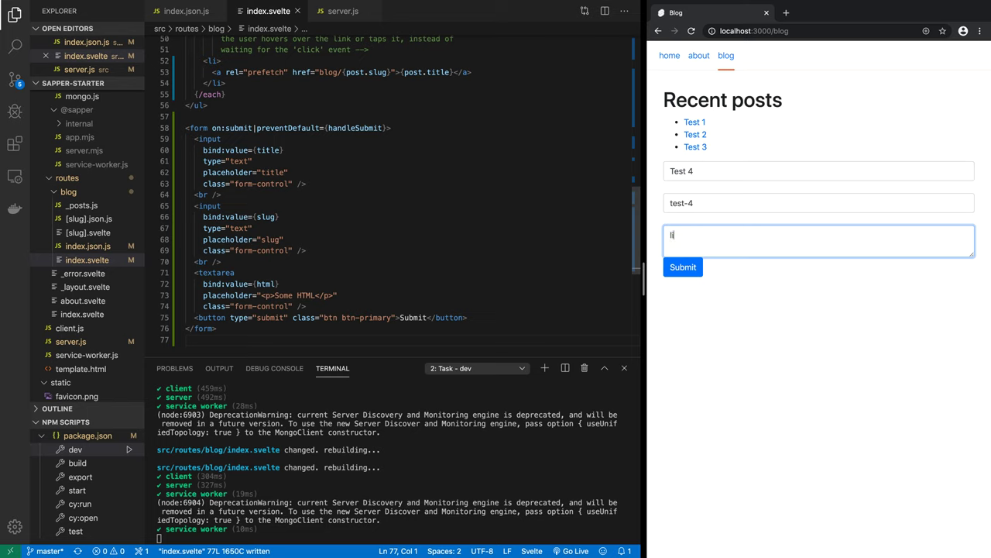
{"action": "type", "text": "ine 1<br/>"}
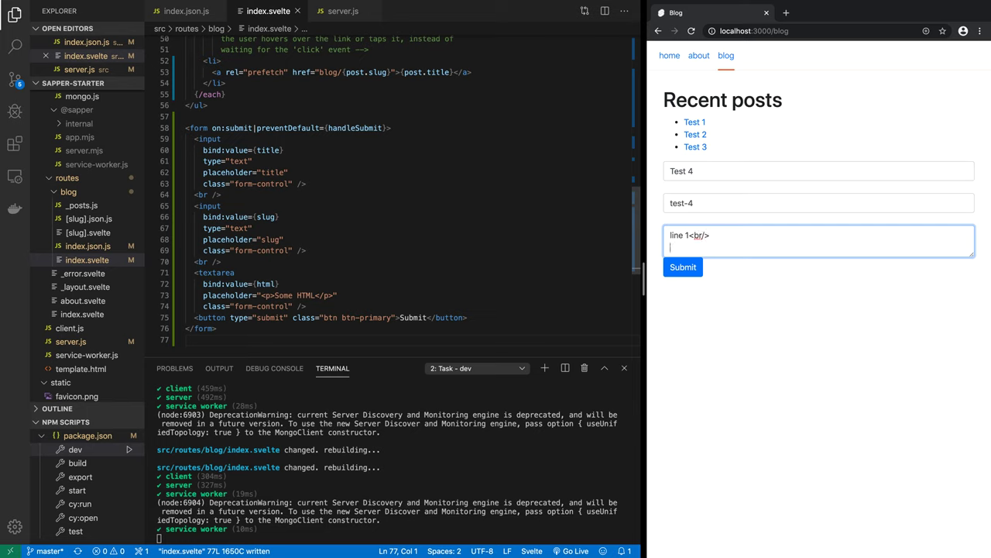
{"action": "type", "text": "line 2"}
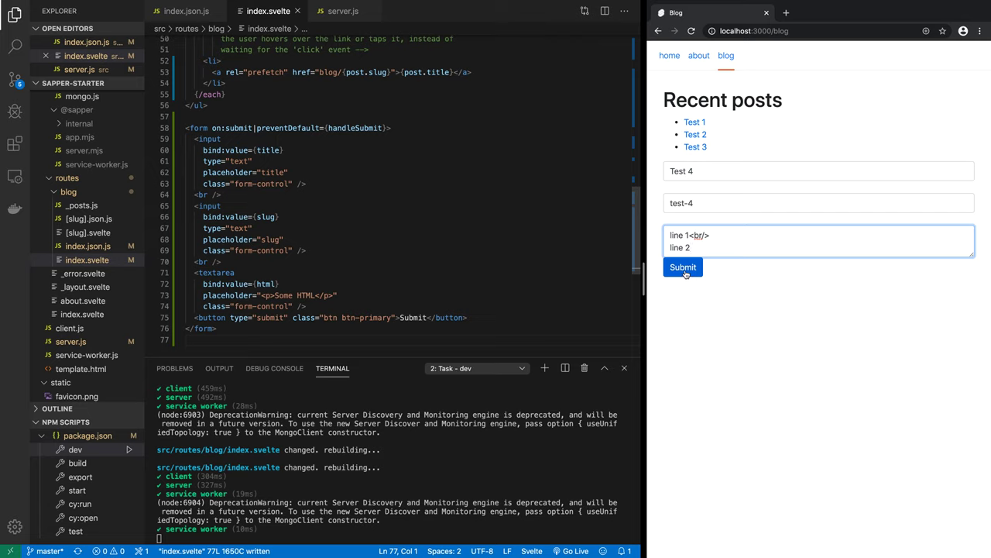
Bring up Chrome DevTools on the Network panel via Inspect.
{"action": "right_click", "coordinate": [683, 266]}
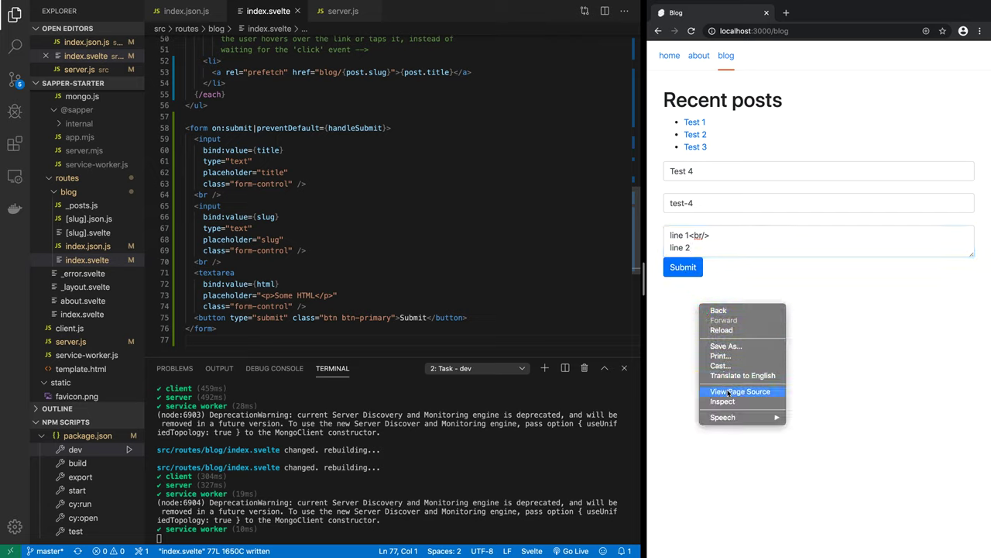
{"action": "left_click", "coordinate": [722, 399]}
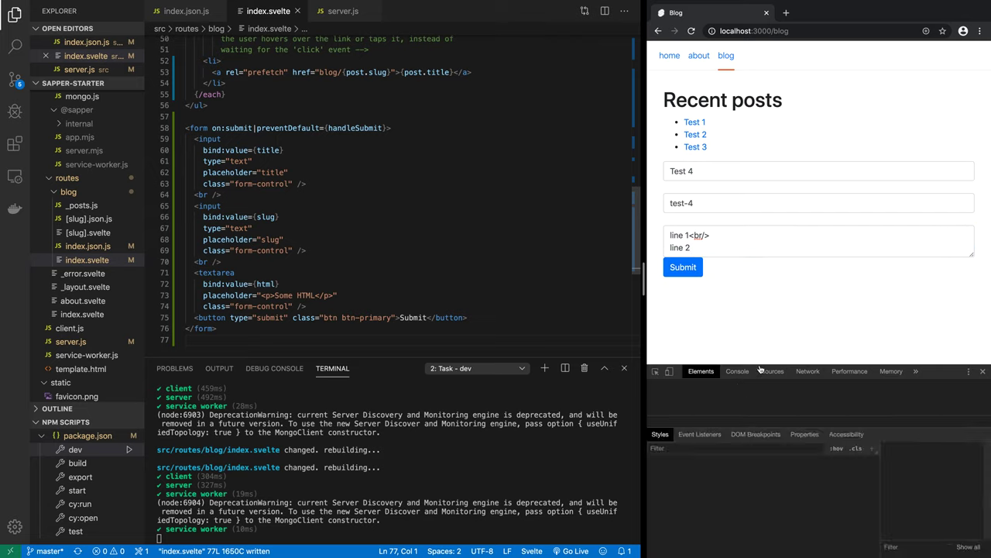
{"action": "left_click", "coordinate": [809, 372]}
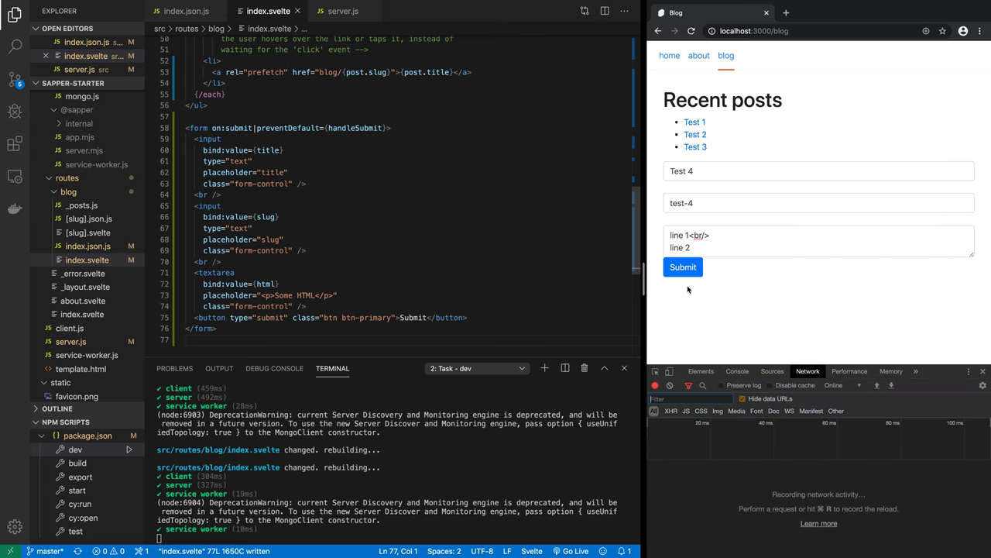
Submit the Test 4 post and view the blog.json request's Headers and Response.
{"action": "left_click", "coordinate": [681, 266]}
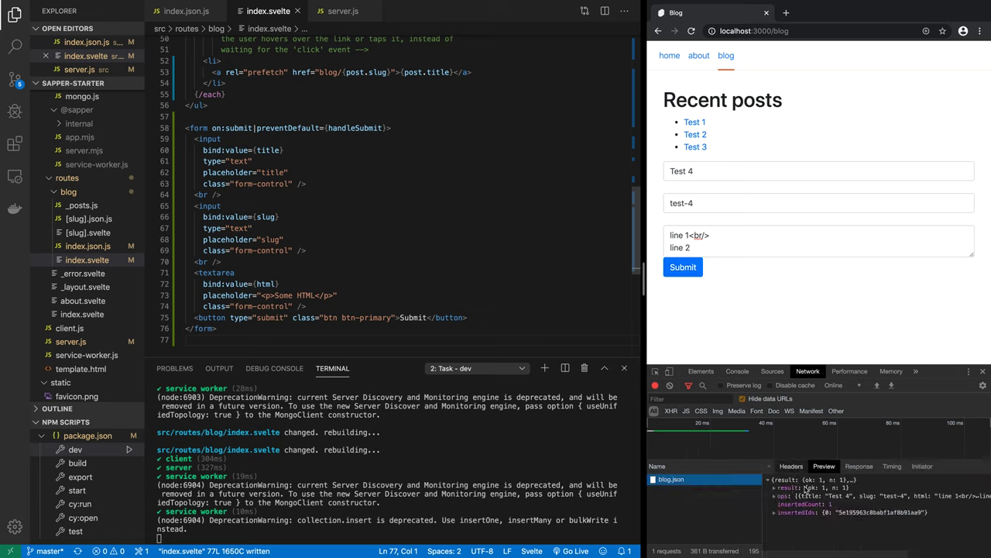
{"action": "left_click", "coordinate": [790, 465]}
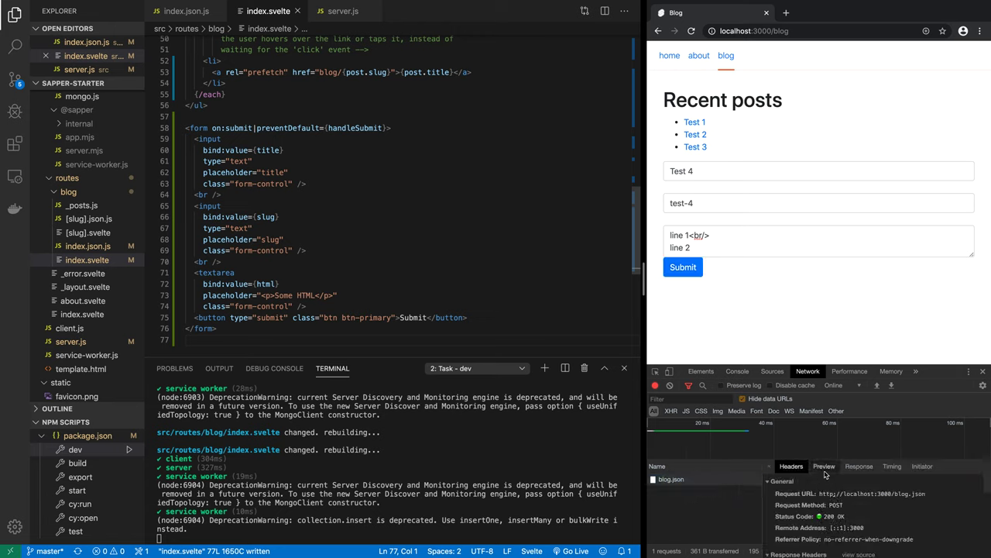
{"action": "left_click", "coordinate": [859, 465]}
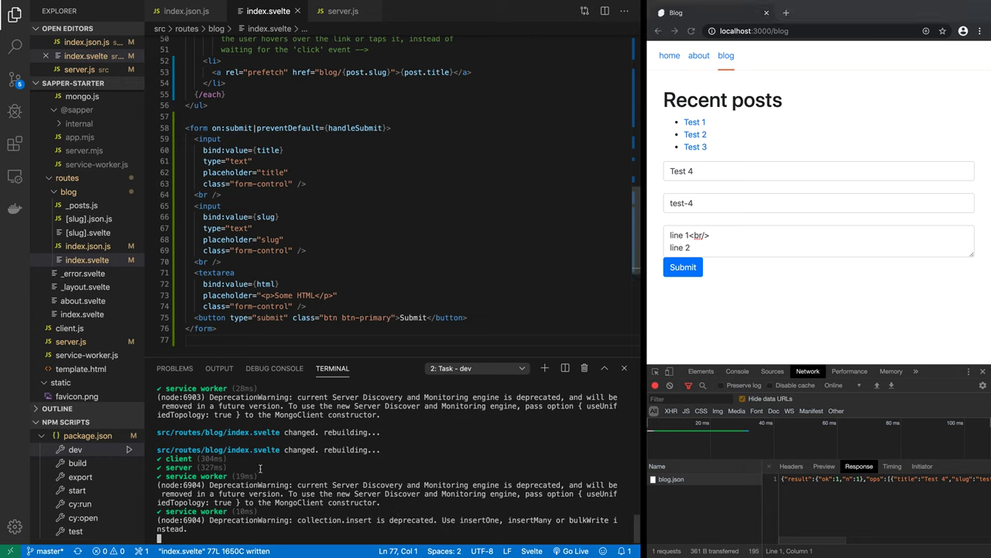
{"action": "mouse_move", "coordinate": [700, 64]}
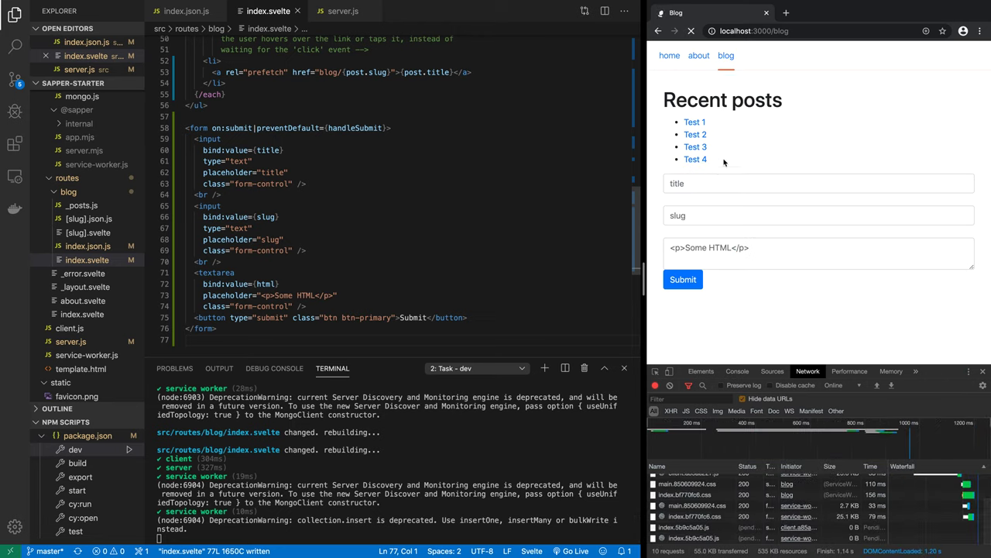
{"action": "left_click", "coordinate": [695, 158]}
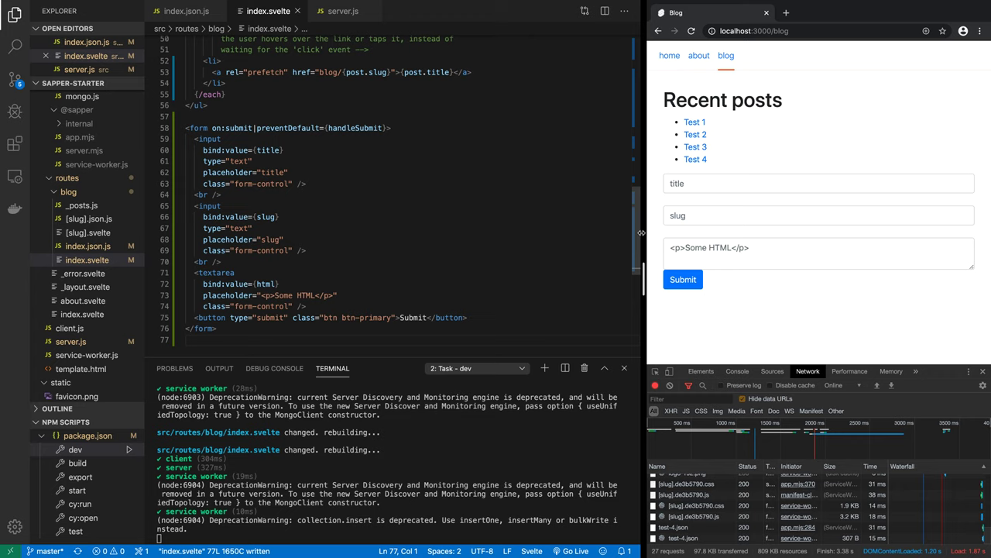
{"action": "left_click", "coordinate": [220, 195]}
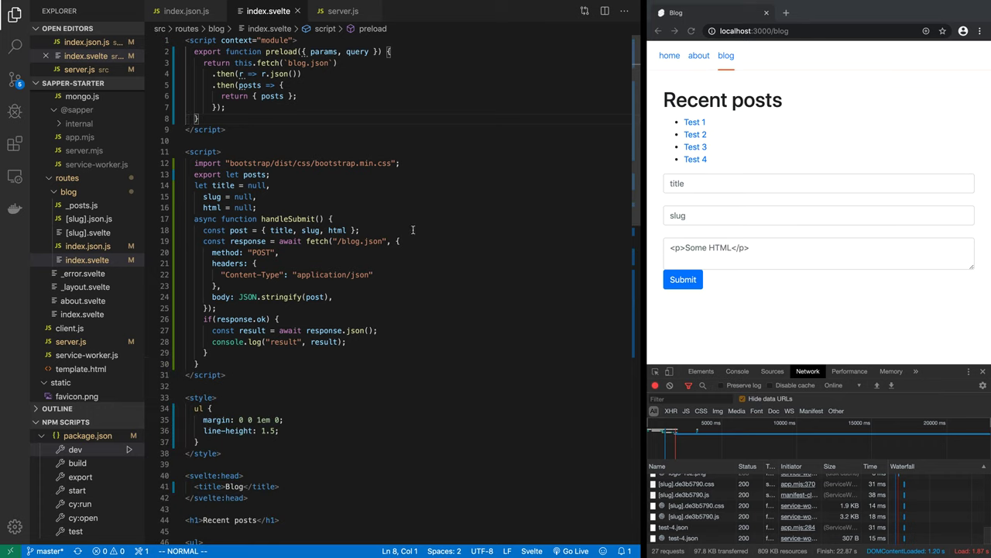
Review the form's handleSubmit wiring in index.svelte, then bring up the index.json.js route.
{"action": "scroll", "scroll_direction": "down", "scroll_amount": 3}
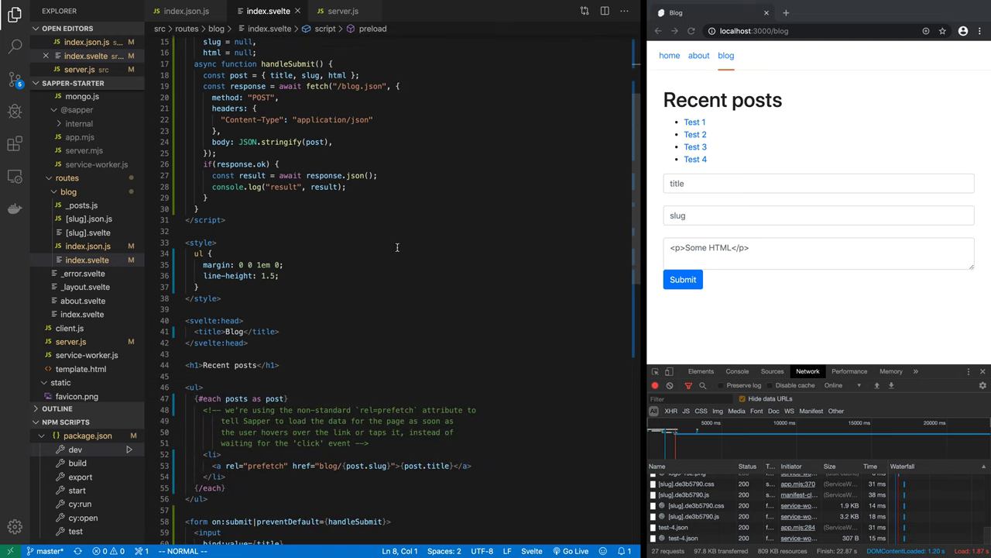
{"action": "scroll", "scroll_direction": "down", "scroll_amount": 3}
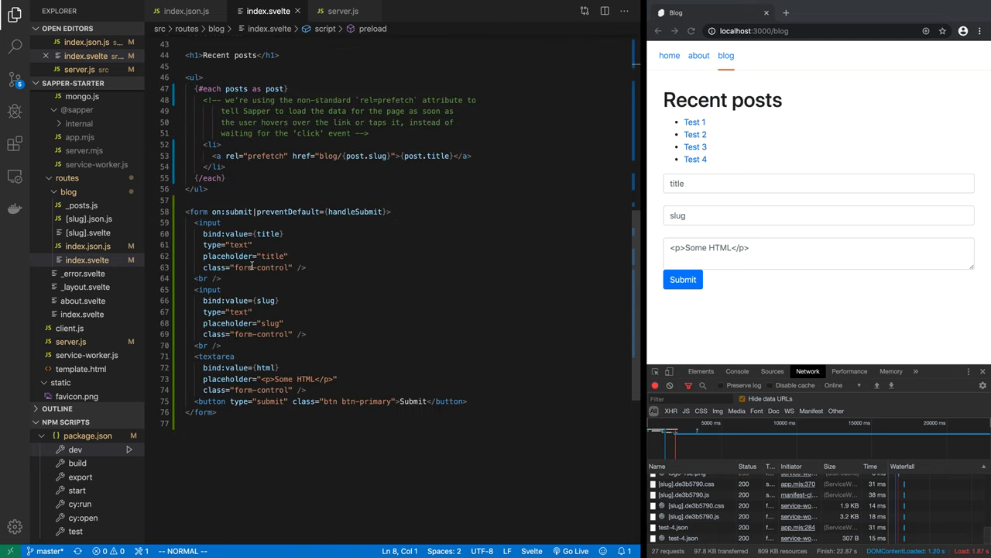
{"action": "double_click", "coordinate": [286, 210]}
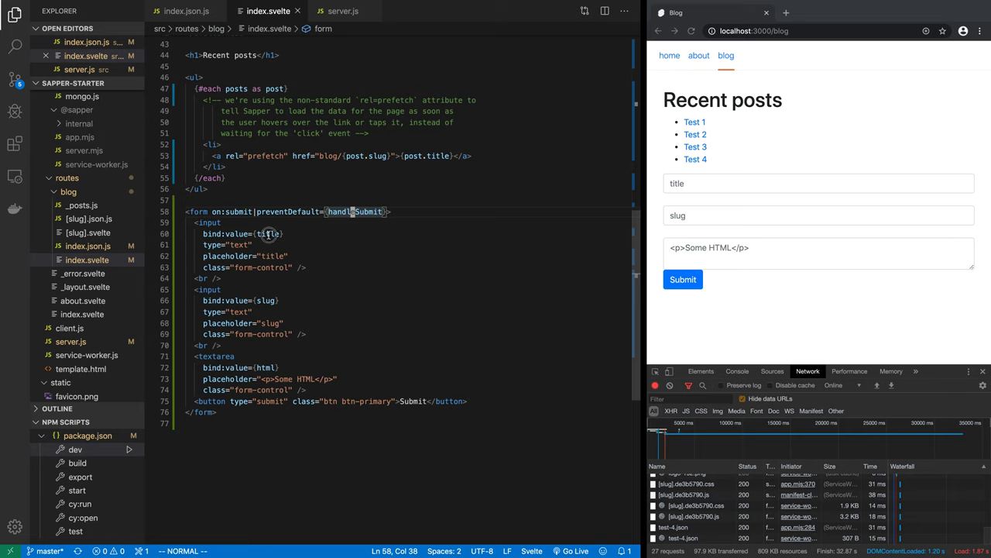
{"action": "double_click", "coordinate": [266, 301]}
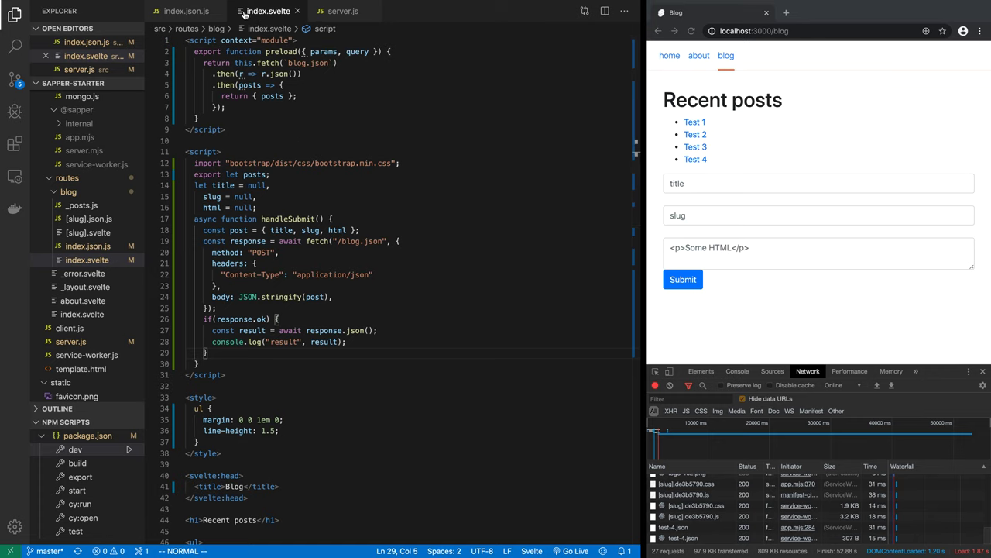
{"action": "left_click", "coordinate": [186, 11]}
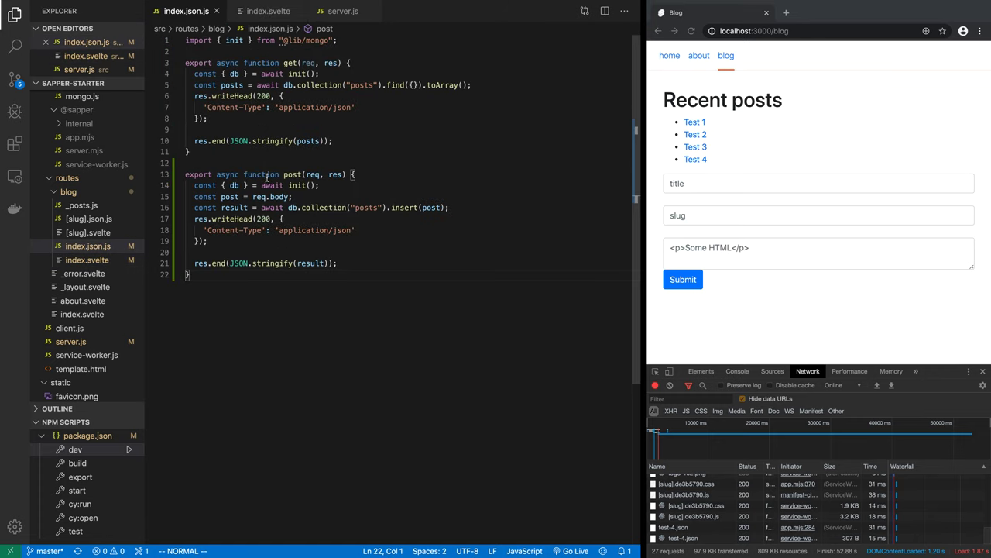